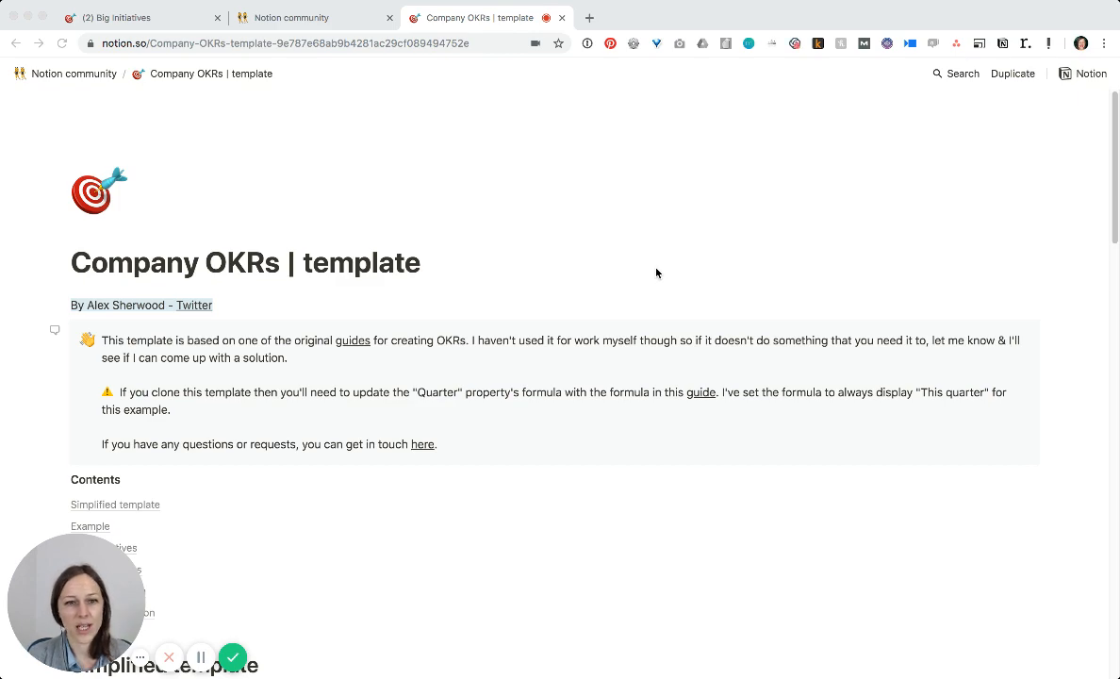
mouse_move(403, 242)
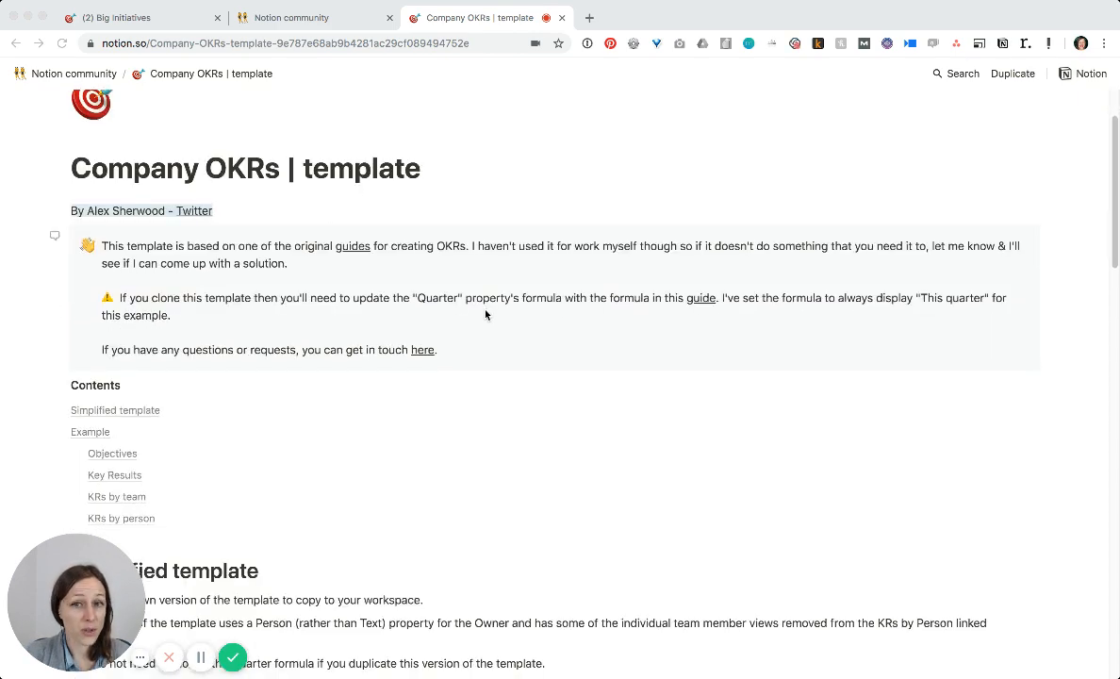
Scroll down through the Objectives table until the Outcomes table comes into view
scroll(down, 3)
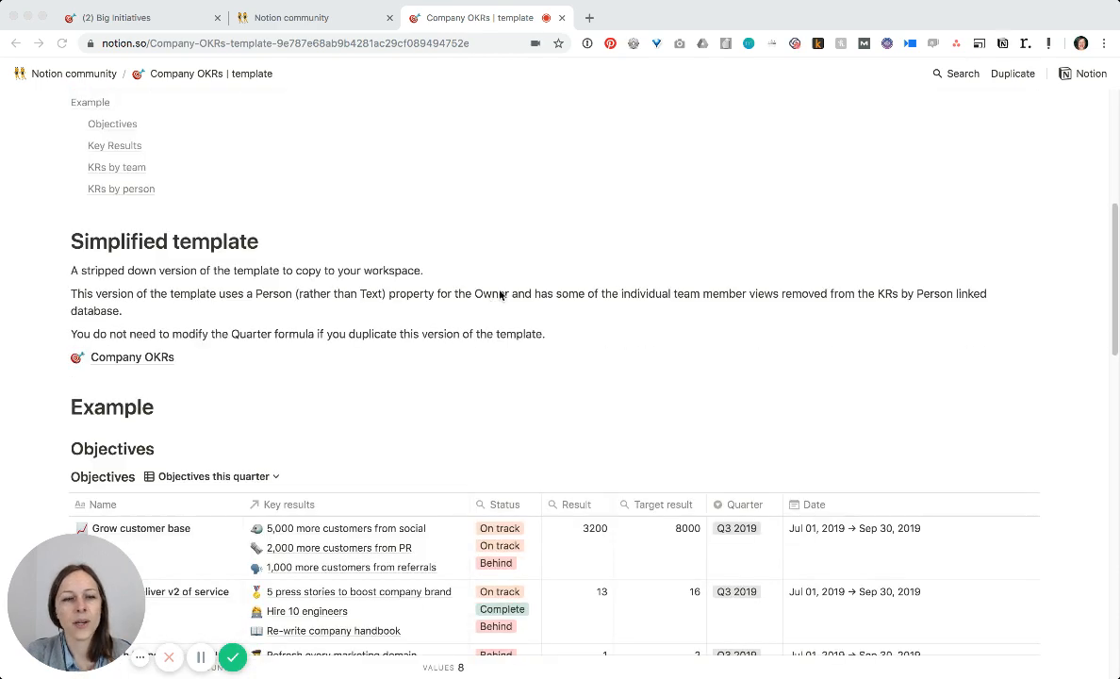
scroll(down, 3)
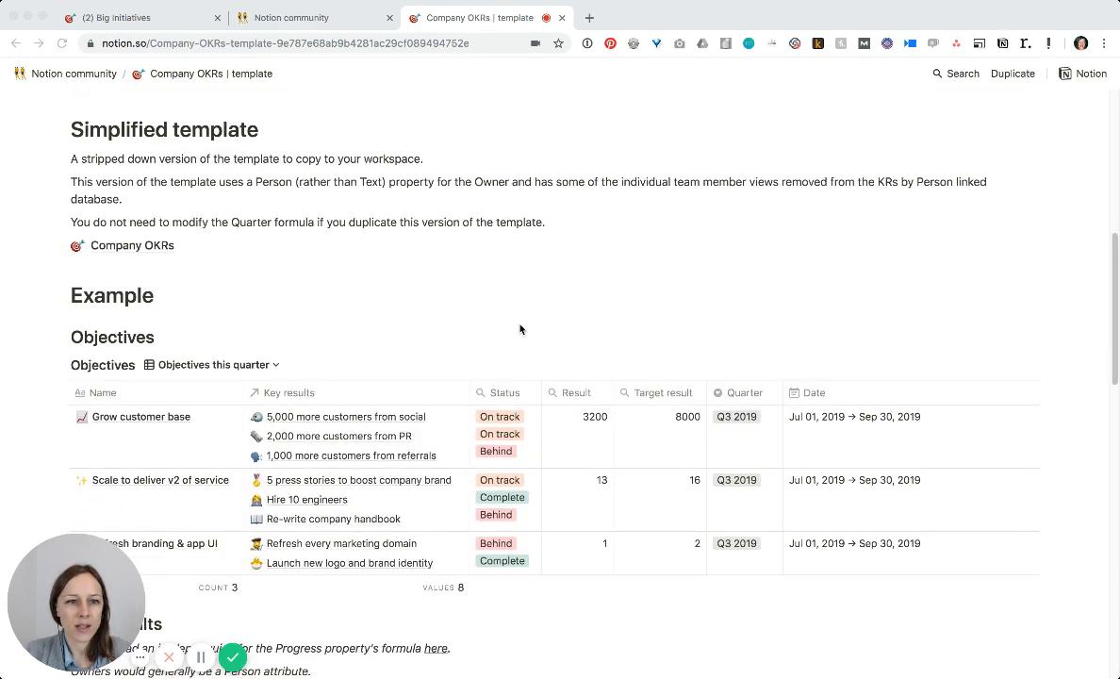
scroll(down, 3)
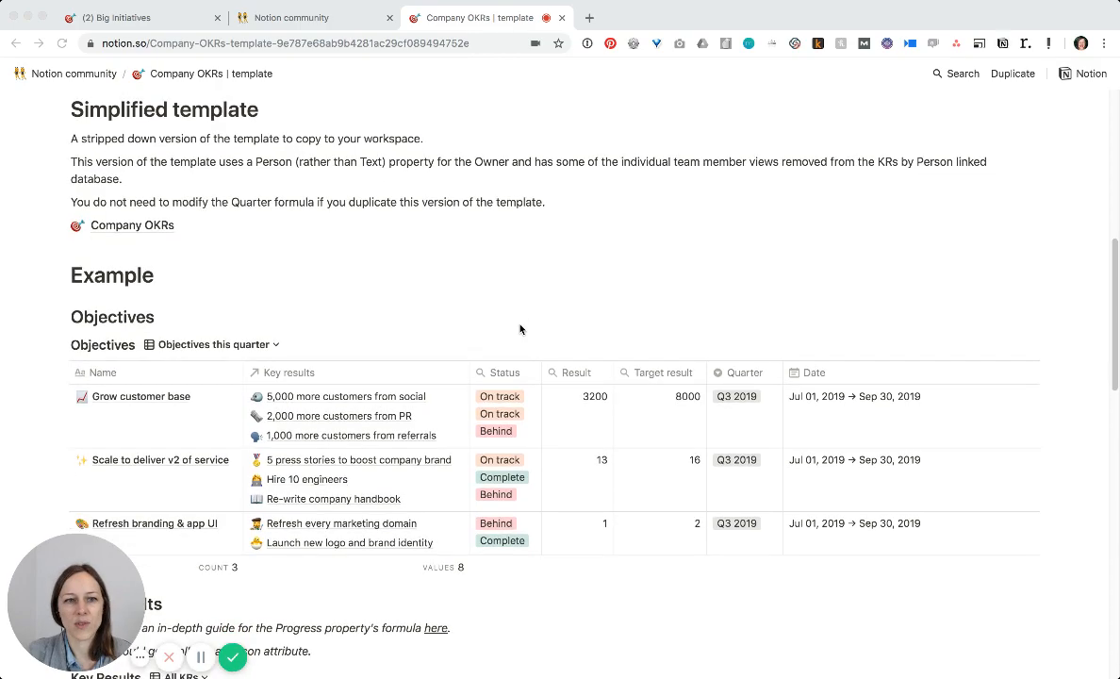
scroll(down, 3)
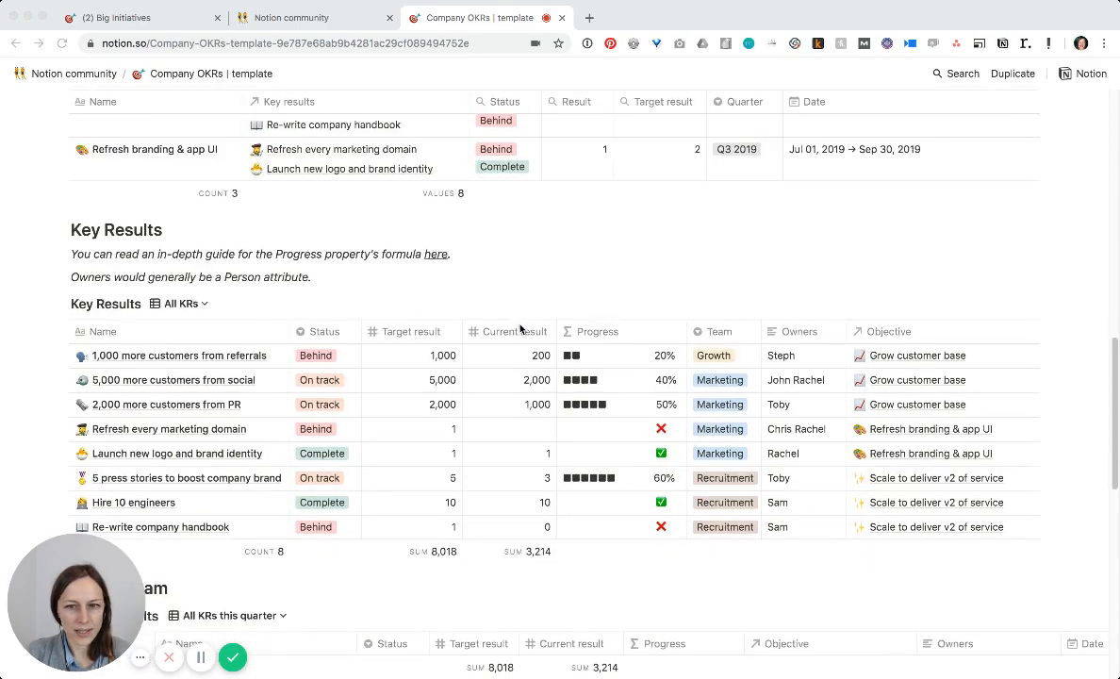
scroll(down, 3)
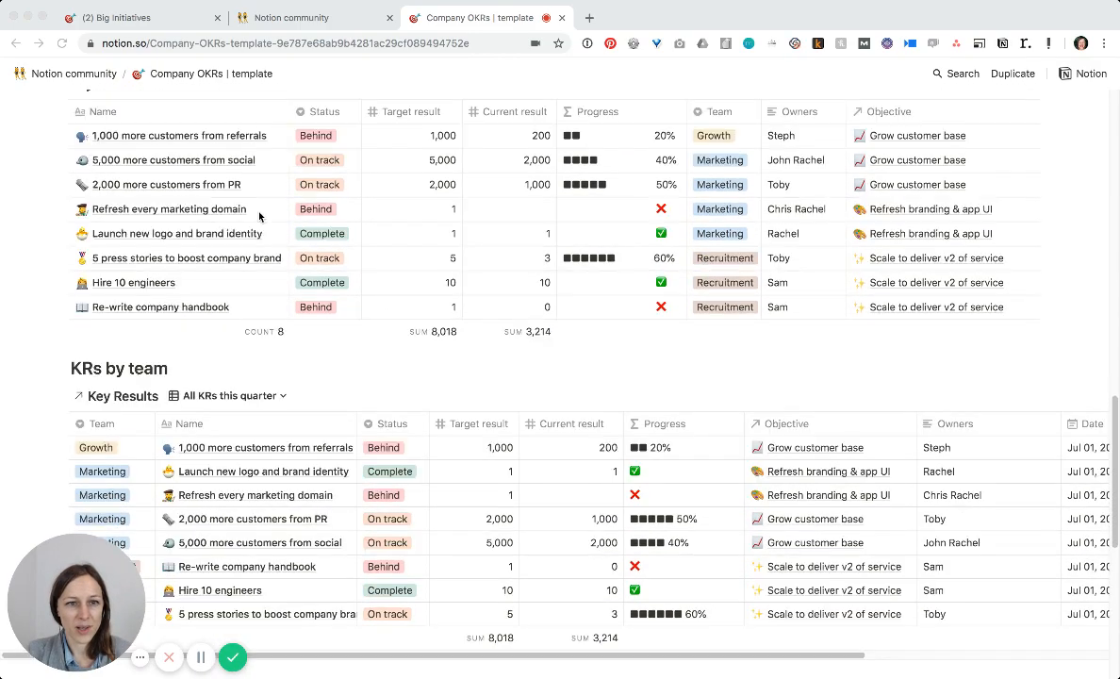
mouse_move(564, 136)
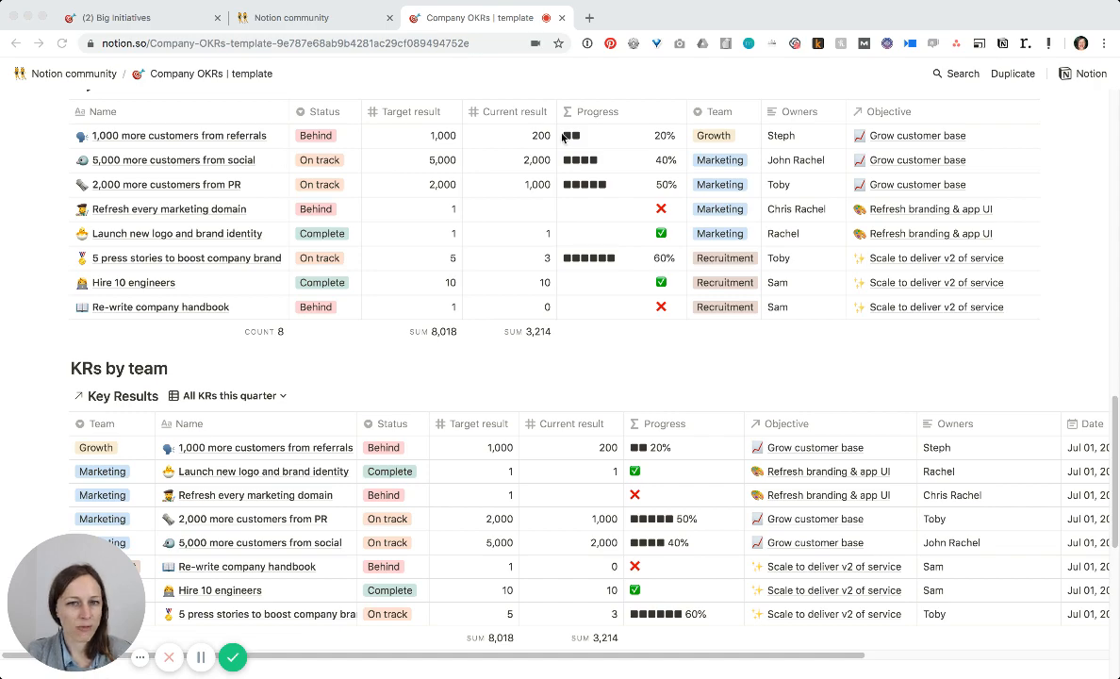
scroll(down, 3)
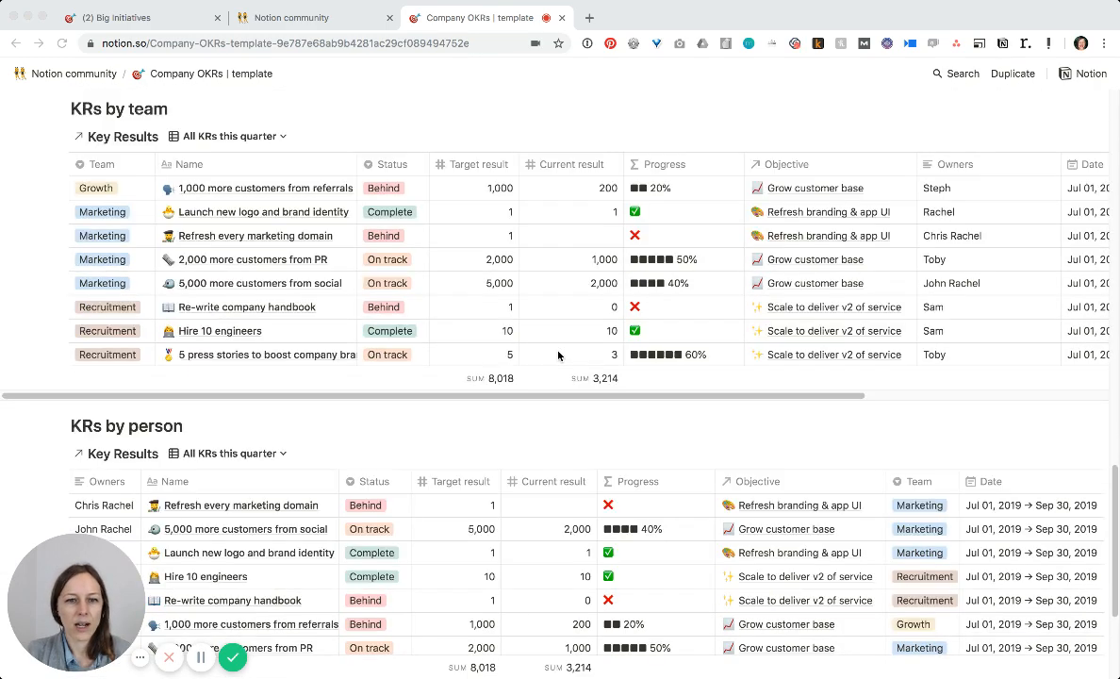
scroll(down, 3)
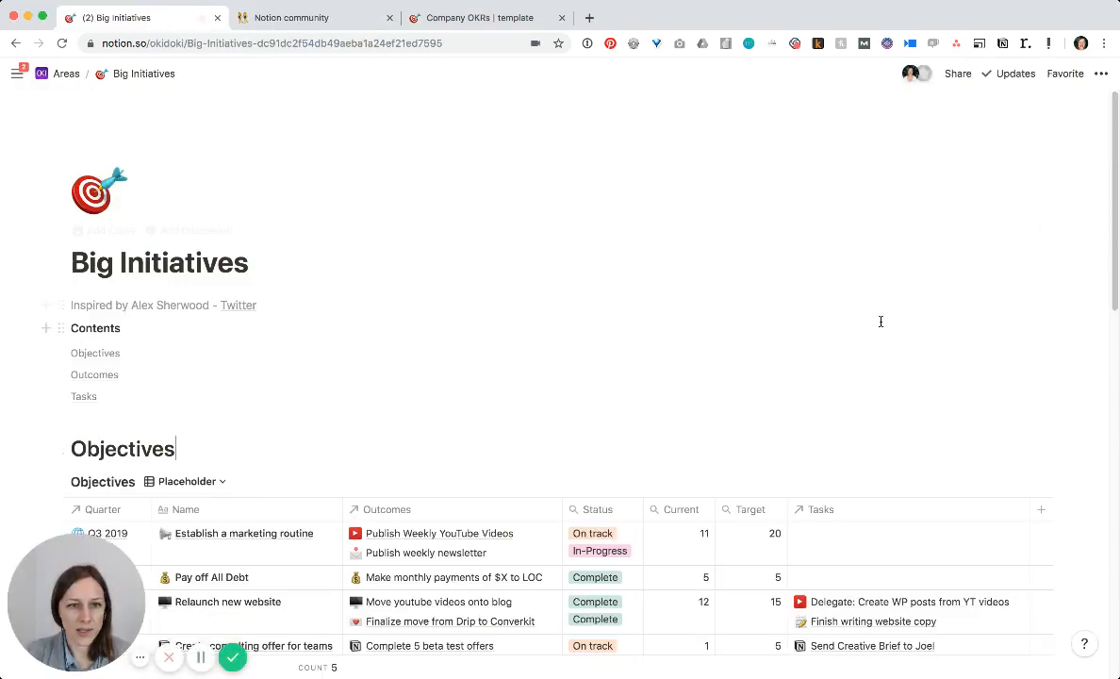
scroll(down, 3)
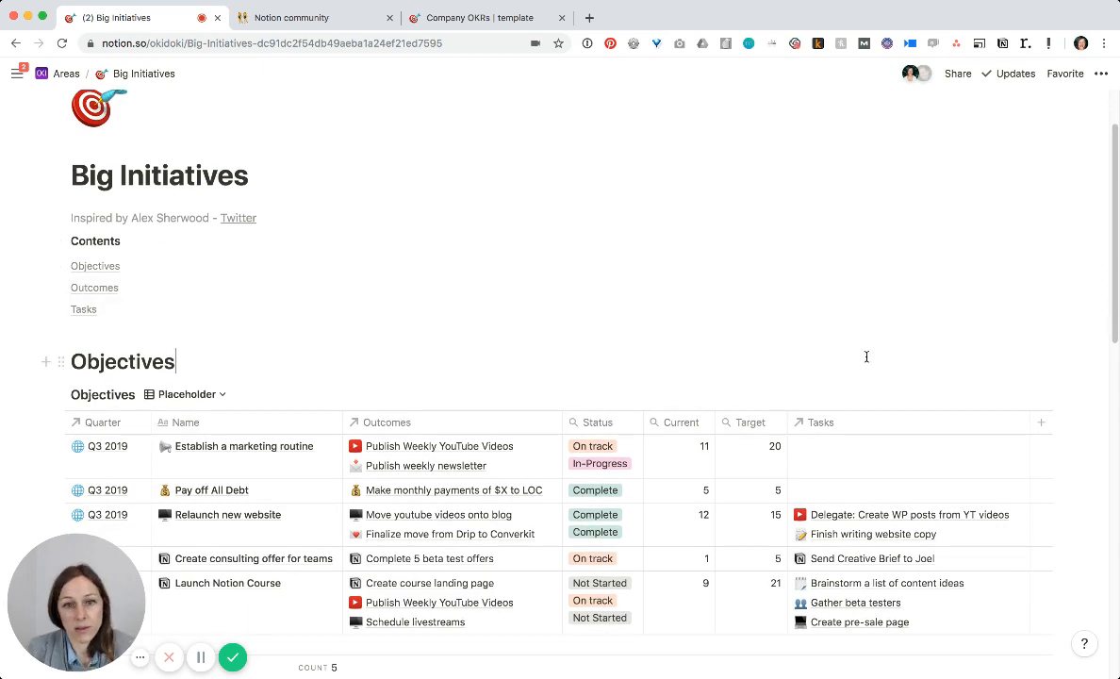
mouse_move(457, 317)
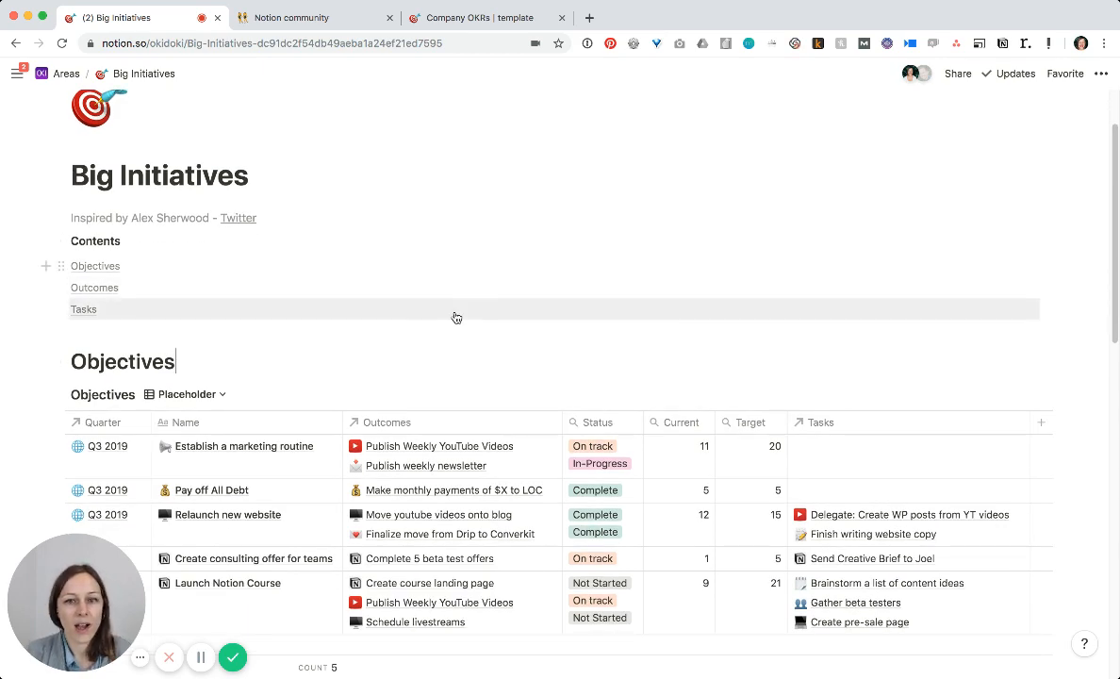
scroll(down, 3)
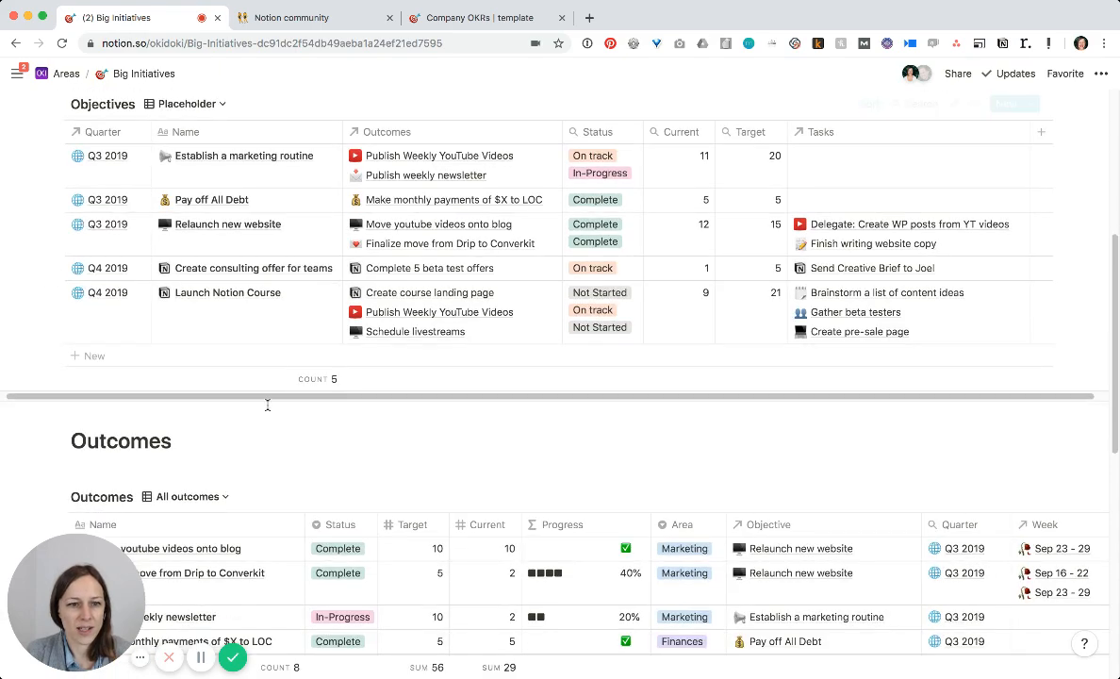
scroll(down, 3)
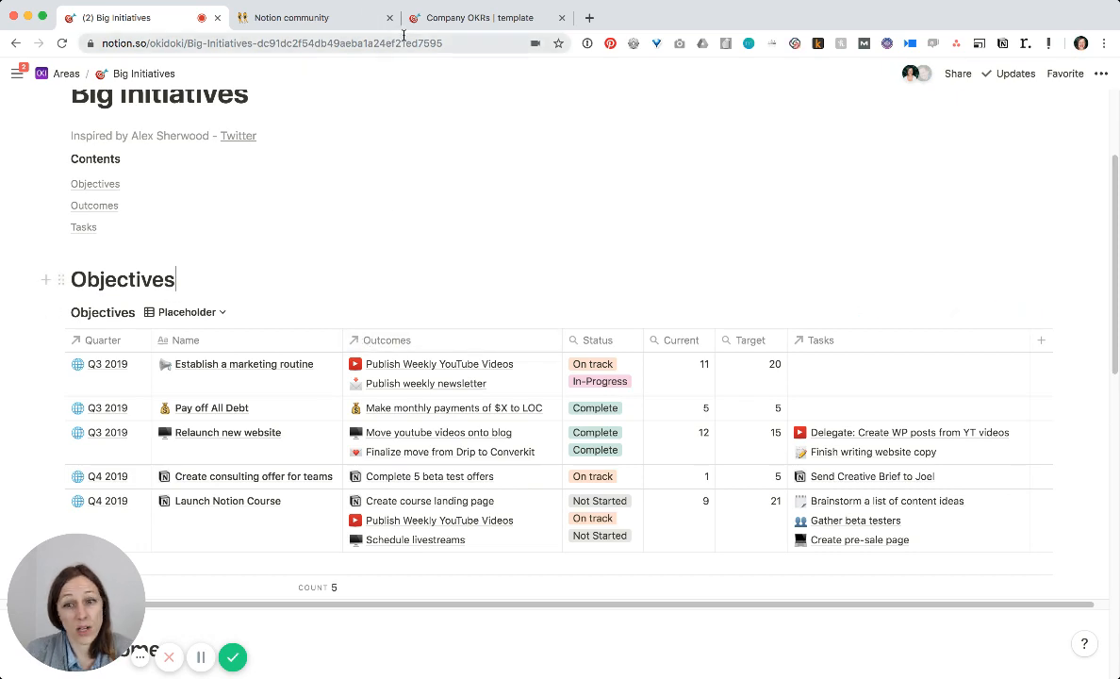
Review the Company OKRs example Objectives table, selecting the Q3 2019 quarter of Grow customer base
click(477, 17)
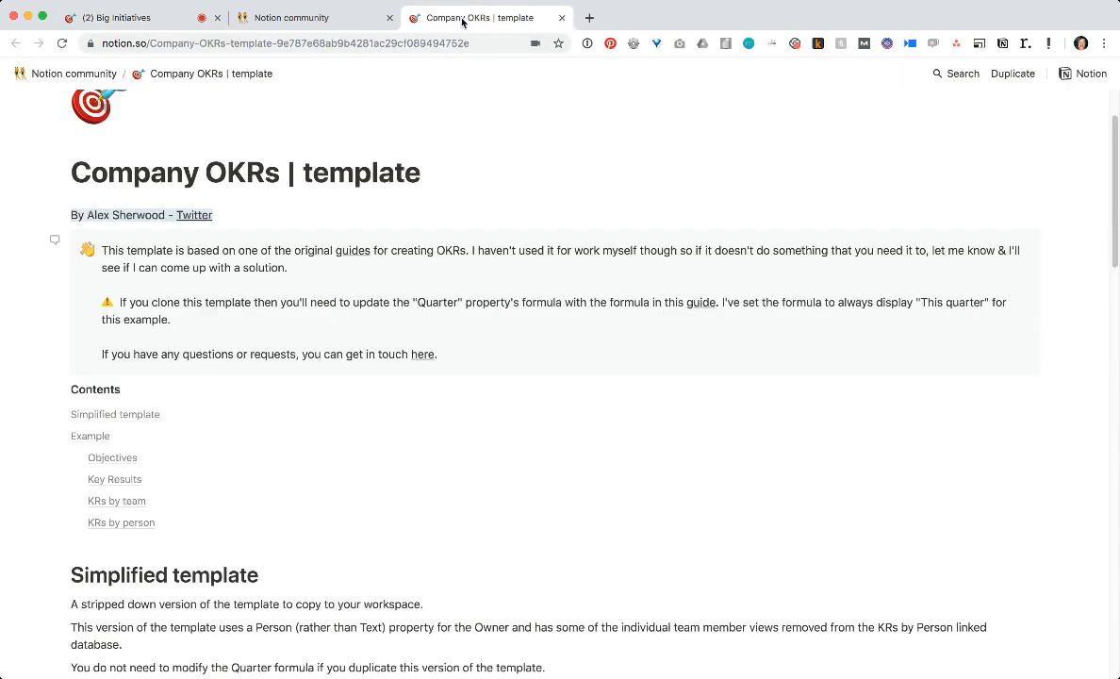
scroll(down, 3)
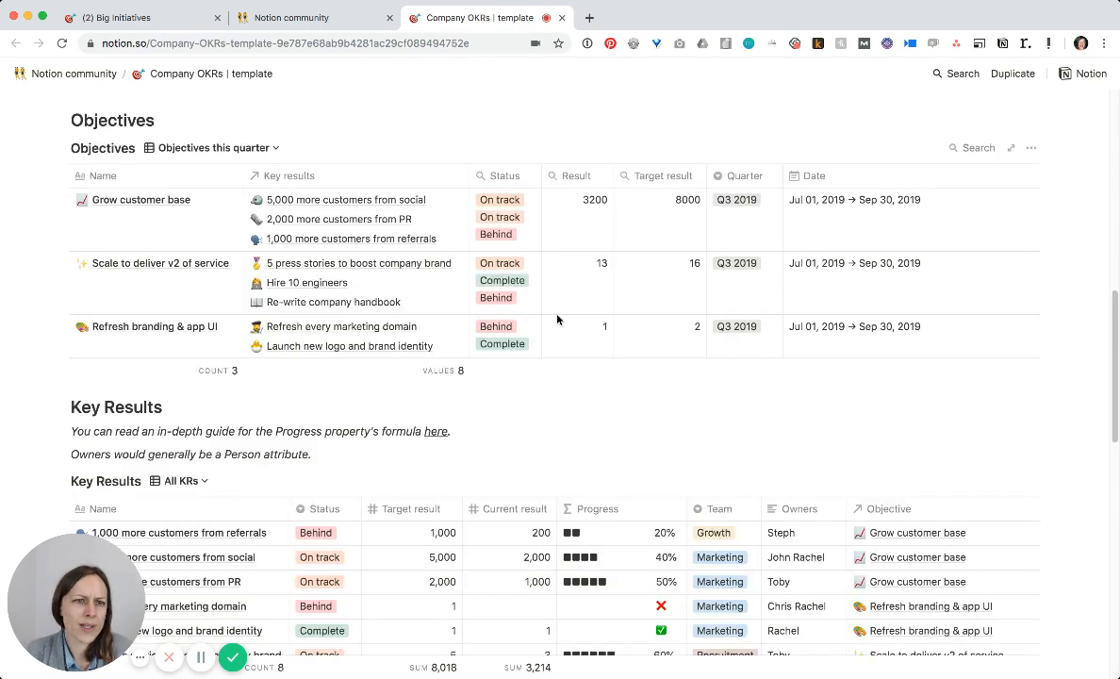
scroll(down, 3)
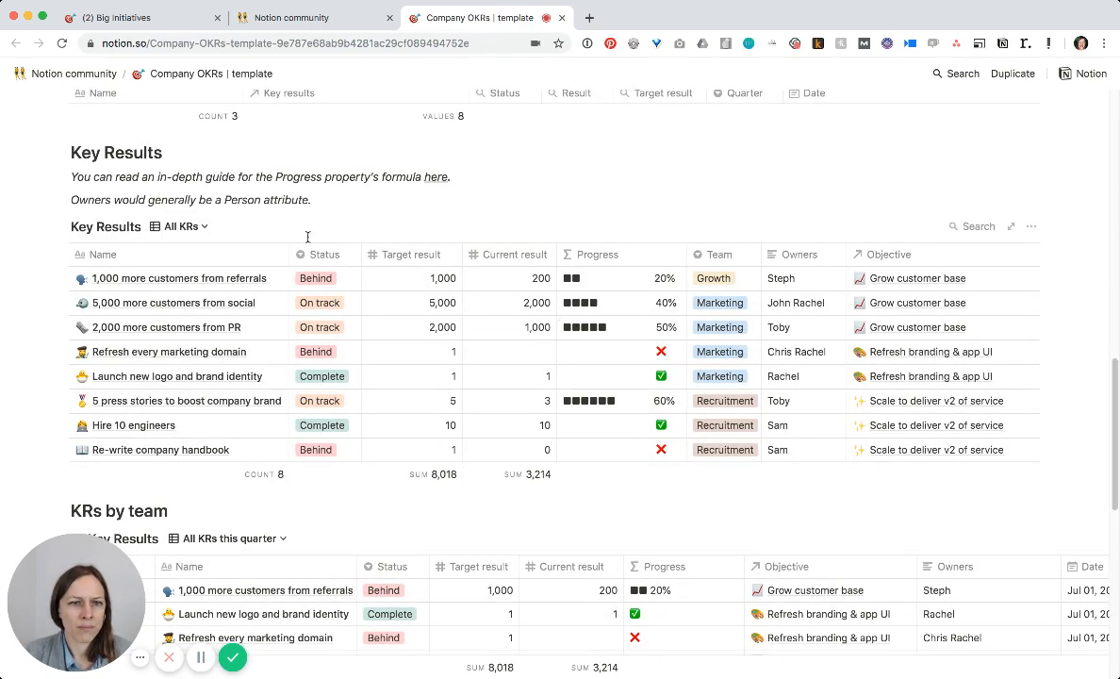
scroll(down, 3)
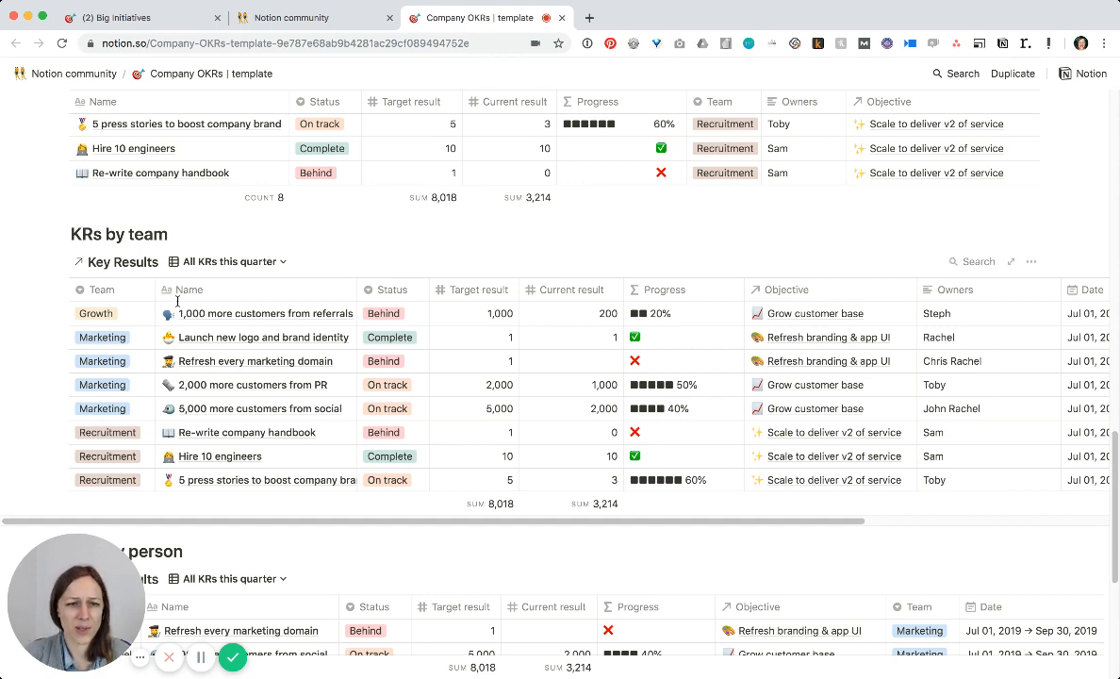
scroll(down, 3)
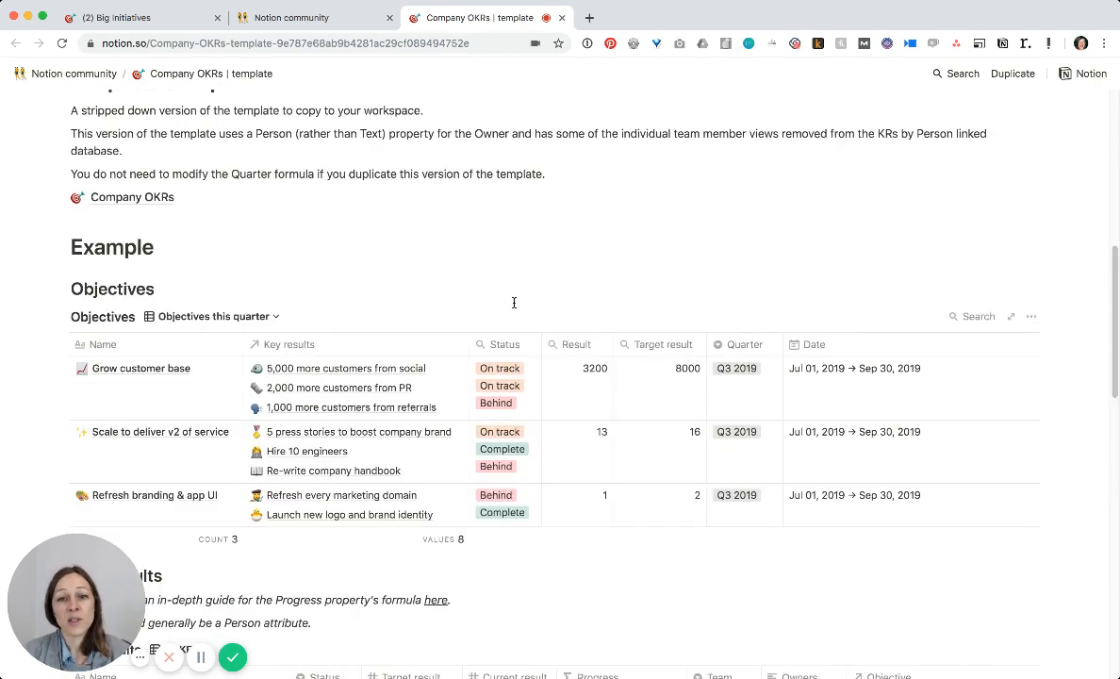
scroll(down, 3)
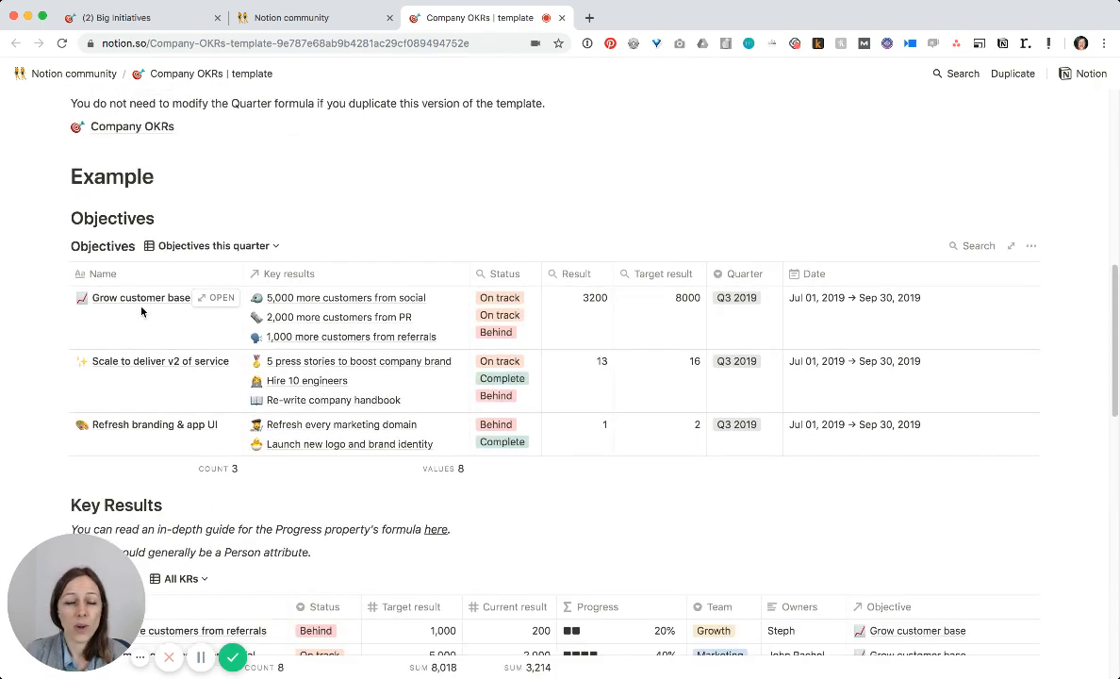
mouse_move(139, 352)
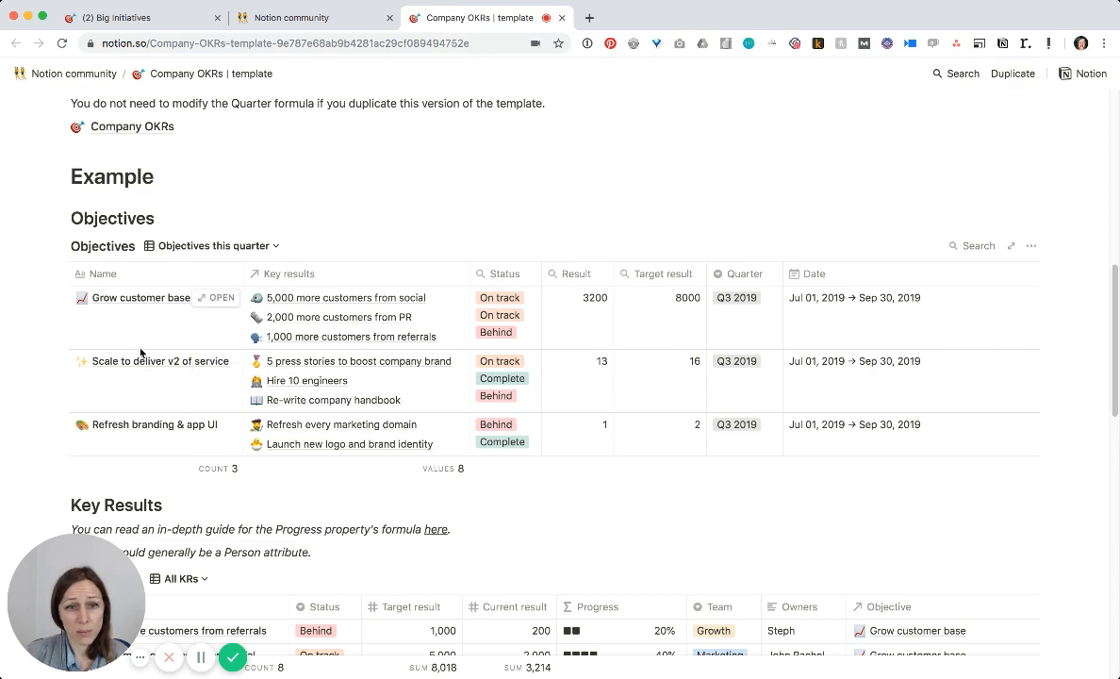
mouse_move(366, 302)
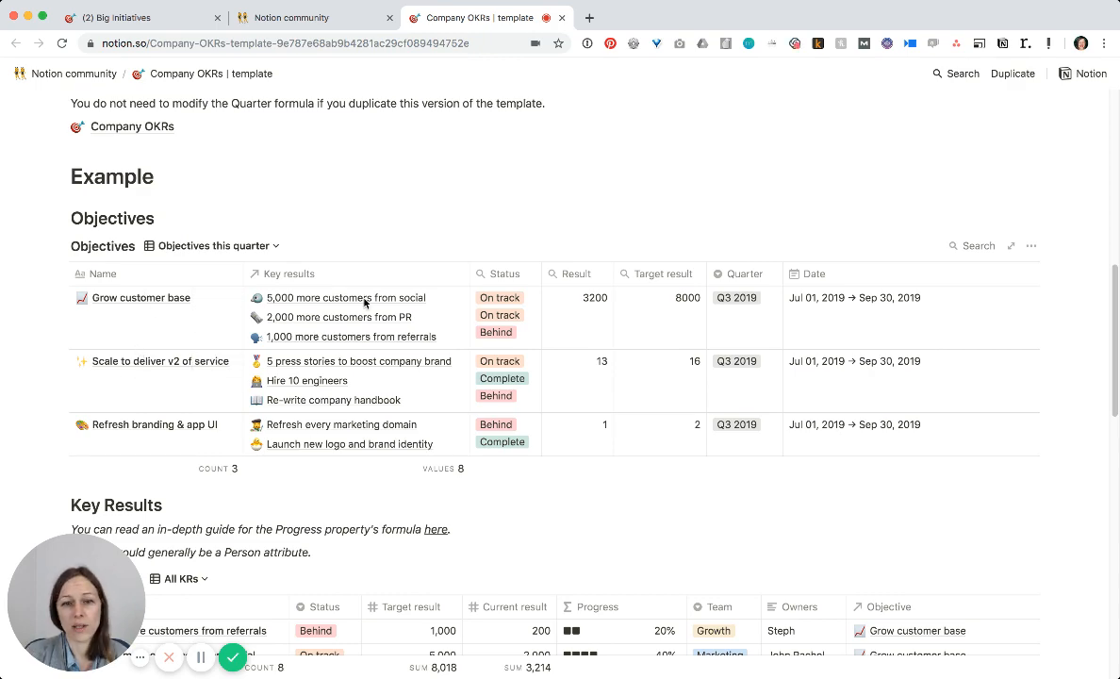
mouse_move(531, 360)
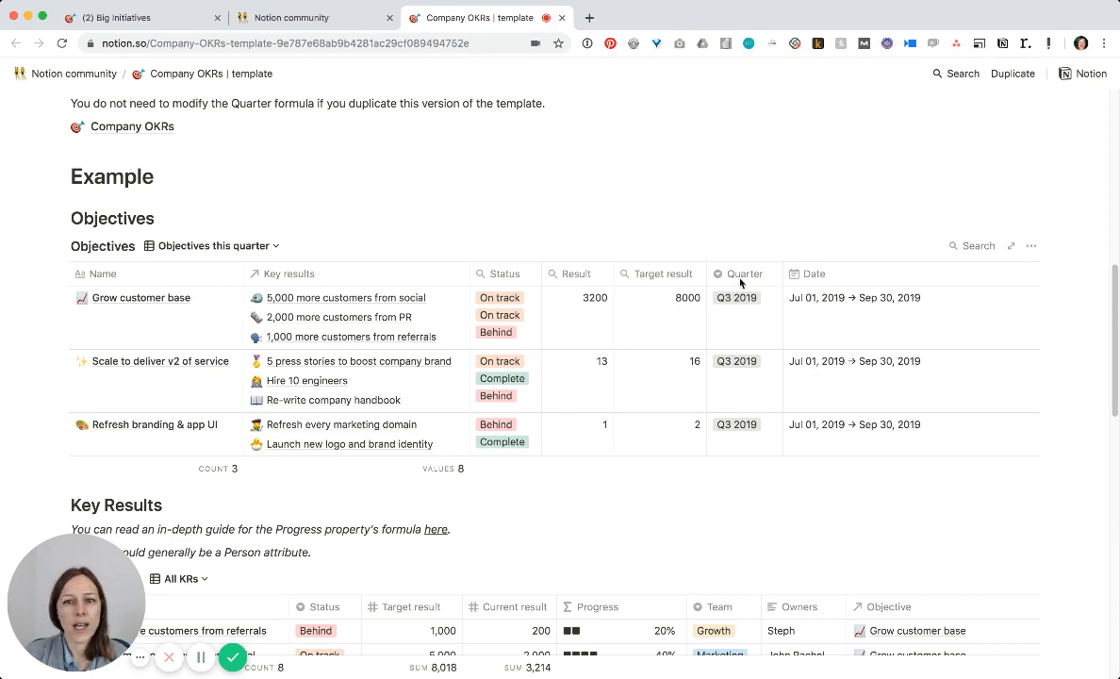
click(735, 298)
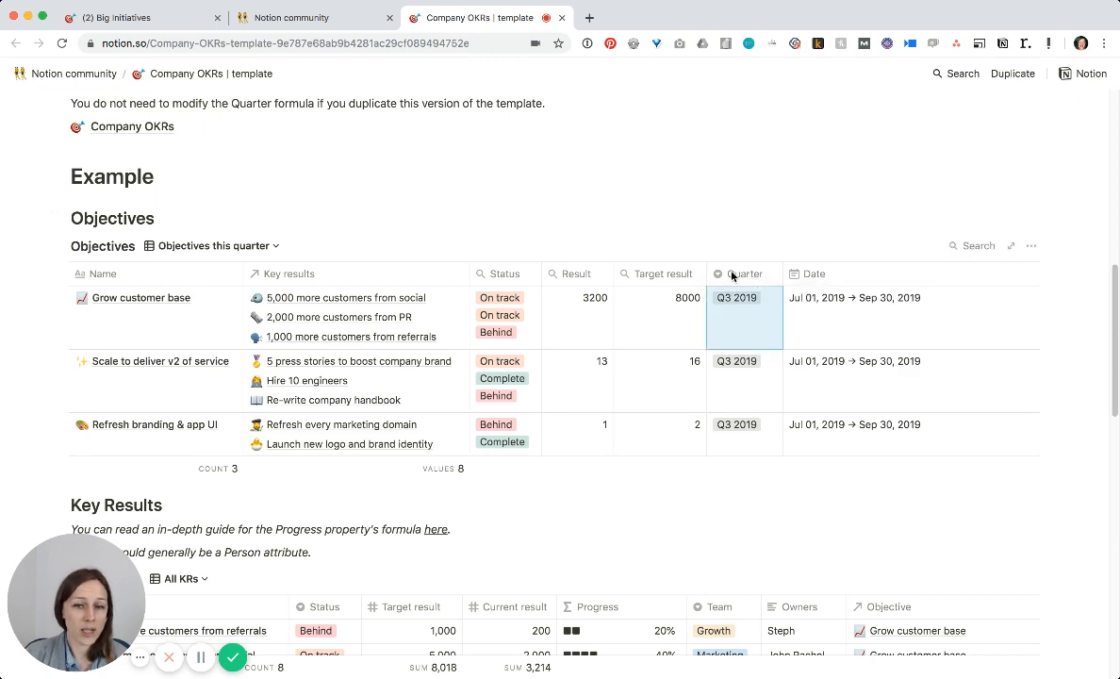
mouse_move(681, 272)
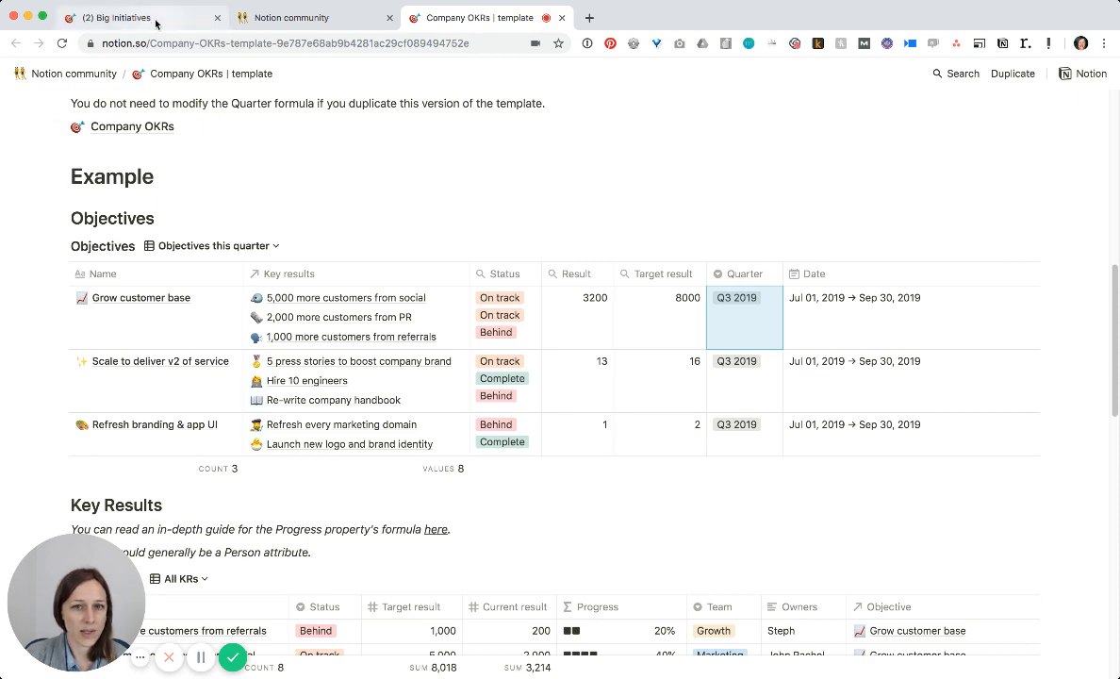
Cycle the Objectives table through its this-quarter and all-quarters views, ending on Placeholder
click(114, 17)
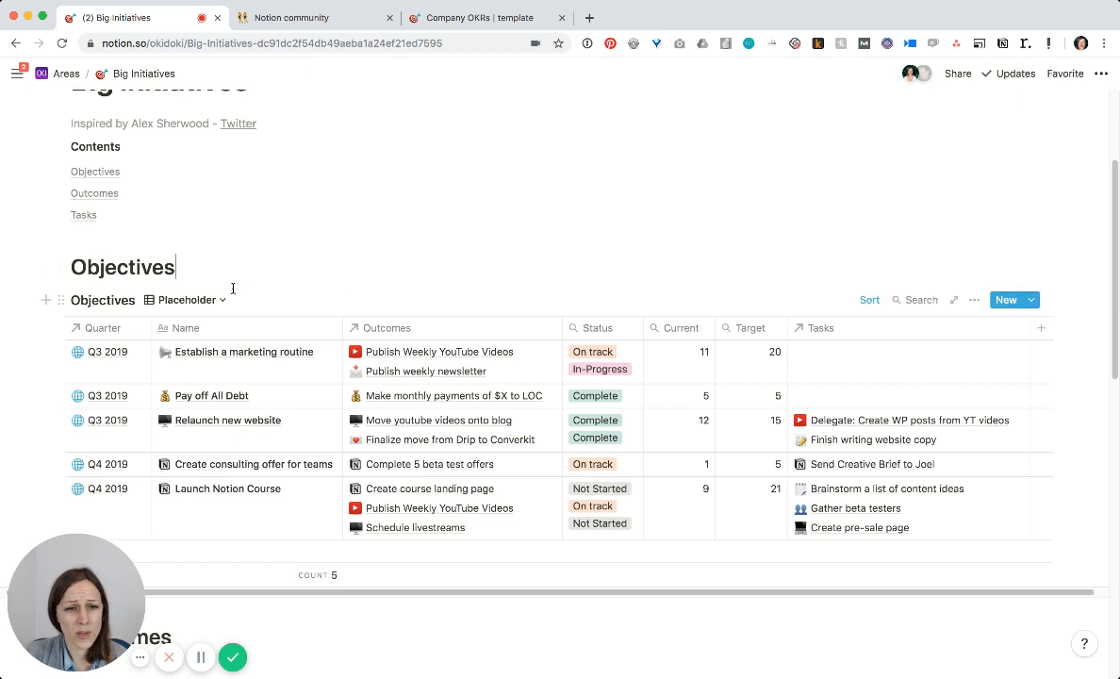
click(187, 300)
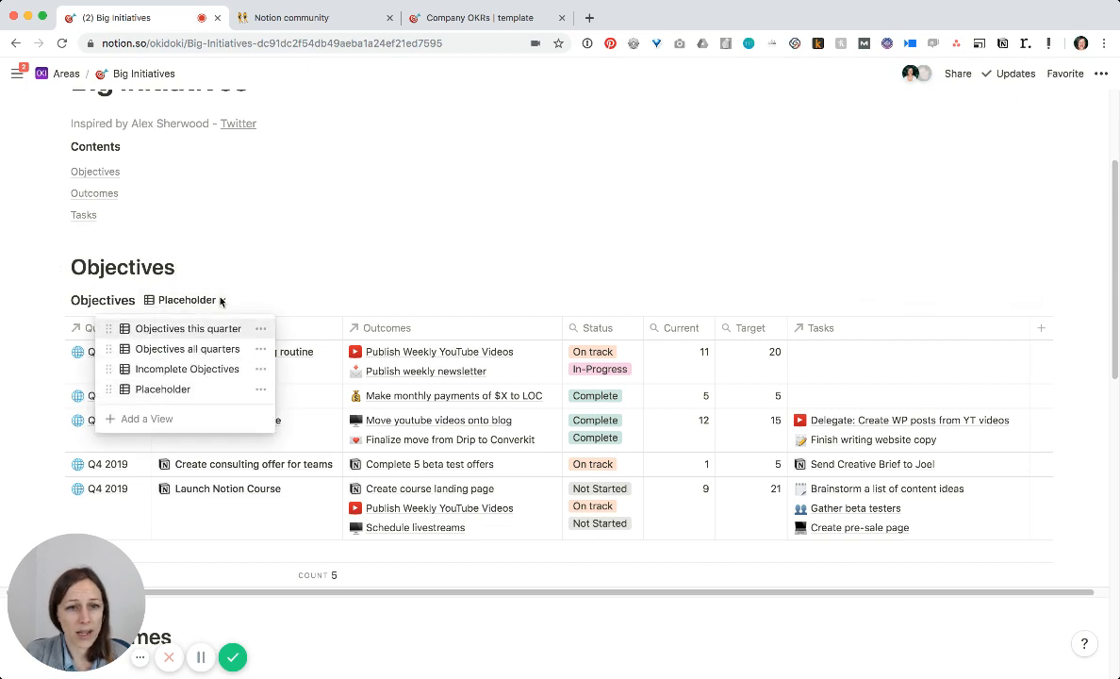
click(162, 388)
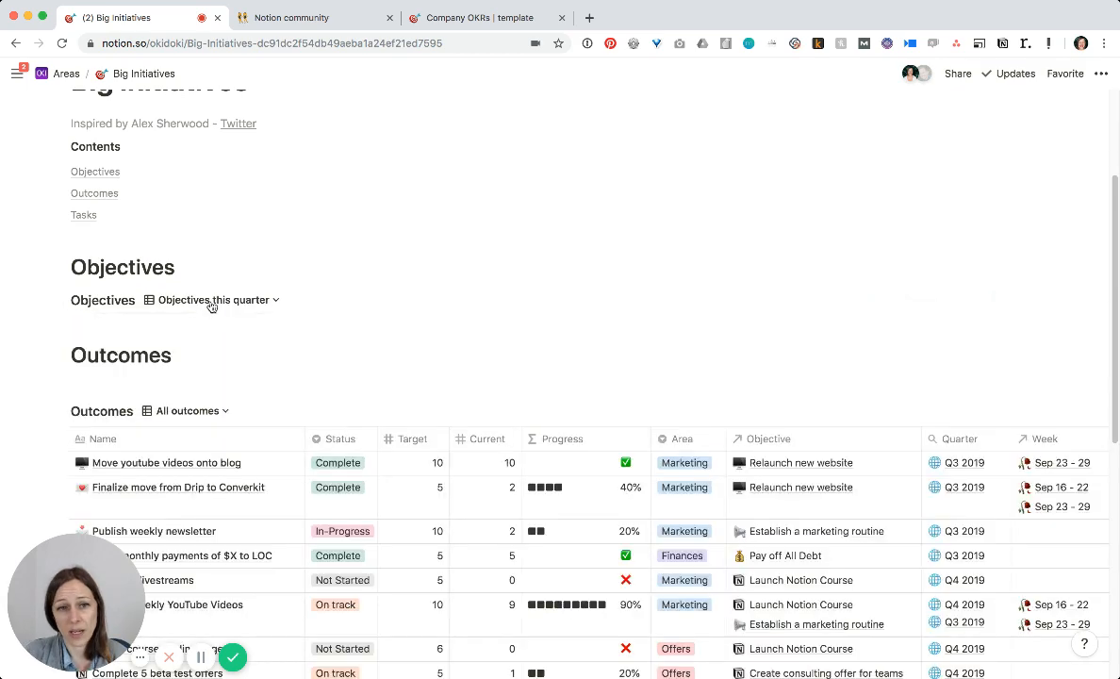
click(211, 300)
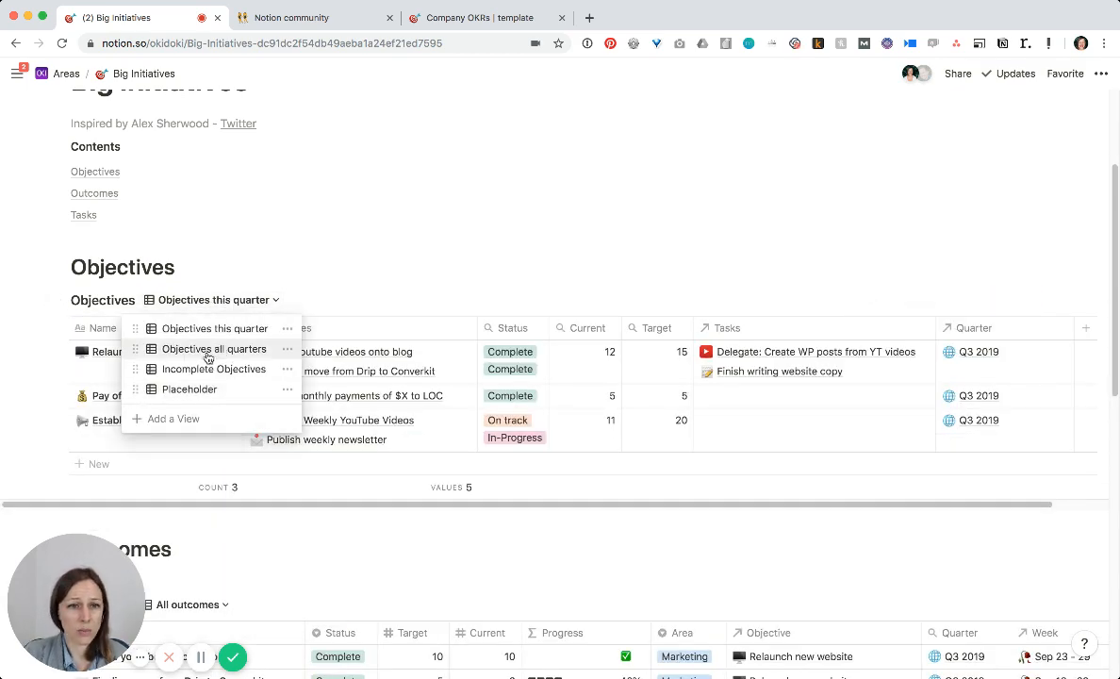
click(215, 349)
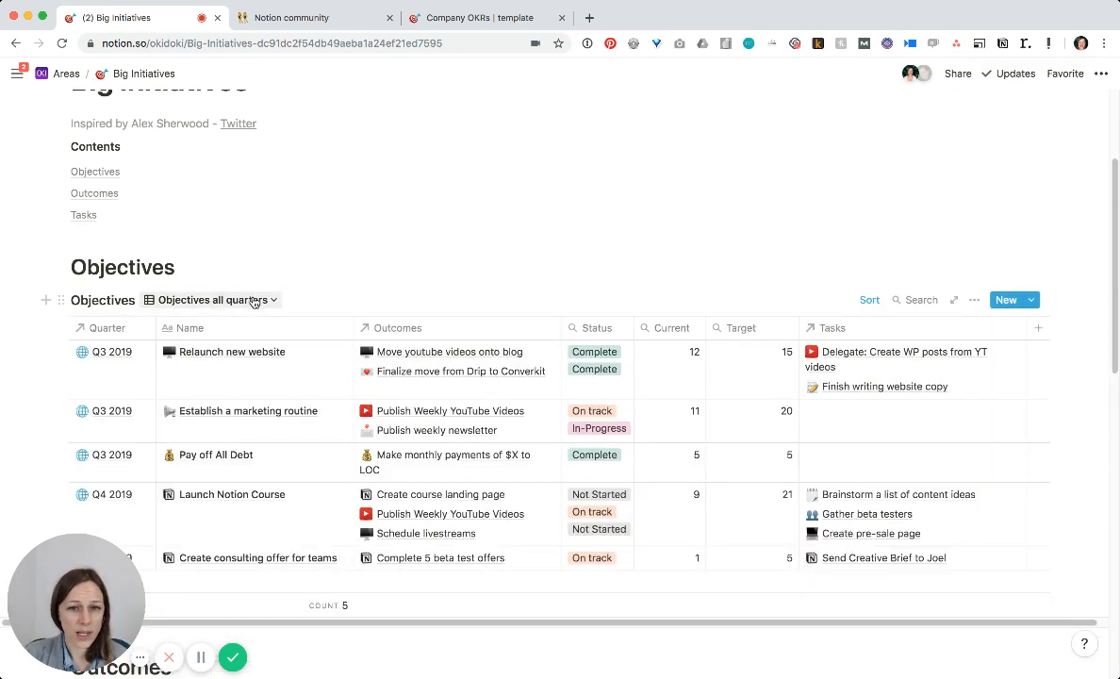
mouse_move(279, 309)
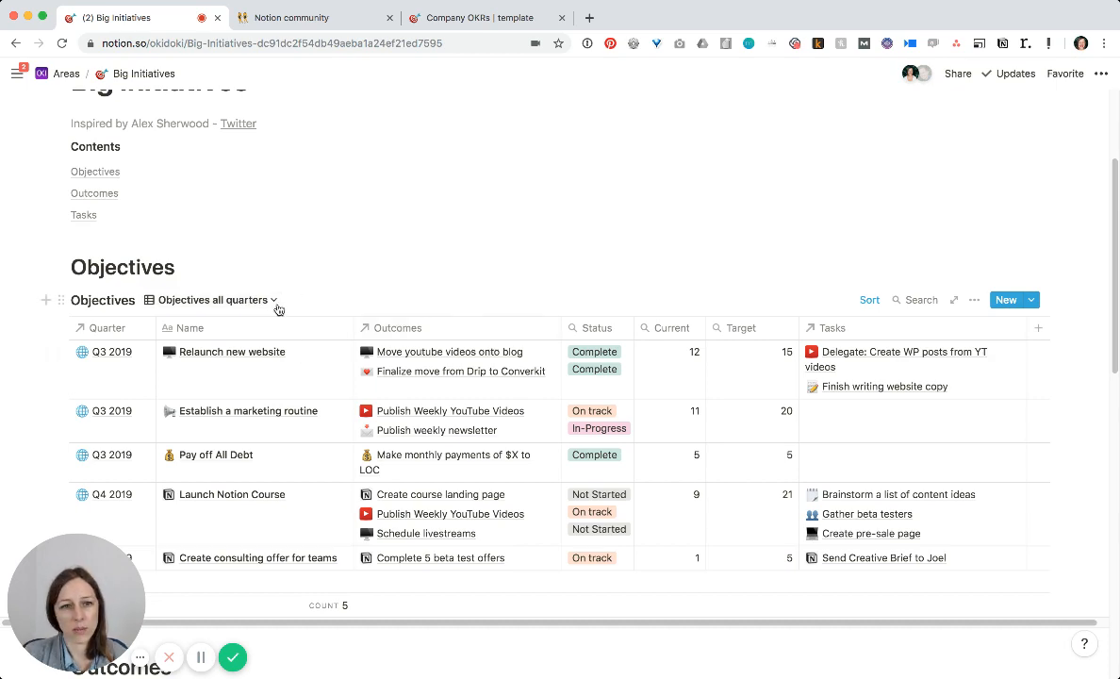
click(275, 299)
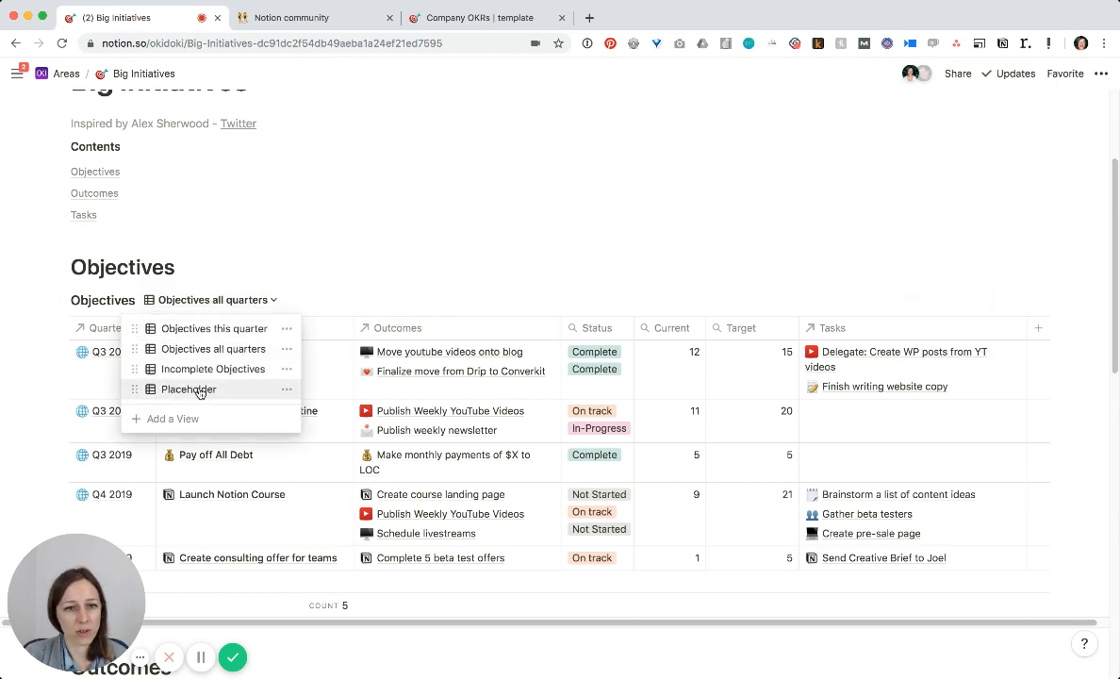
click(187, 388)
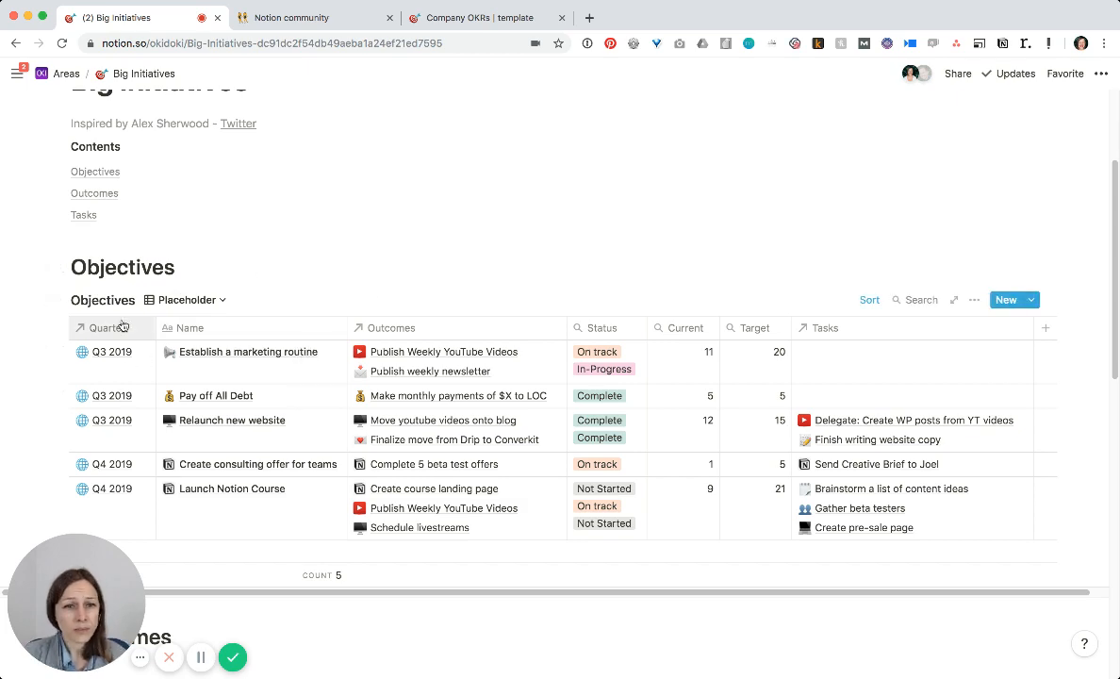
mouse_move(125, 463)
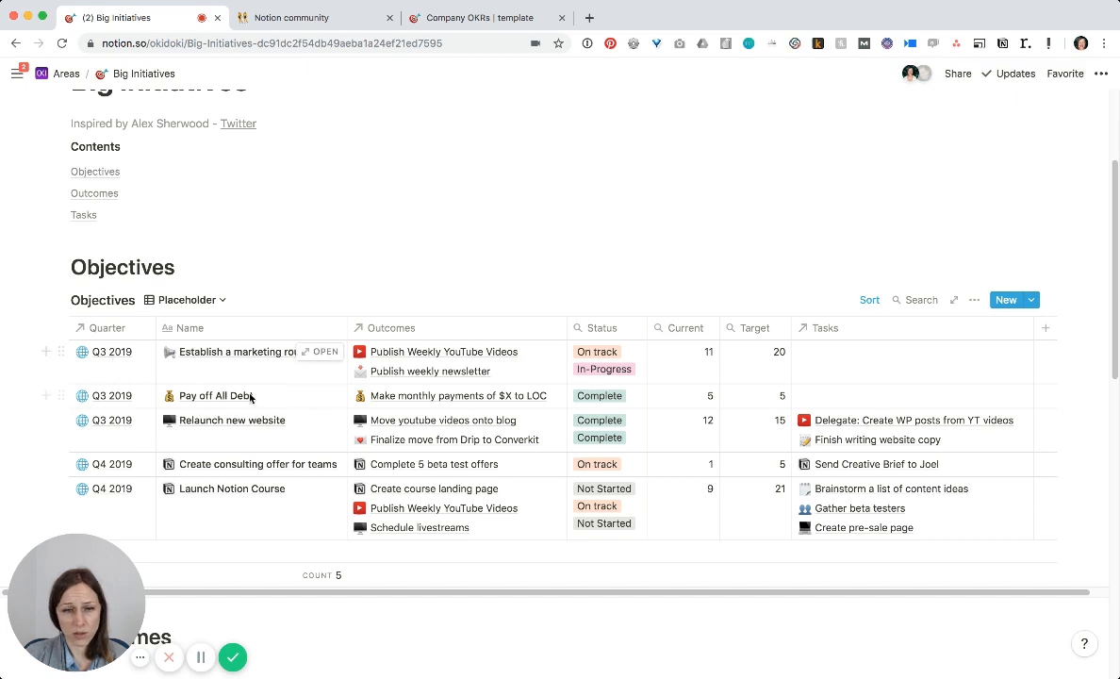
mouse_move(104, 358)
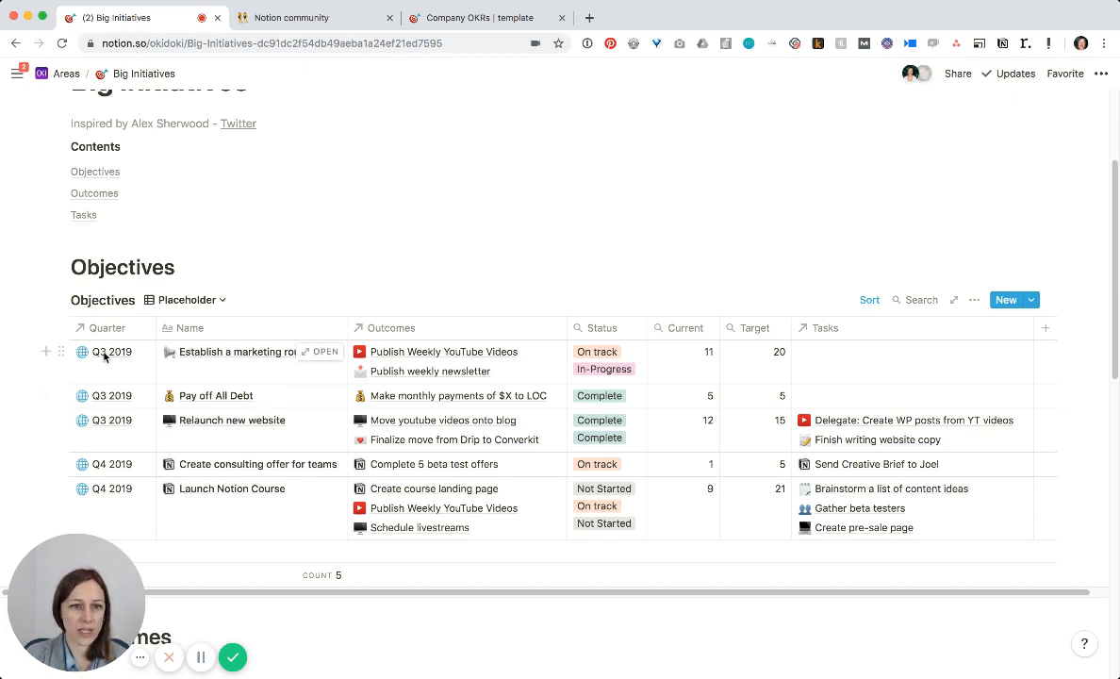
mouse_move(219, 328)
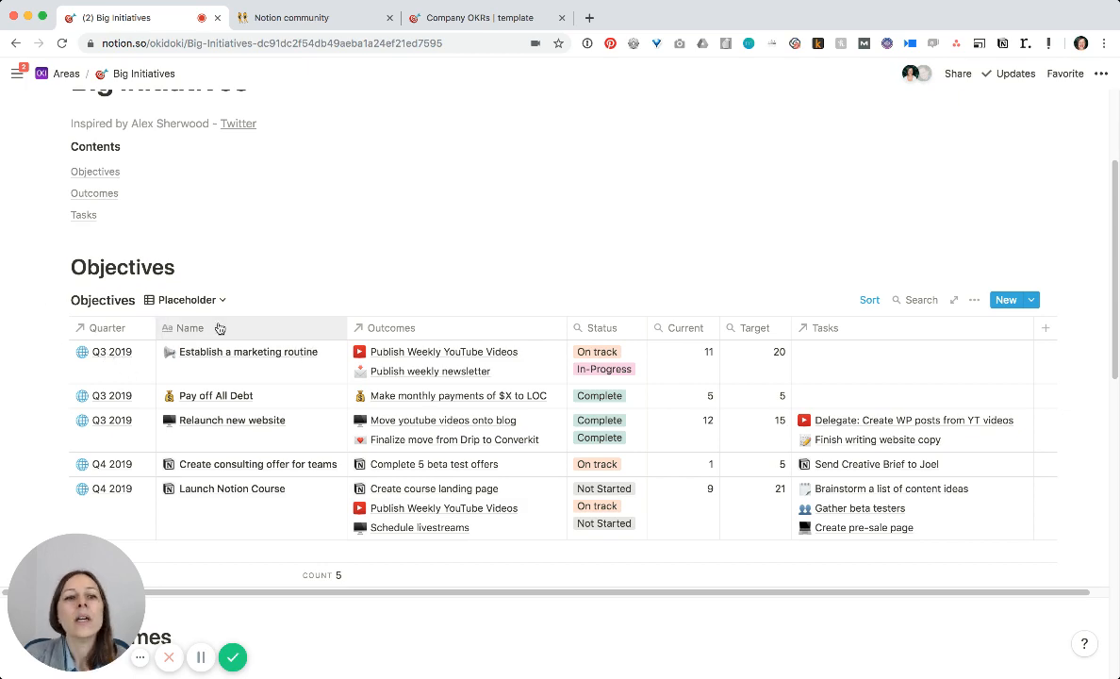
mouse_move(239, 353)
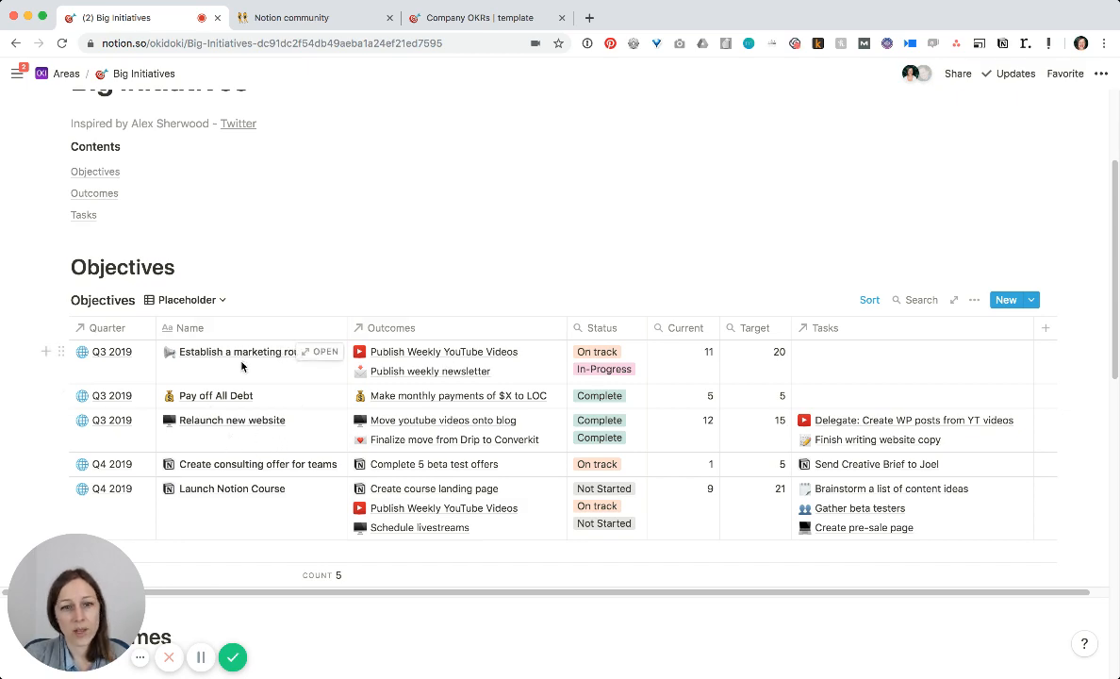
mouse_move(422, 371)
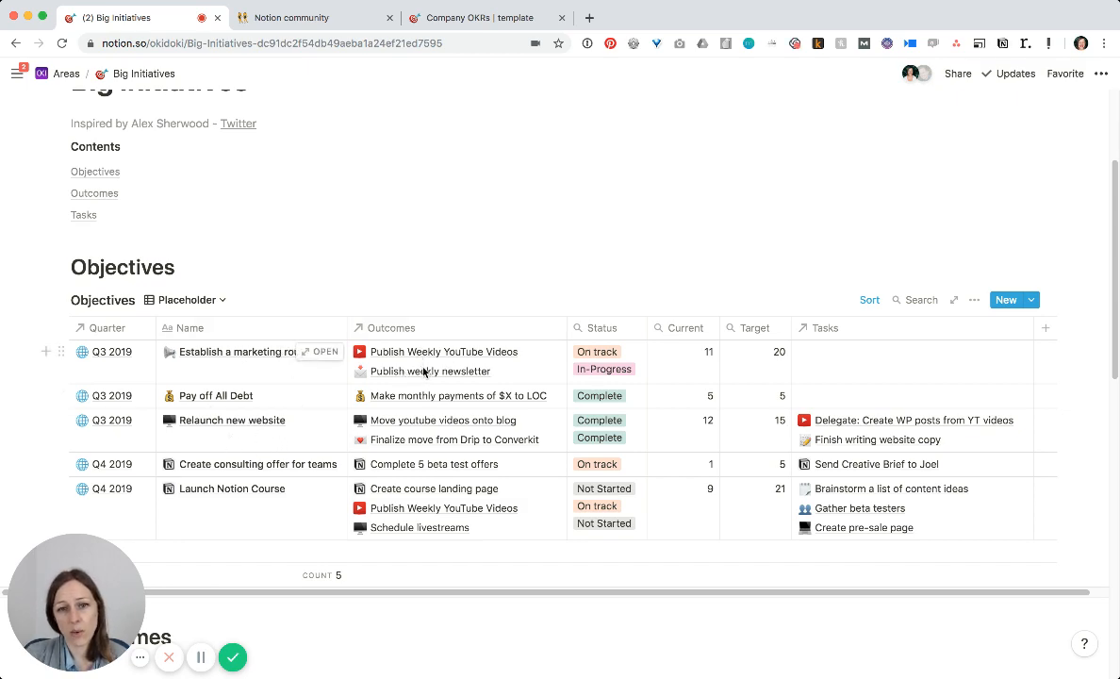
mouse_move(292, 396)
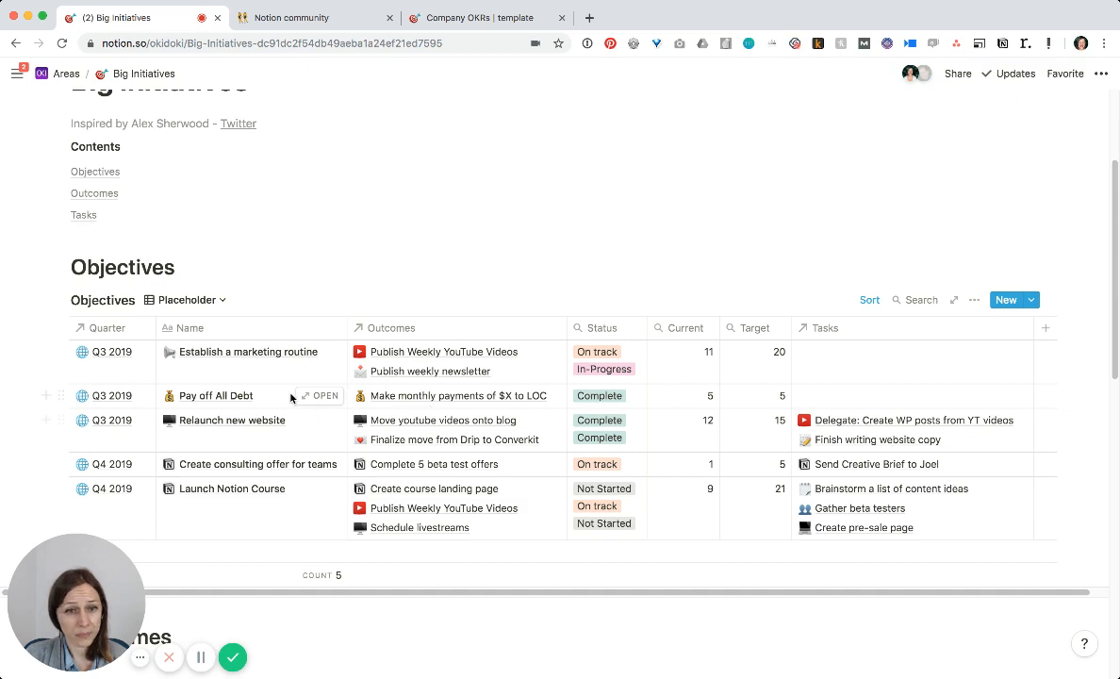
mouse_move(319, 302)
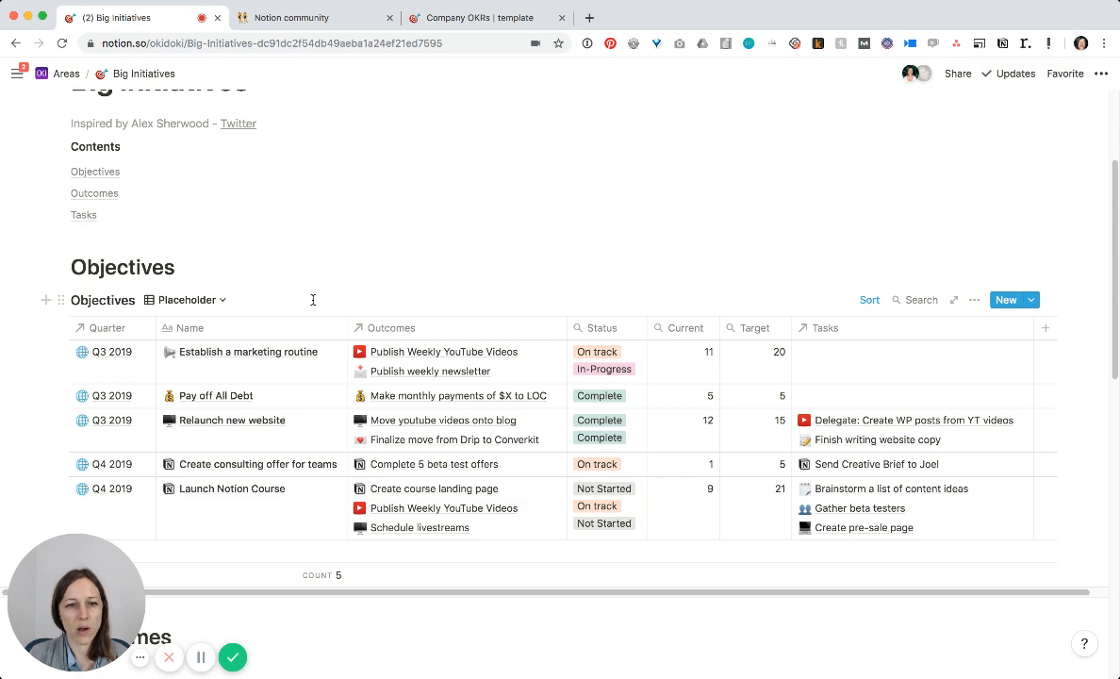
mouse_move(587, 332)
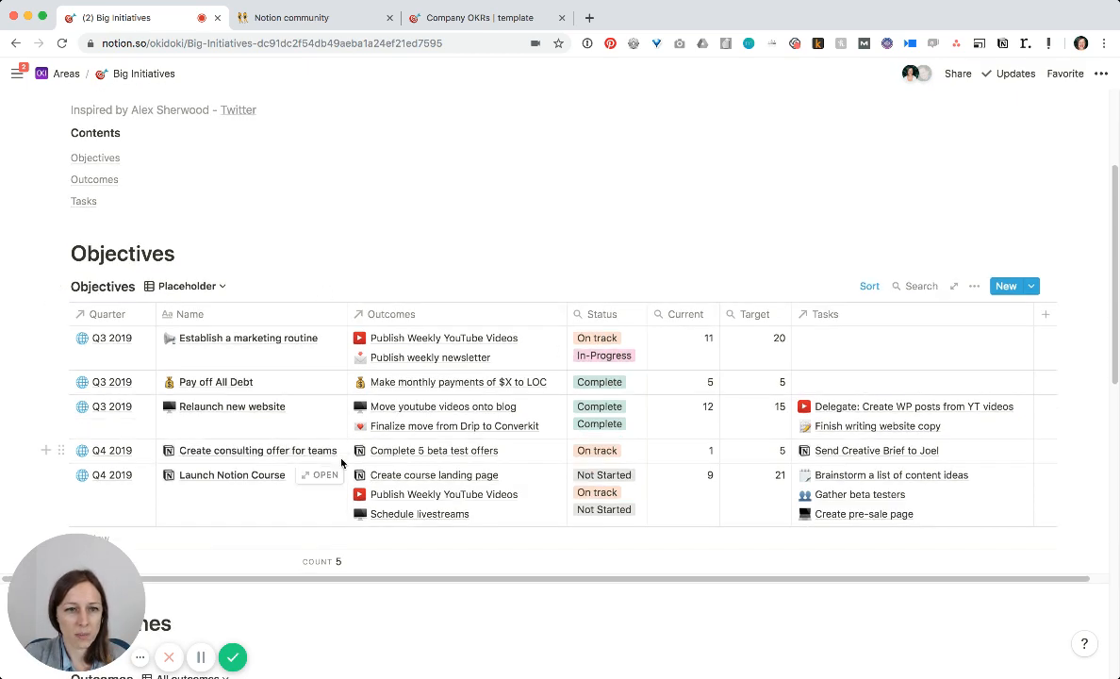
Scroll down so the Outcomes table shows beneath the Objectives table
scroll(down, 3)
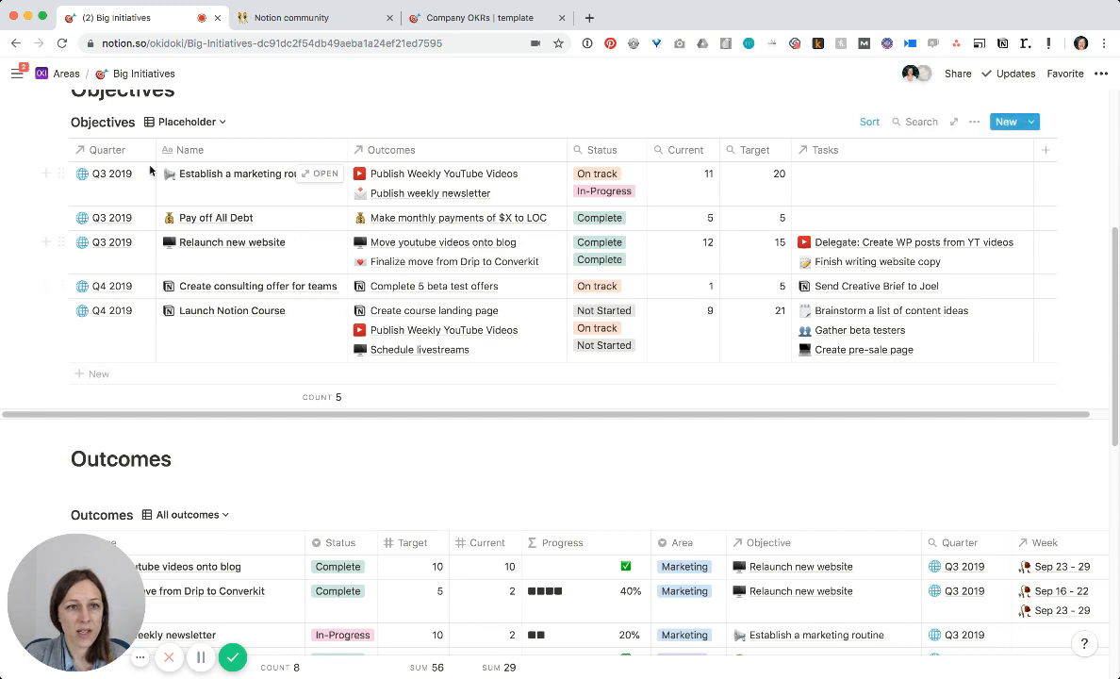
scroll(down, 3)
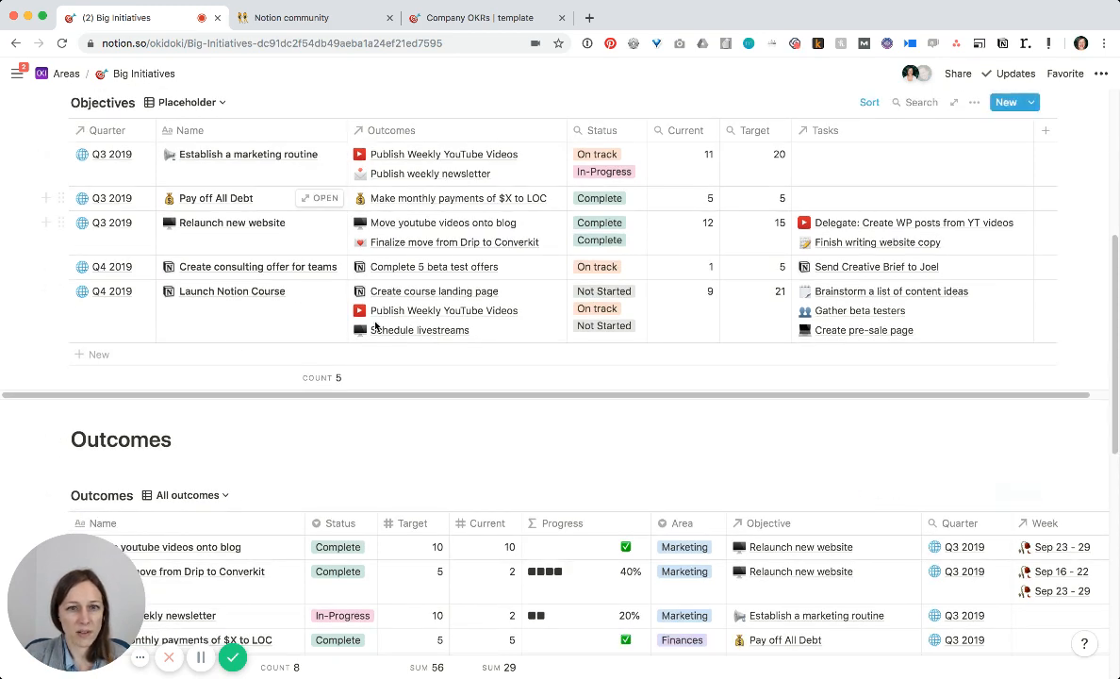
scroll(down, 3)
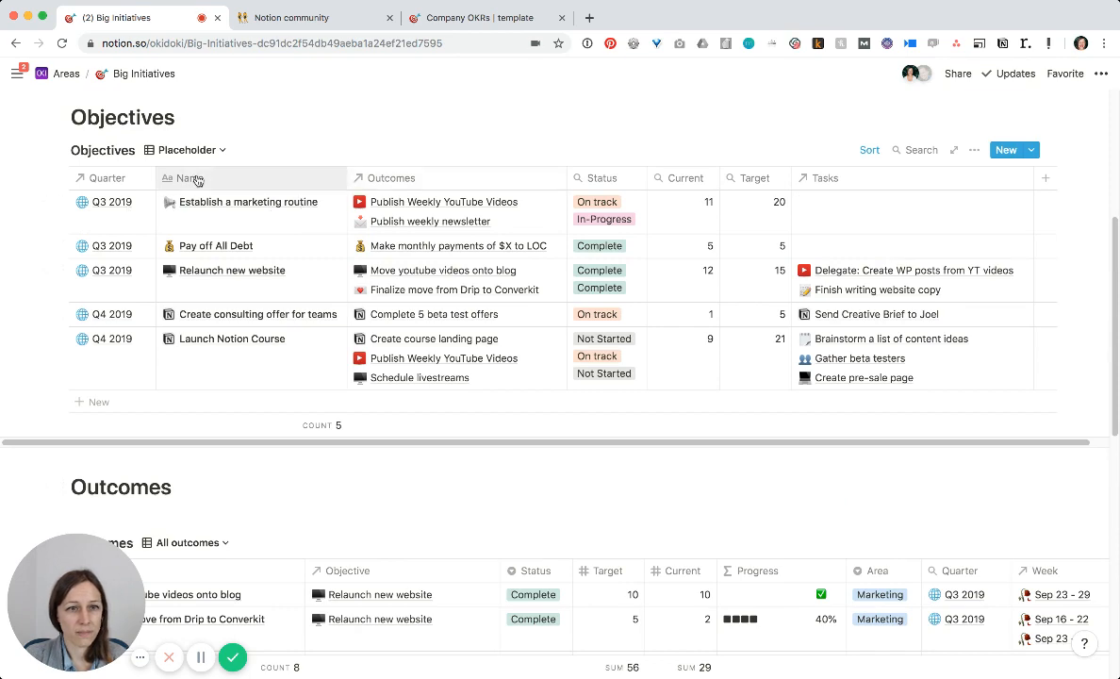
mouse_move(434, 173)
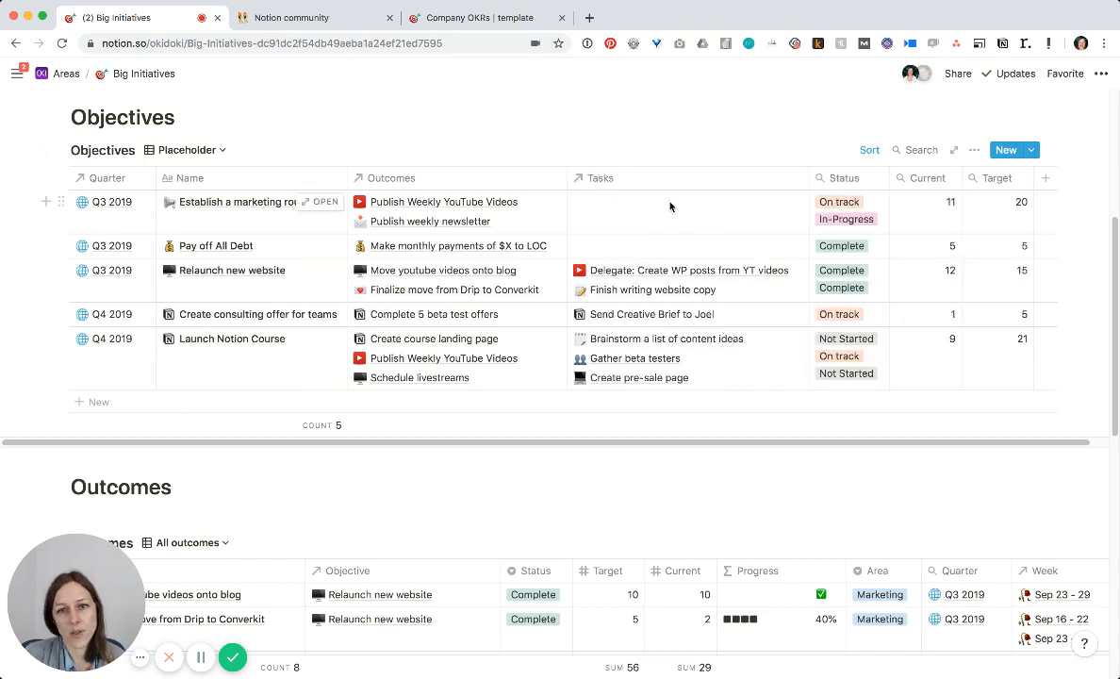
mouse_move(645, 196)
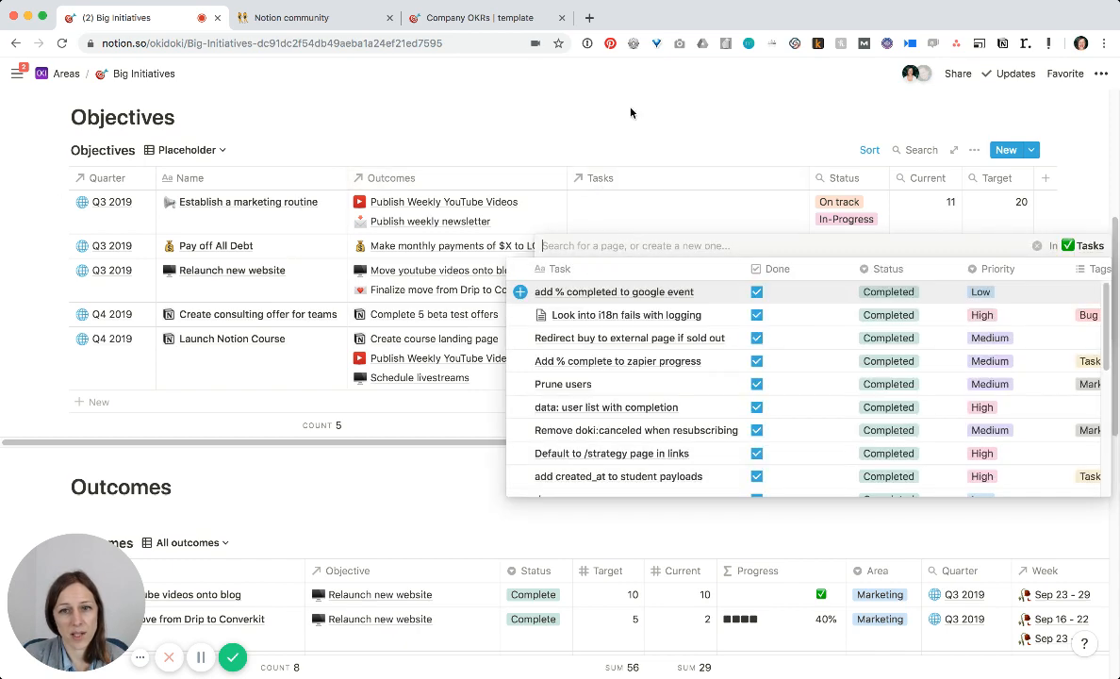
click(641, 207)
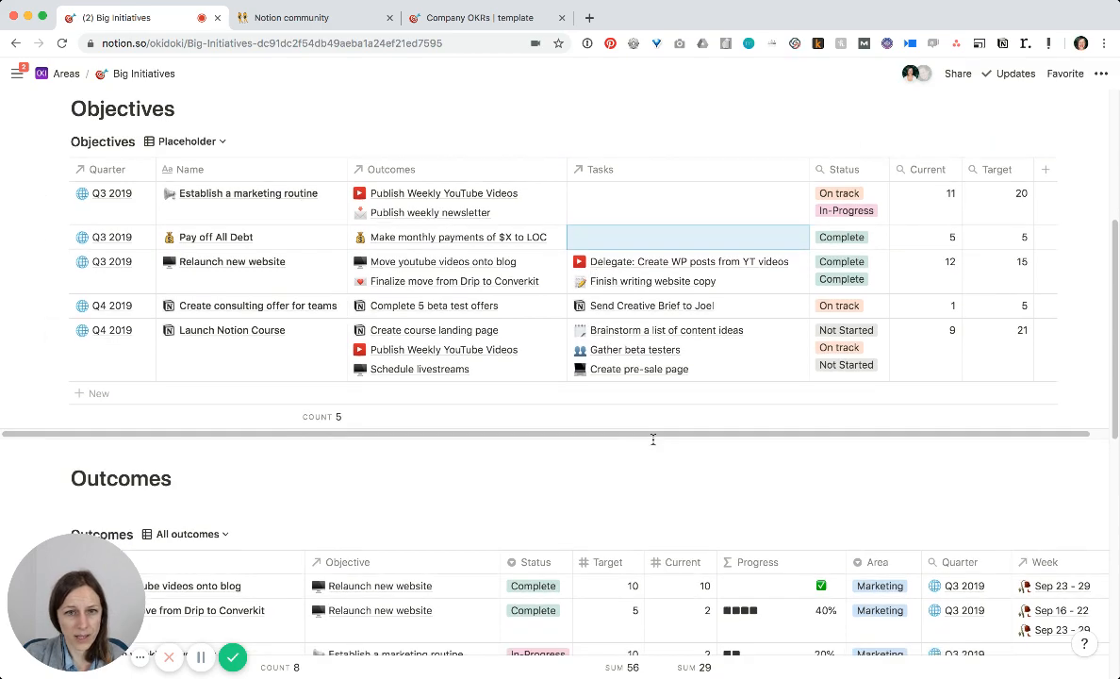
scroll(down, 3)
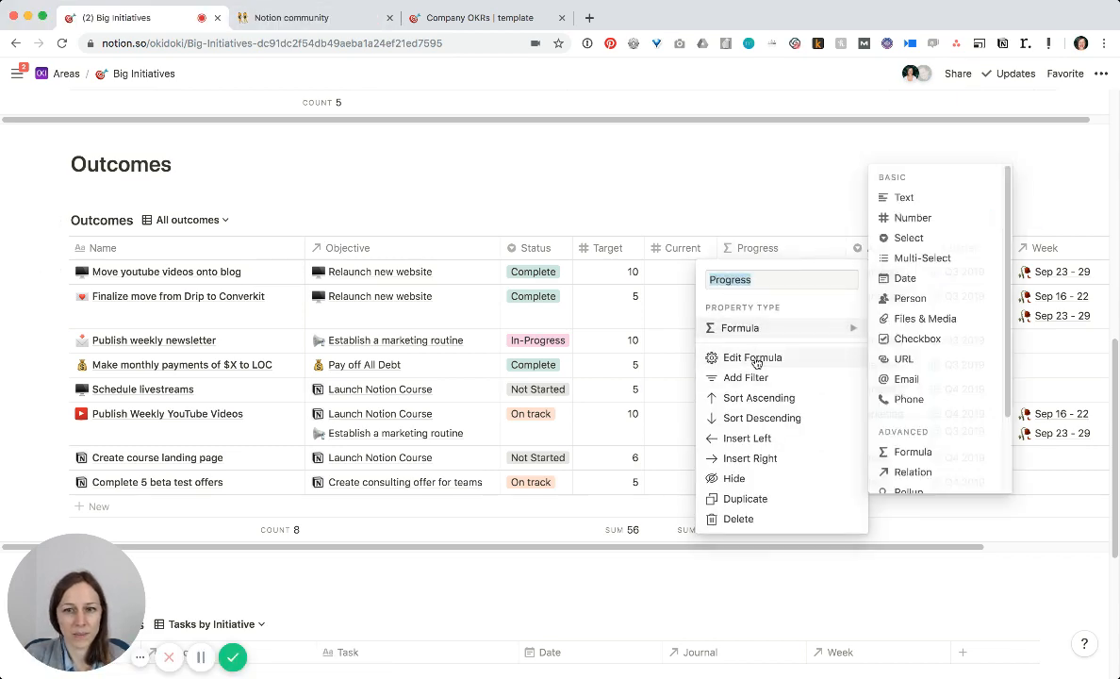
click(750, 358)
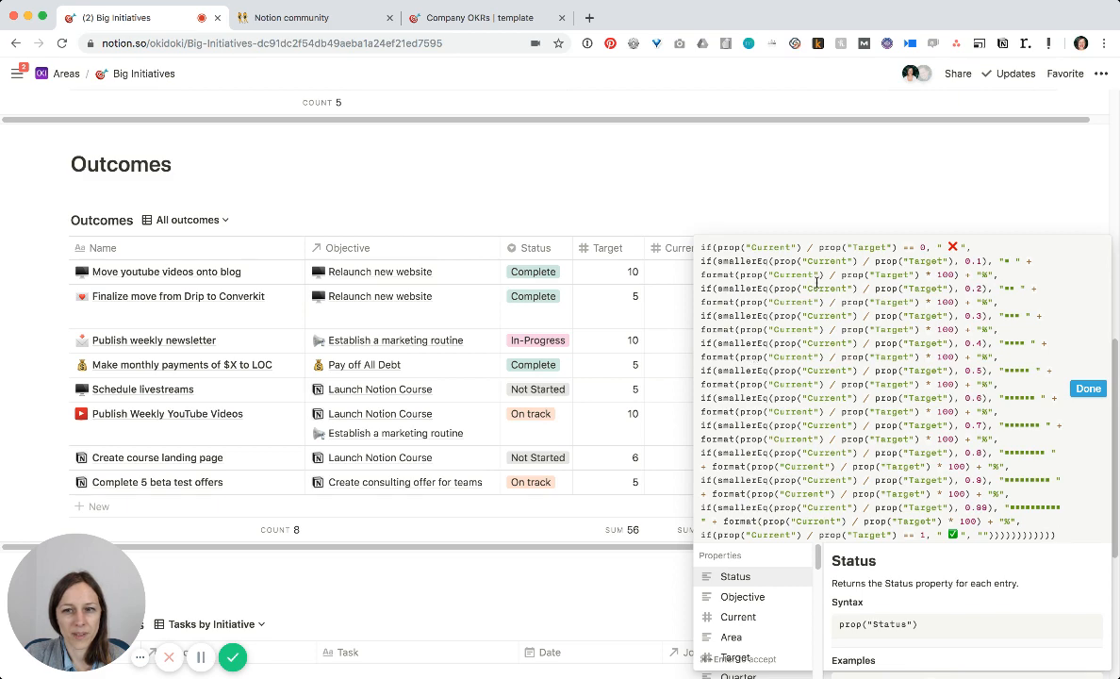
mouse_move(726, 199)
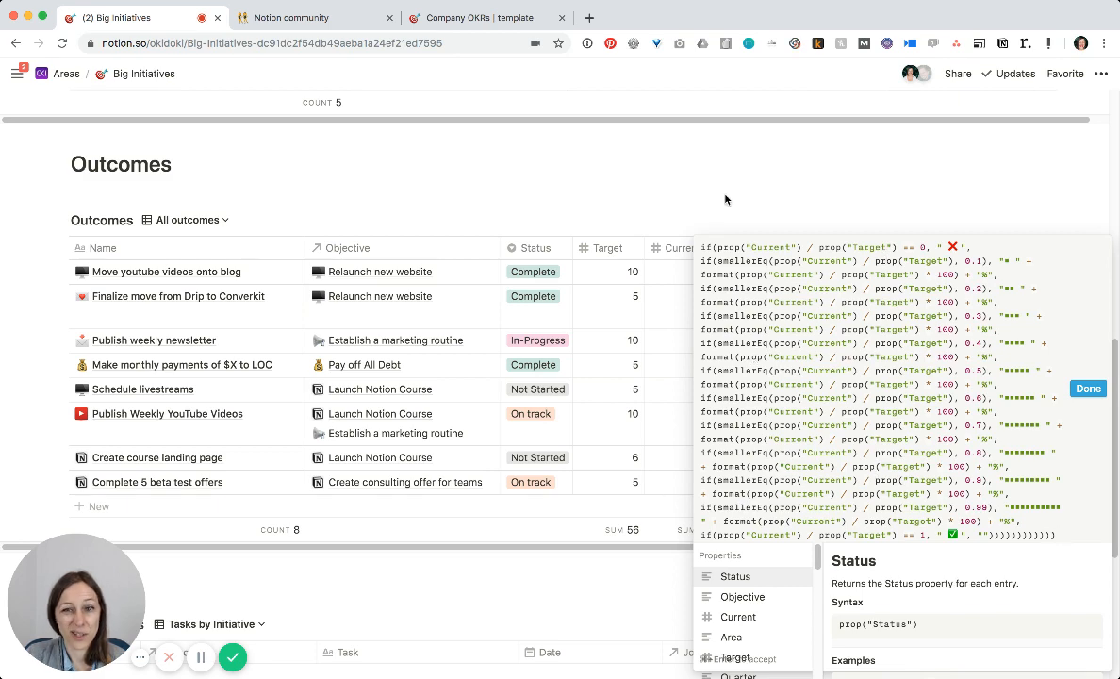
click(1088, 389)
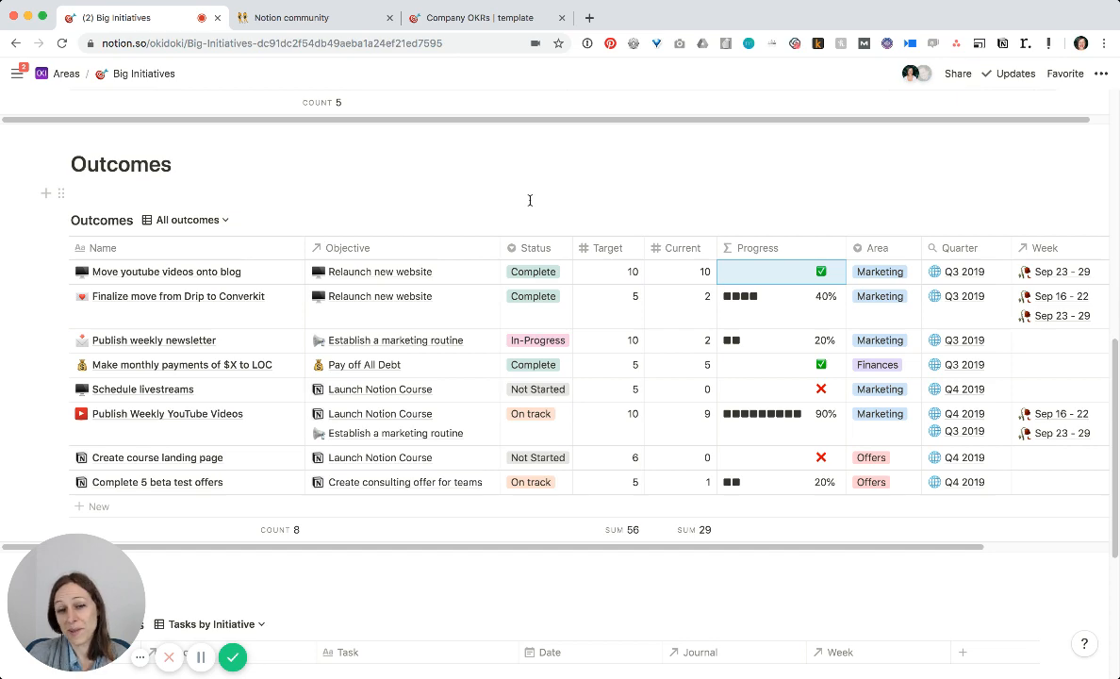
mouse_move(633, 230)
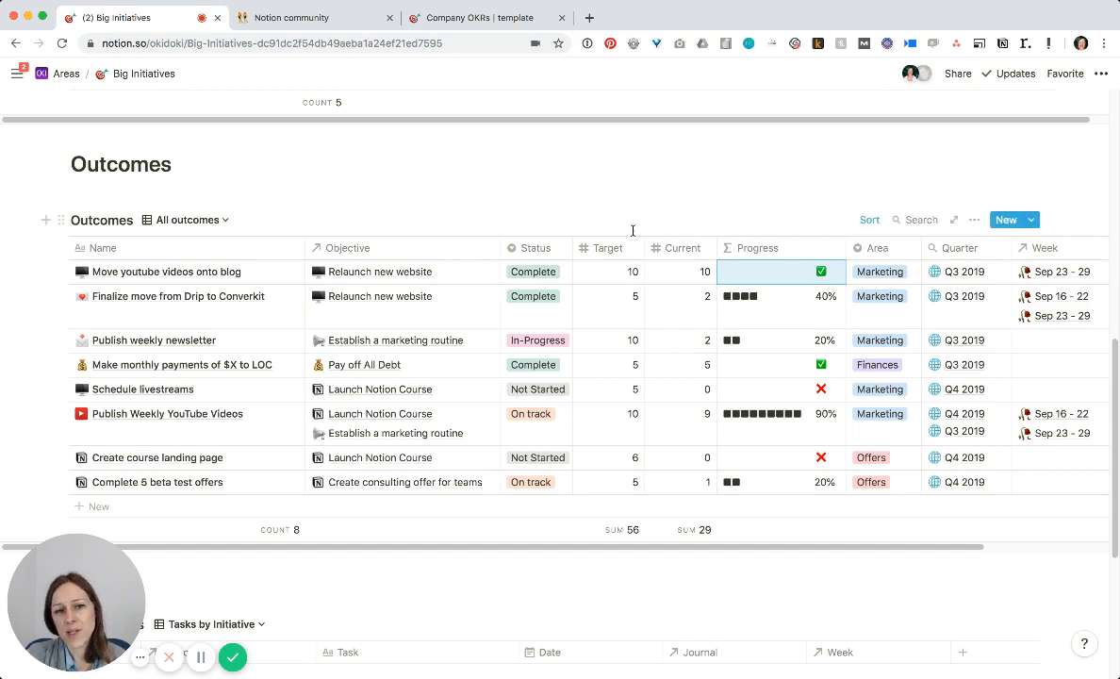
mouse_move(1052, 320)
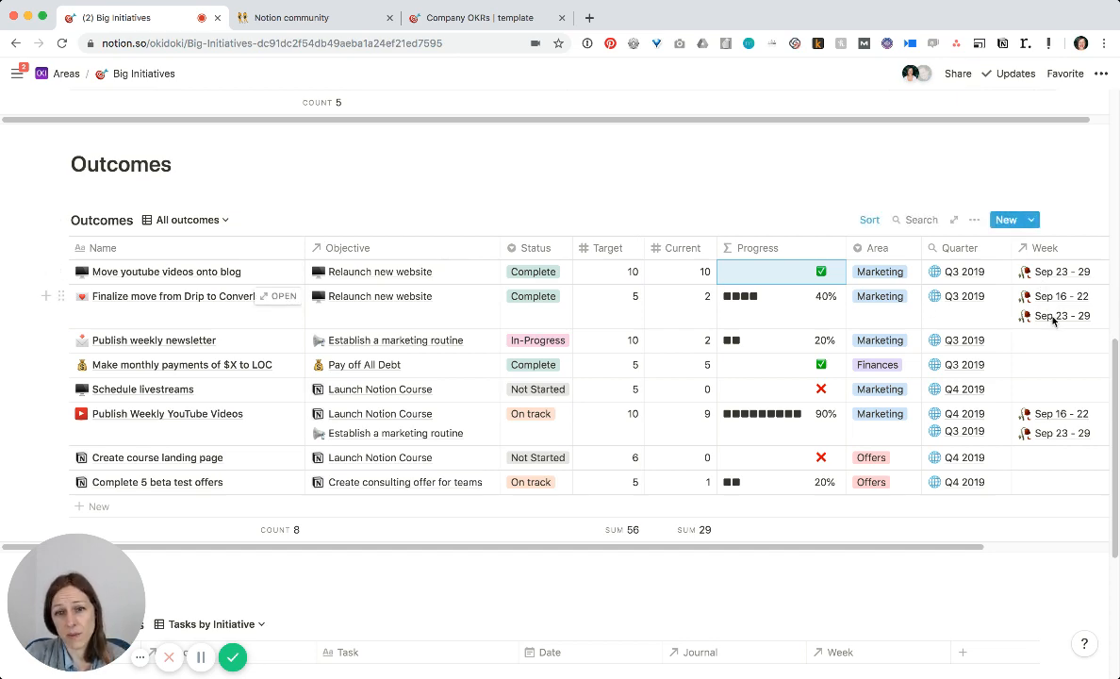
mouse_move(1075, 335)
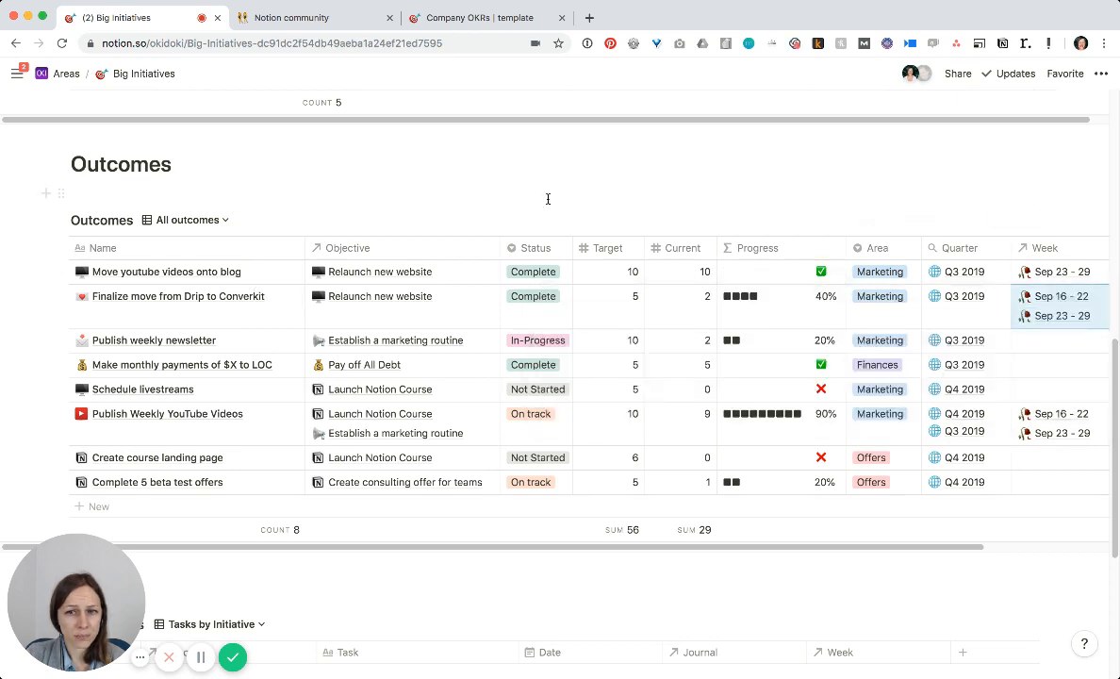
scroll(down, 3)
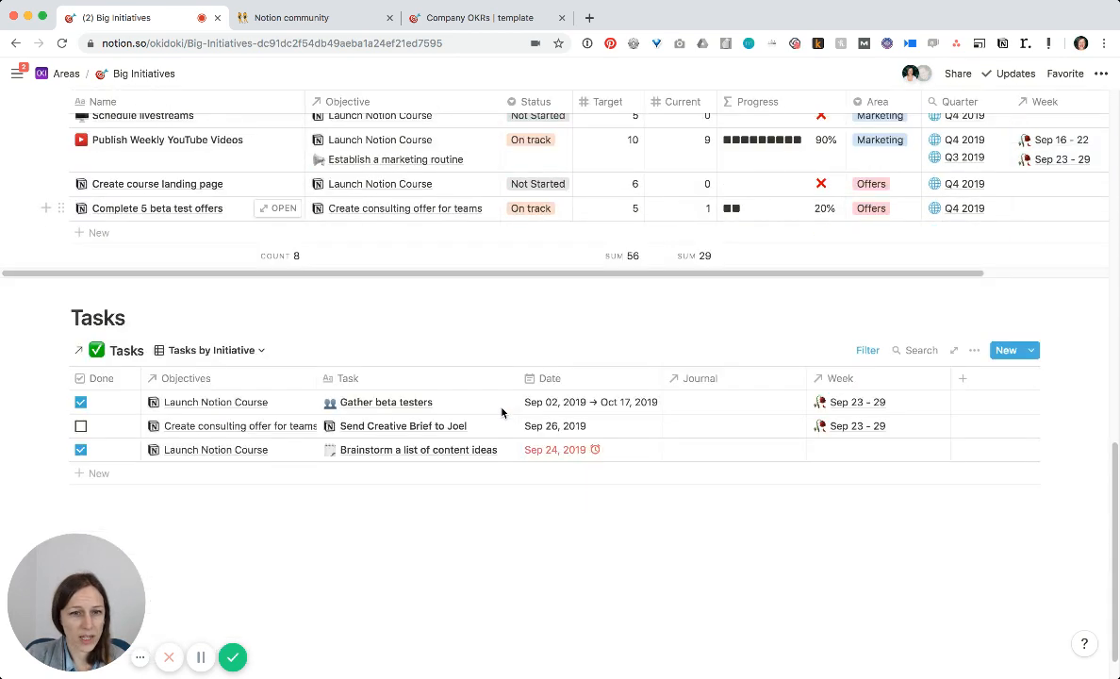
mouse_move(230, 349)
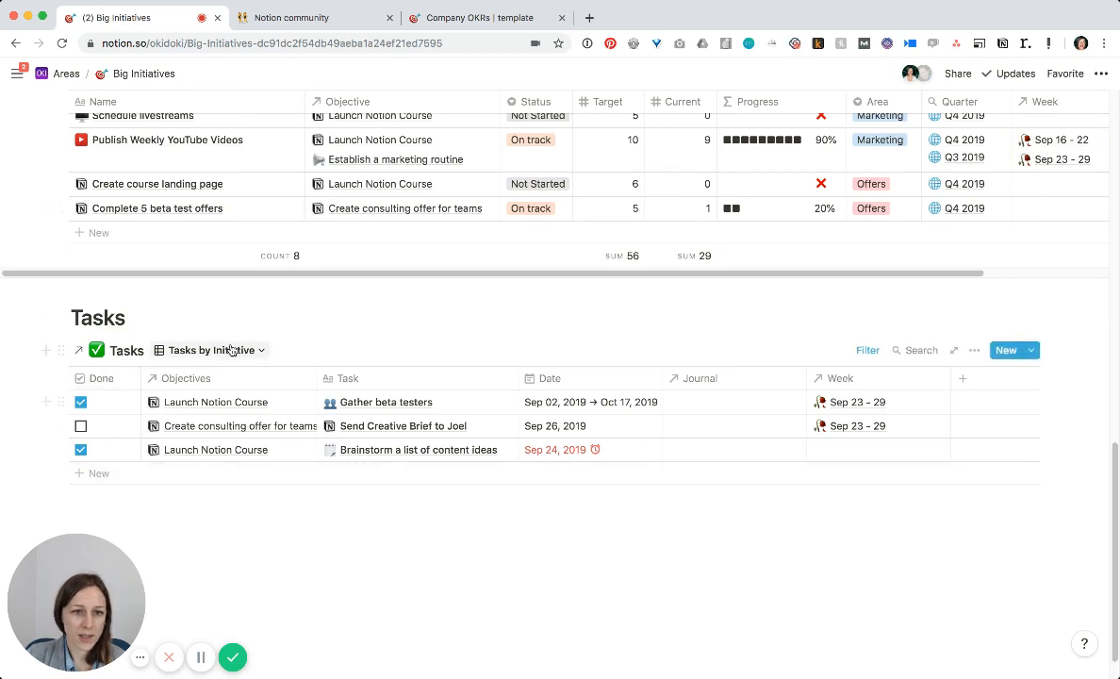
click(211, 349)
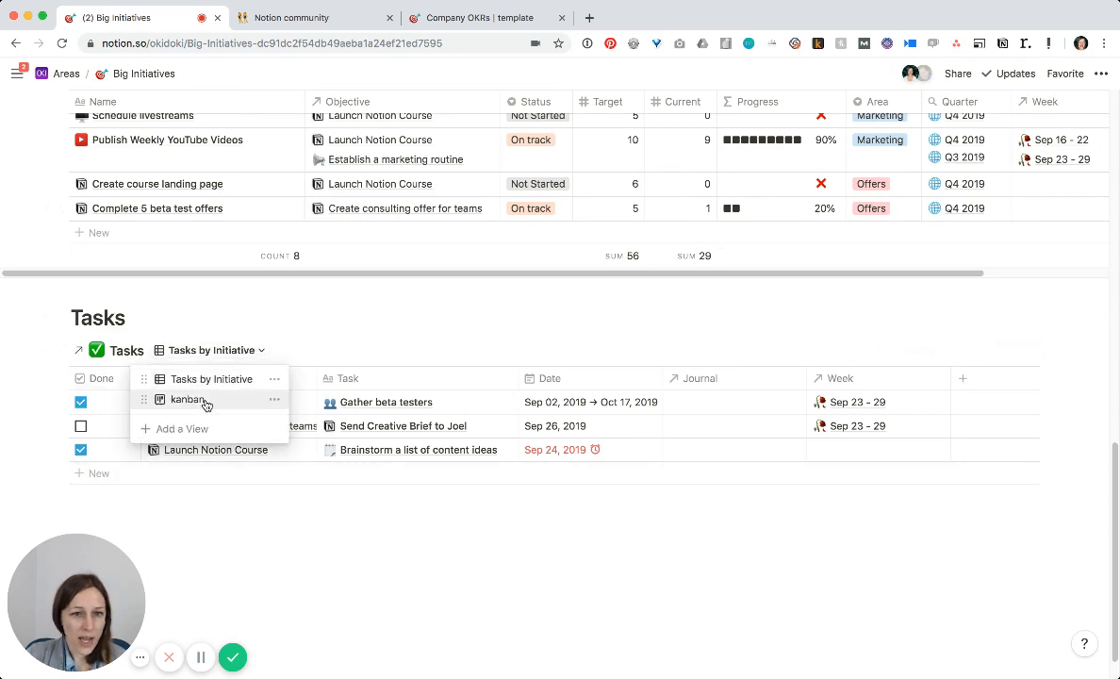
click(188, 399)
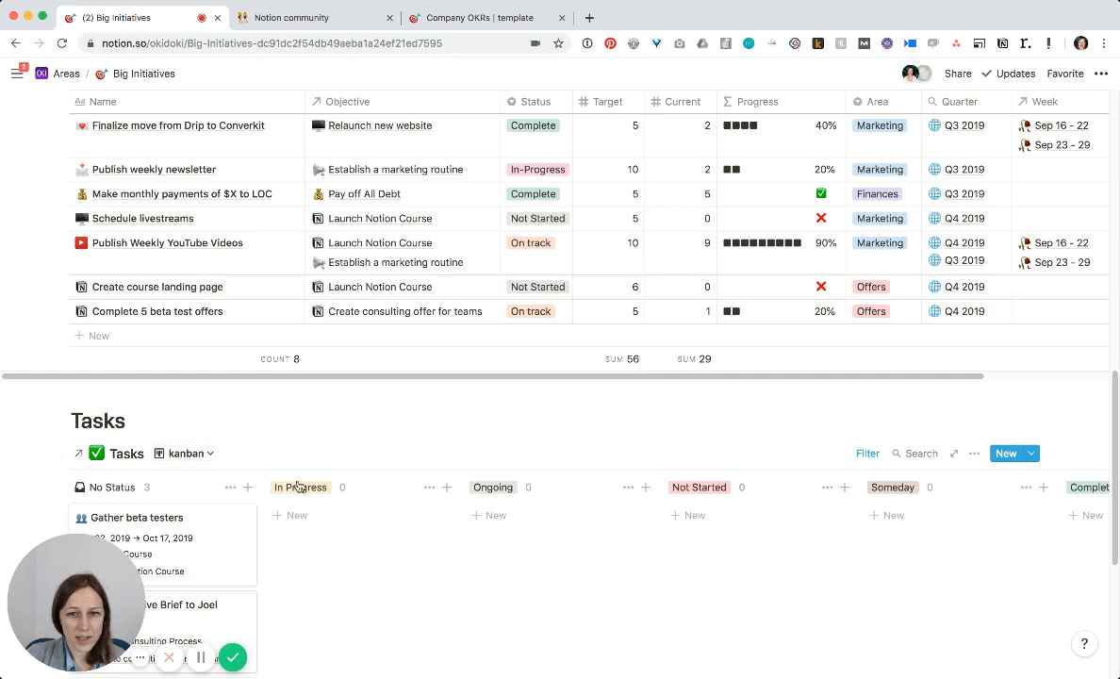
click(187, 453)
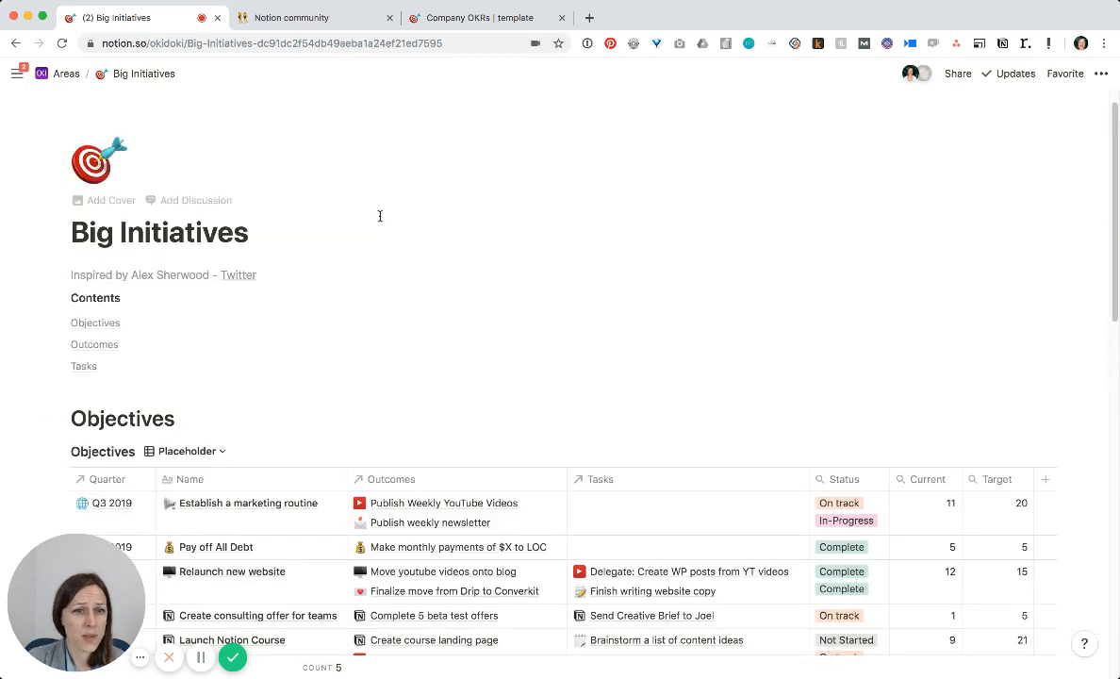
scroll(down, 3)
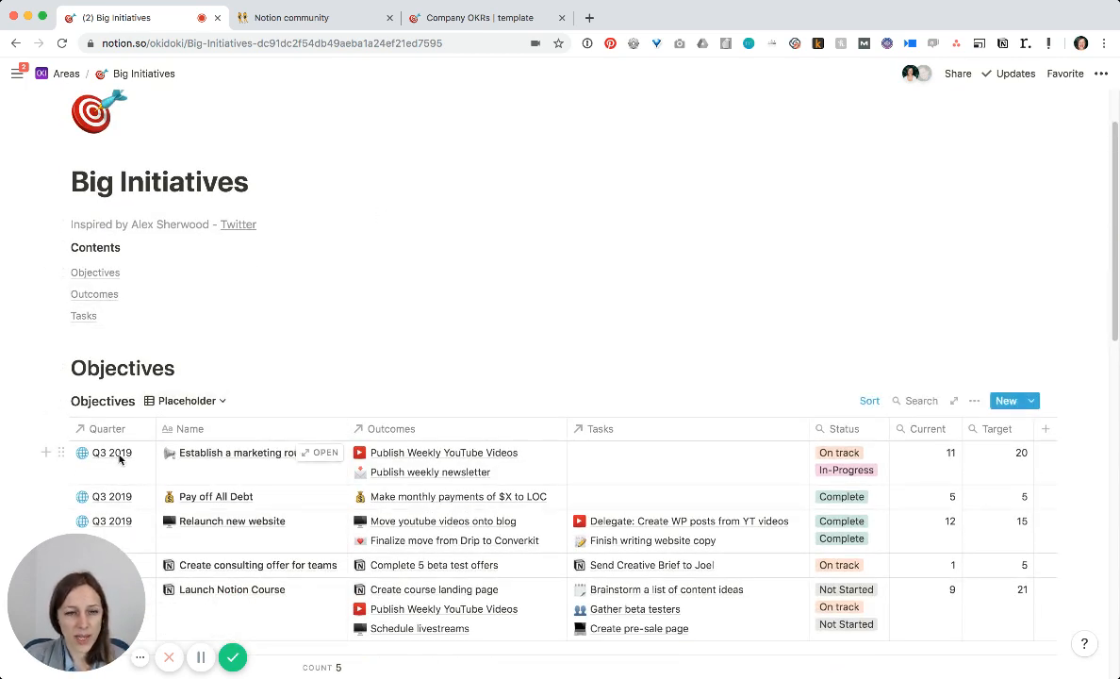
click(109, 453)
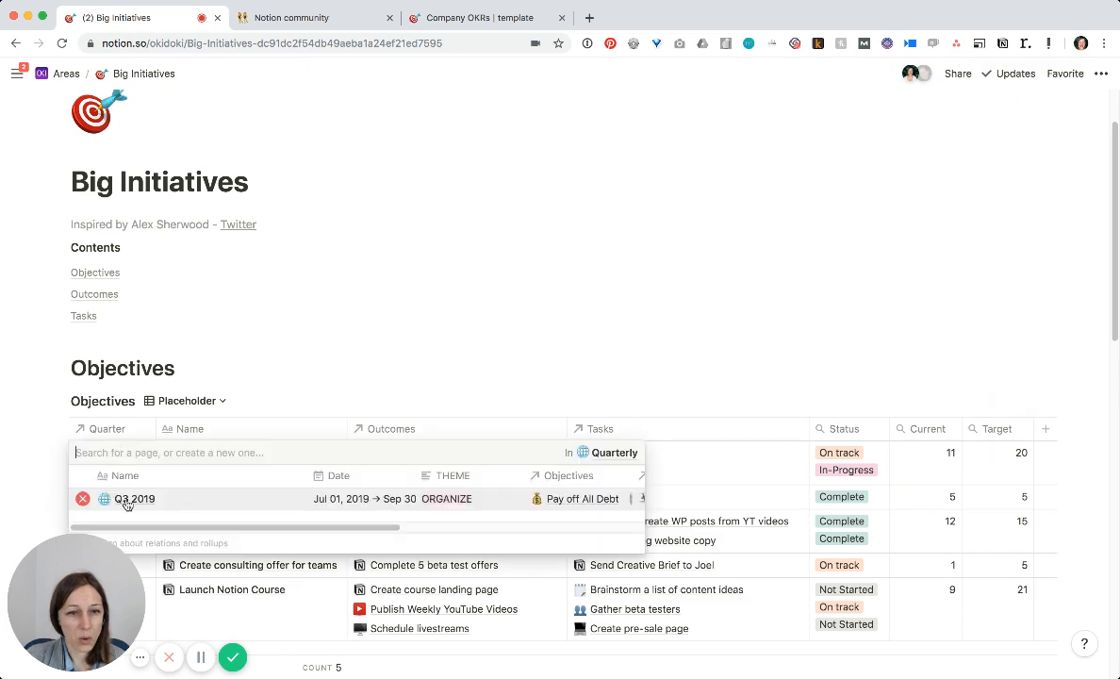
click(134, 498)
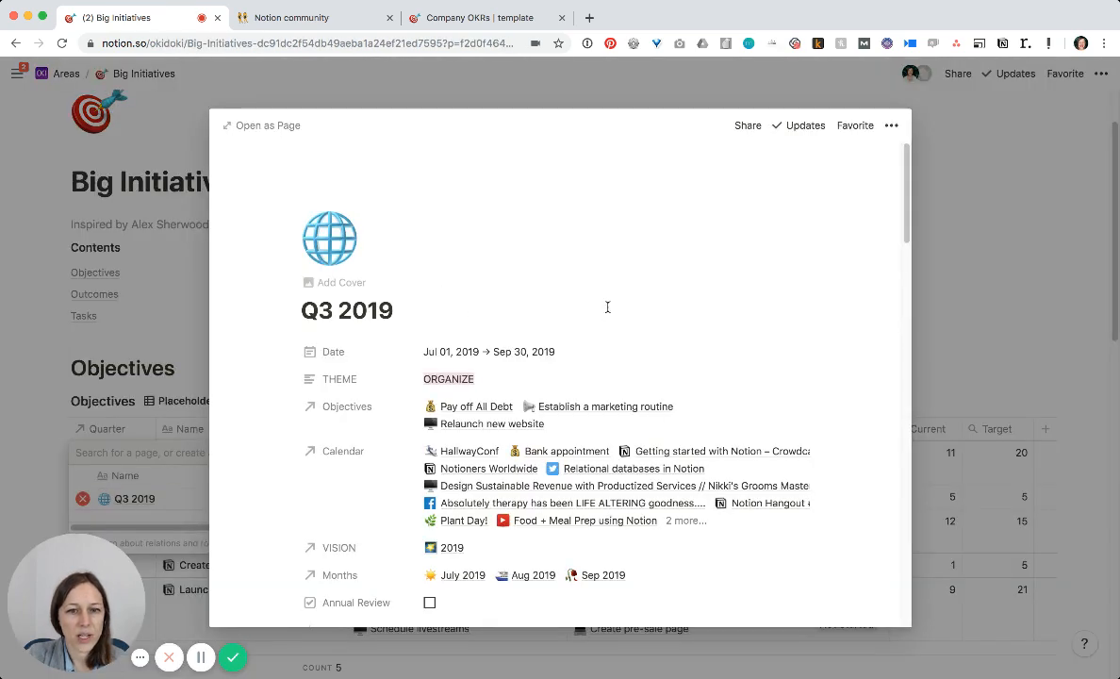
mouse_move(445, 305)
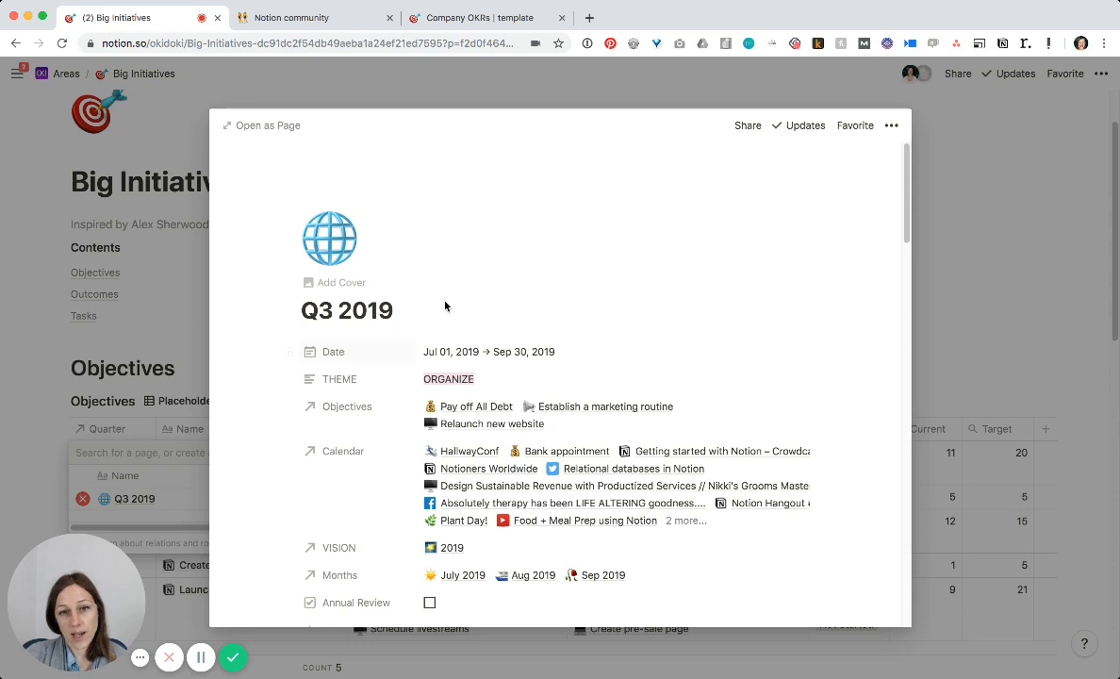
click(392, 309)
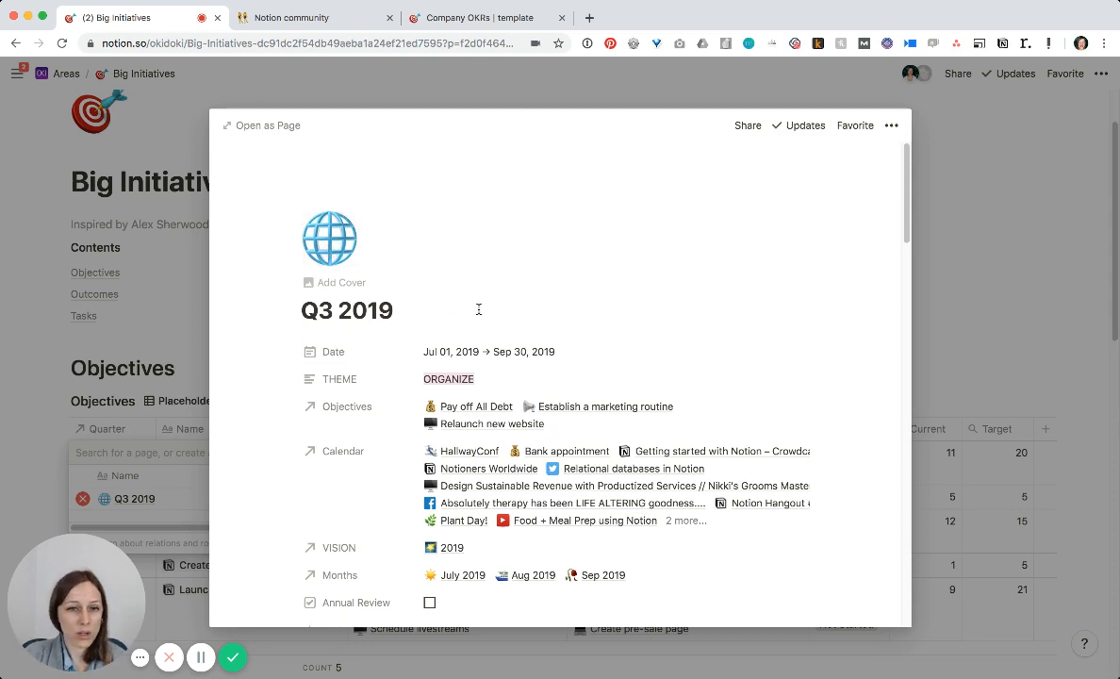
mouse_move(501, 352)
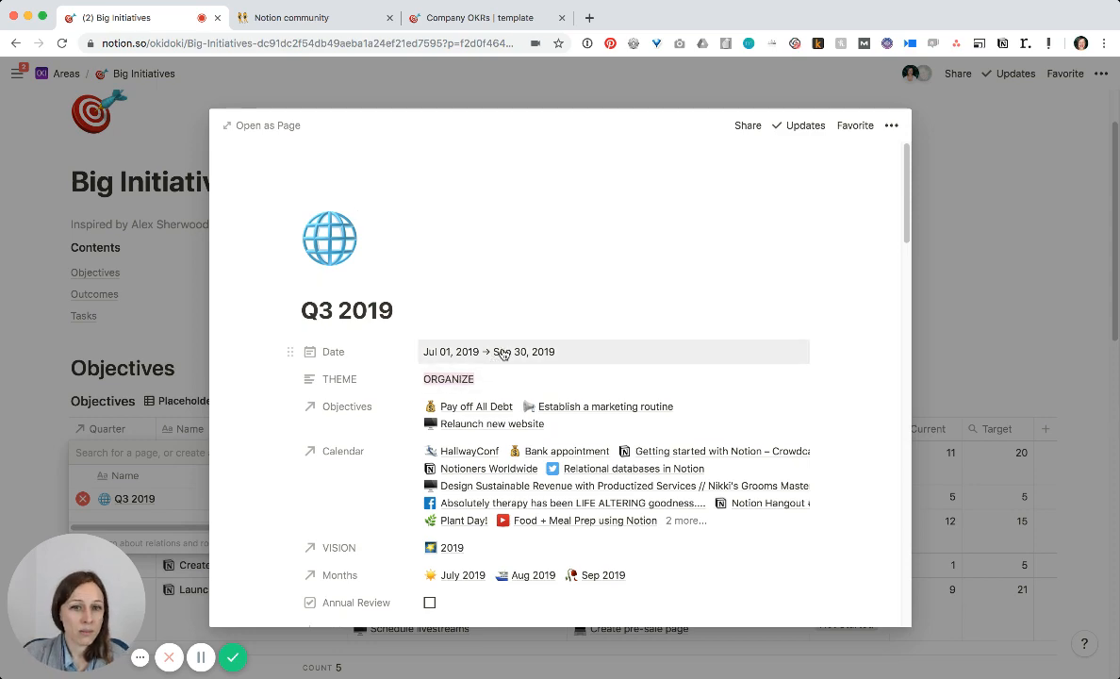
mouse_move(498, 409)
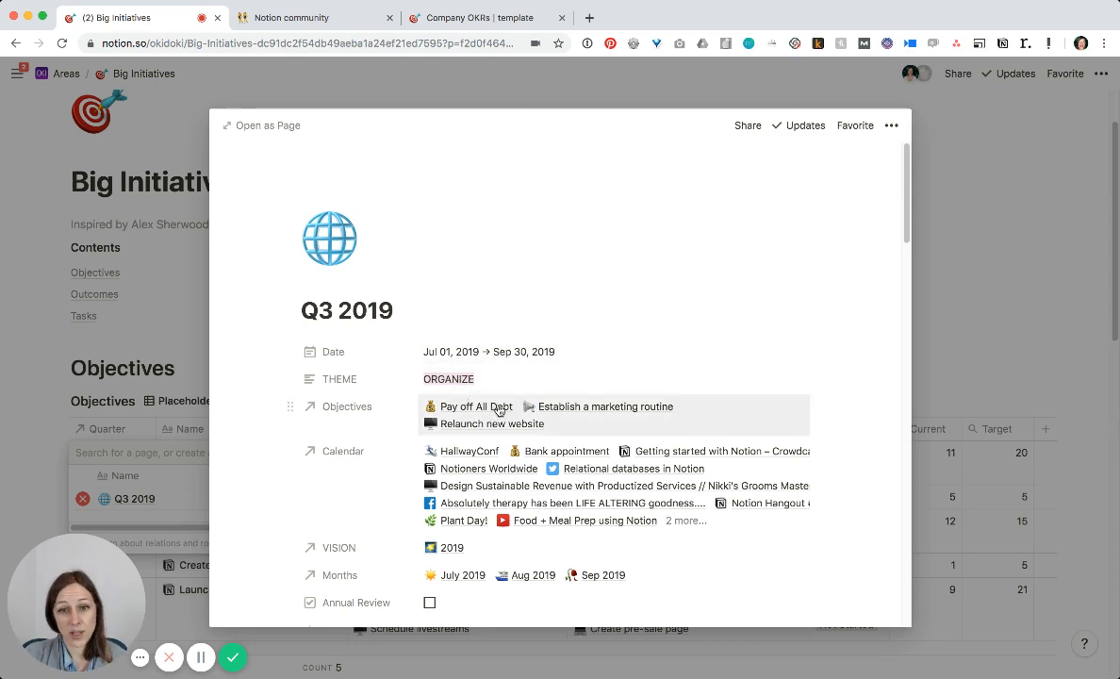
mouse_move(573, 430)
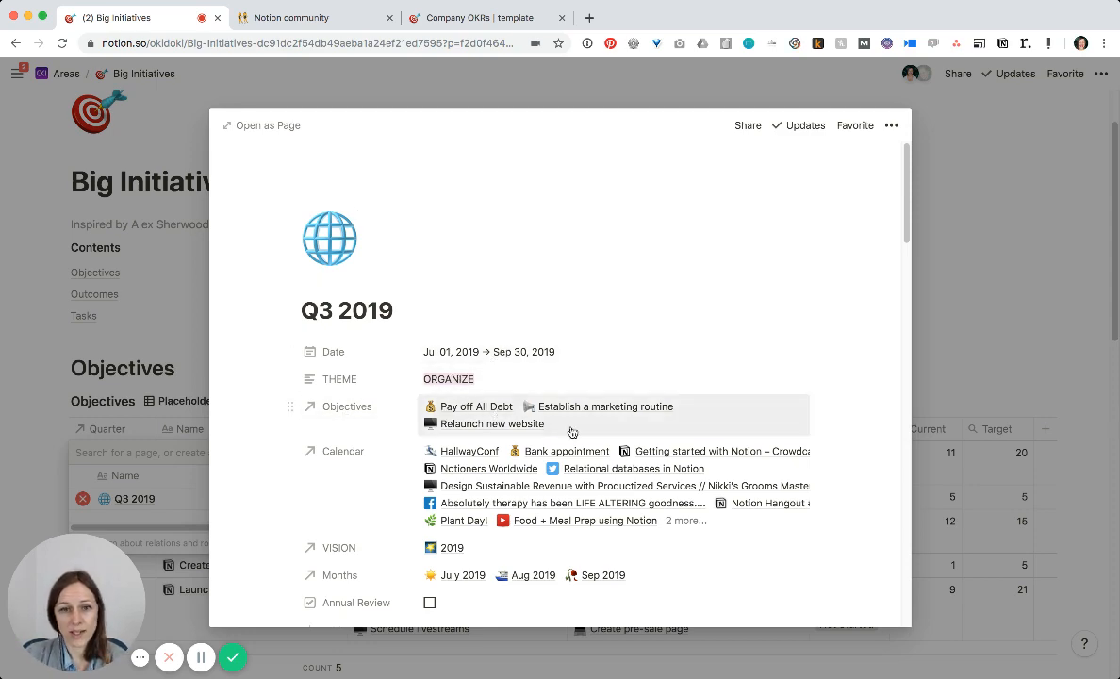
mouse_move(598, 437)
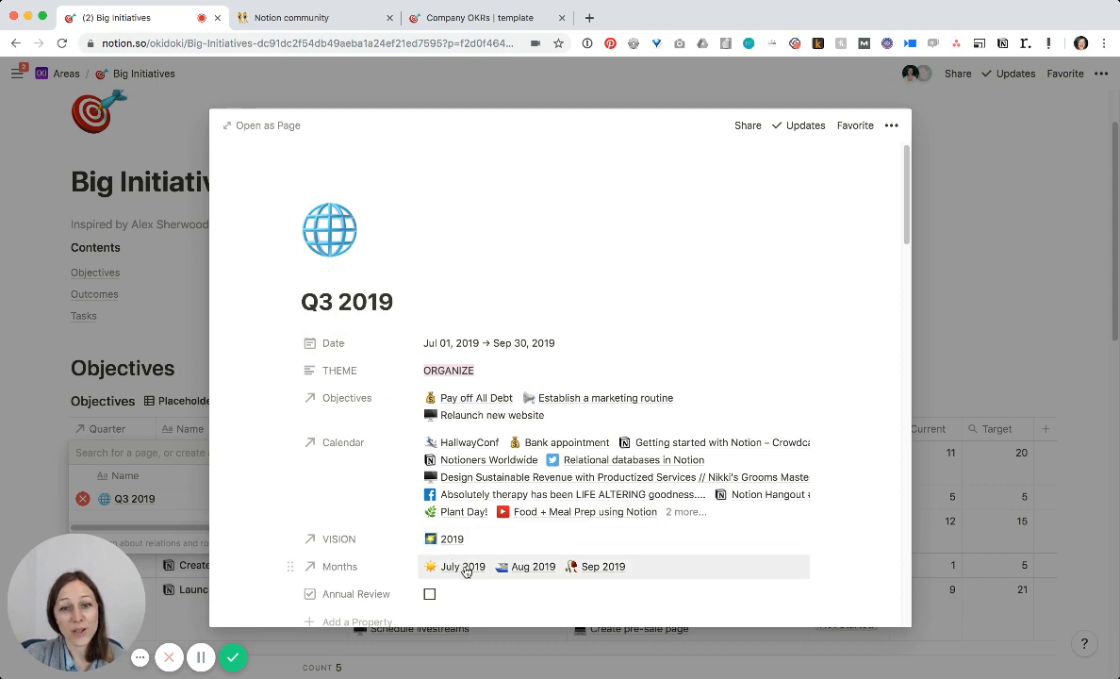
mouse_move(604, 568)
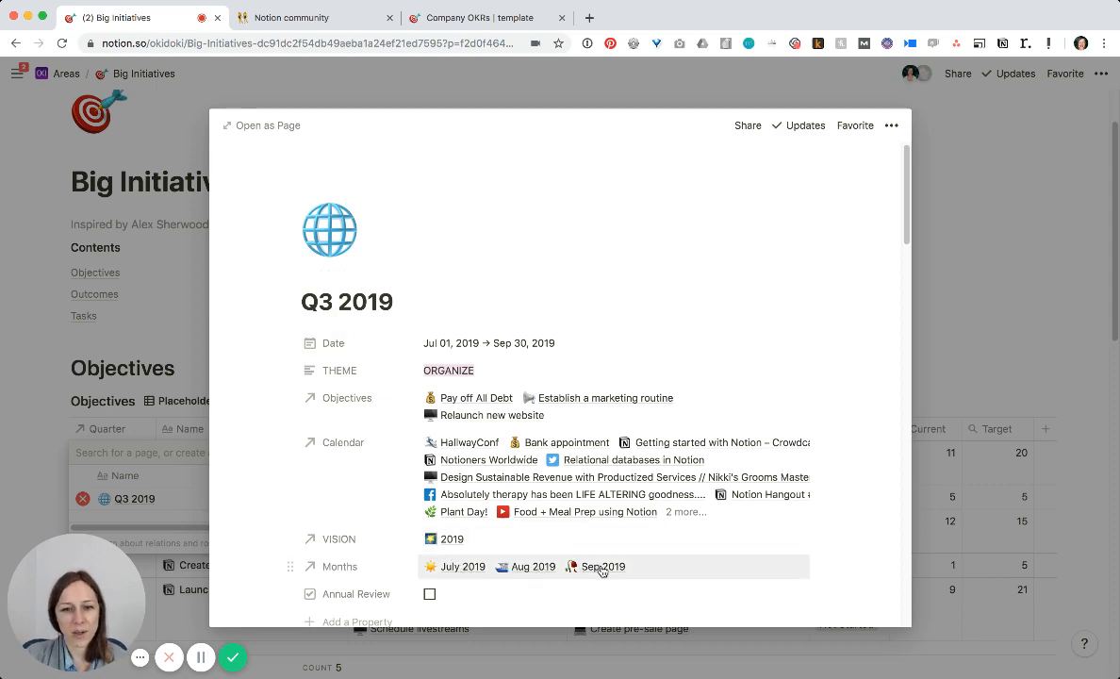
mouse_move(592, 573)
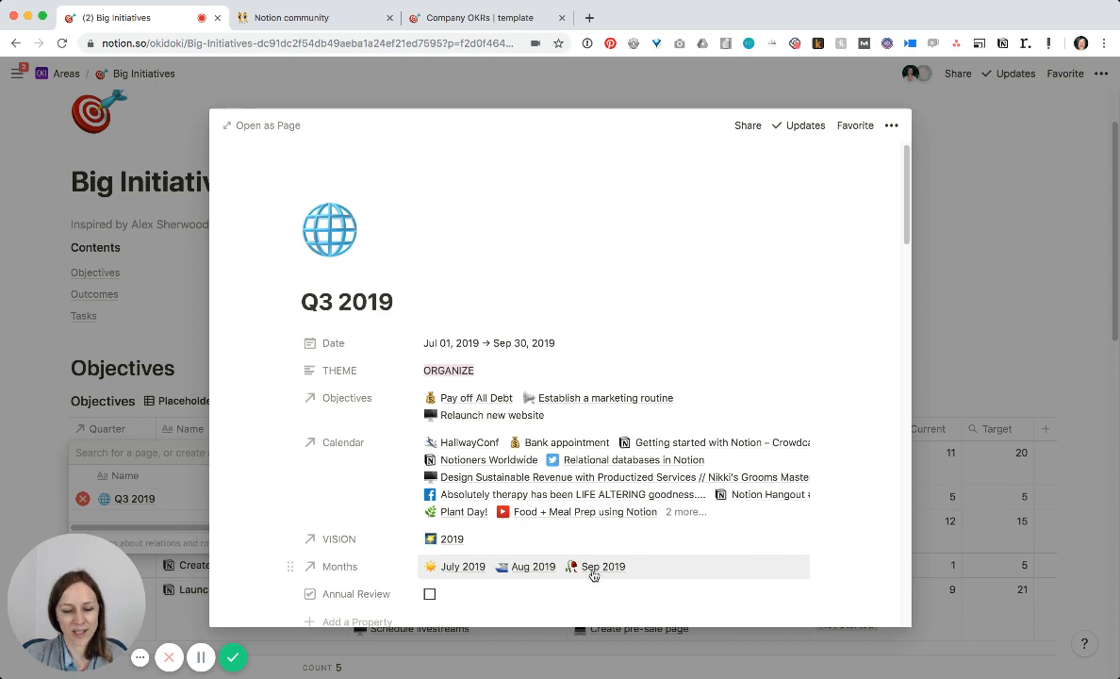
scroll(down, 3)
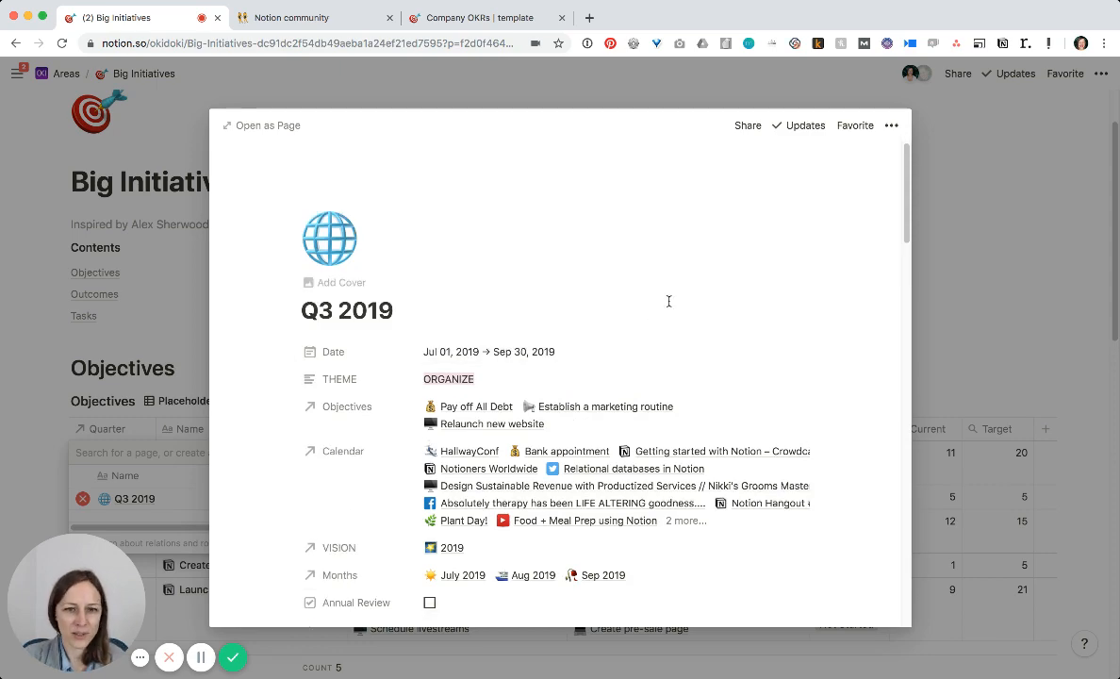
mouse_move(796, 290)
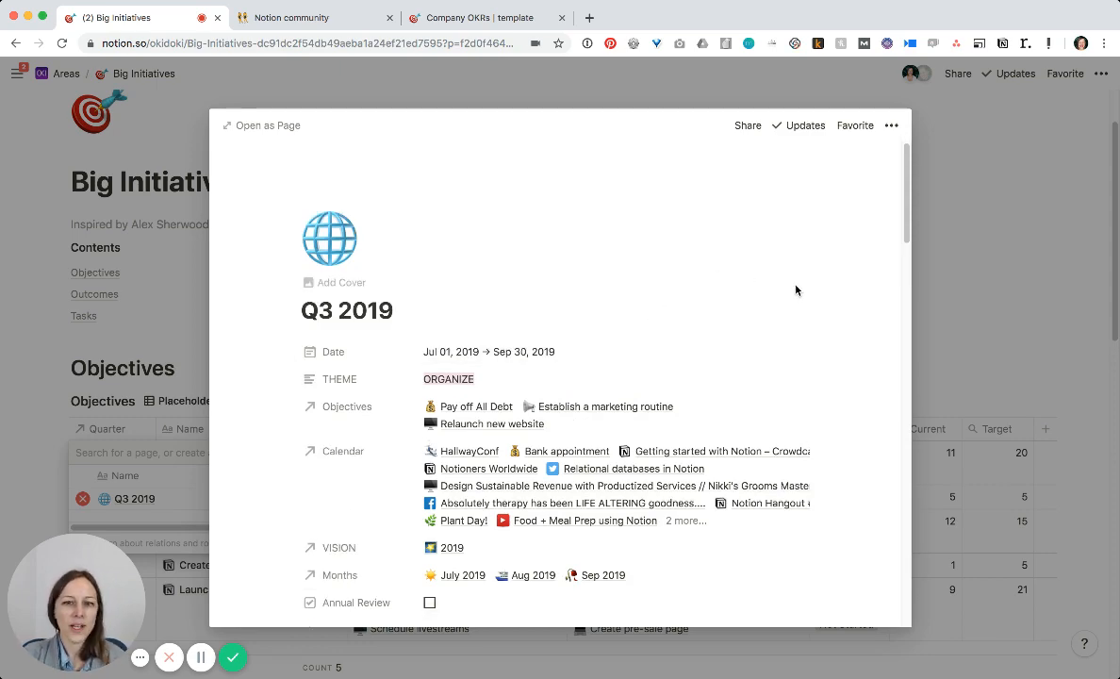
mouse_move(779, 292)
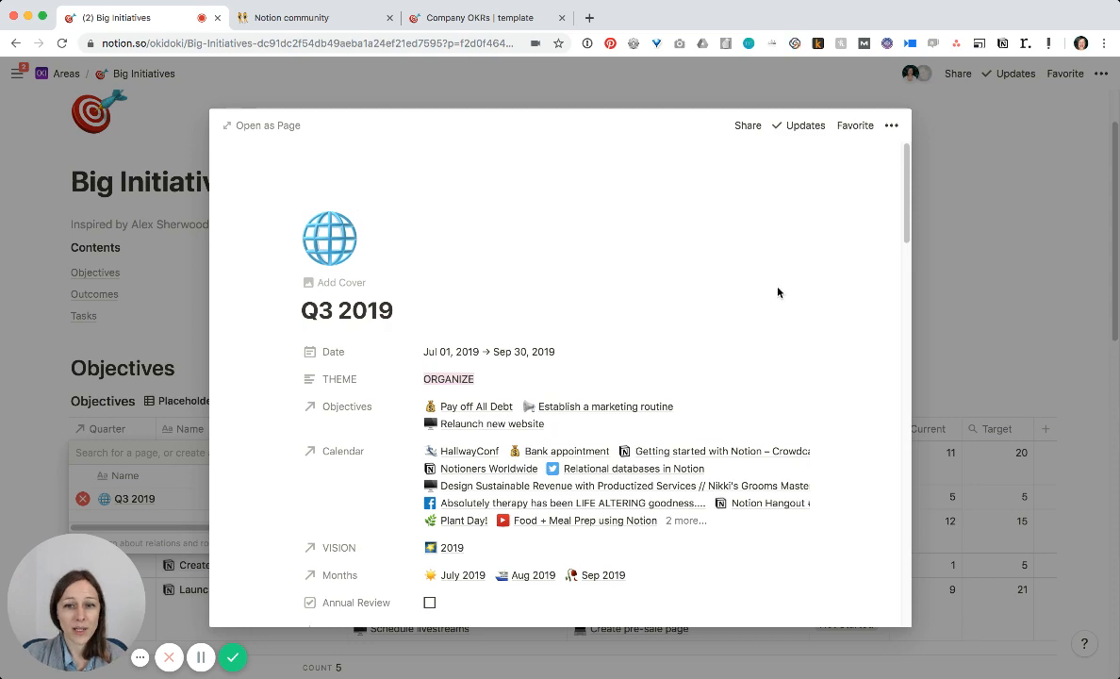
mouse_move(754, 241)
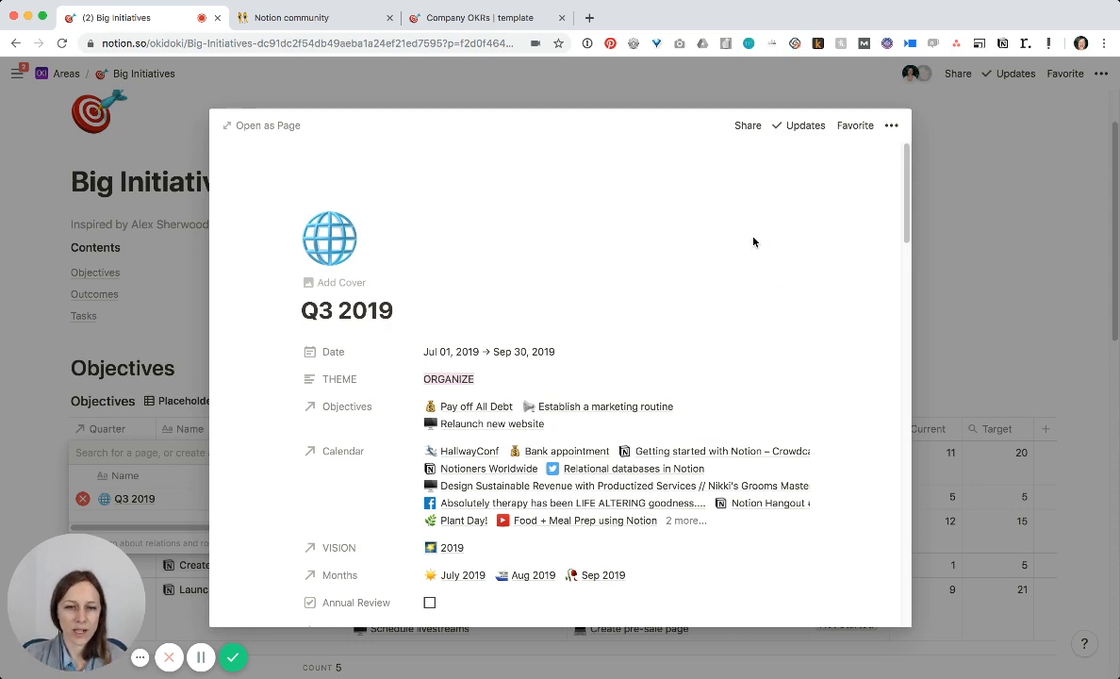
mouse_move(928, 275)
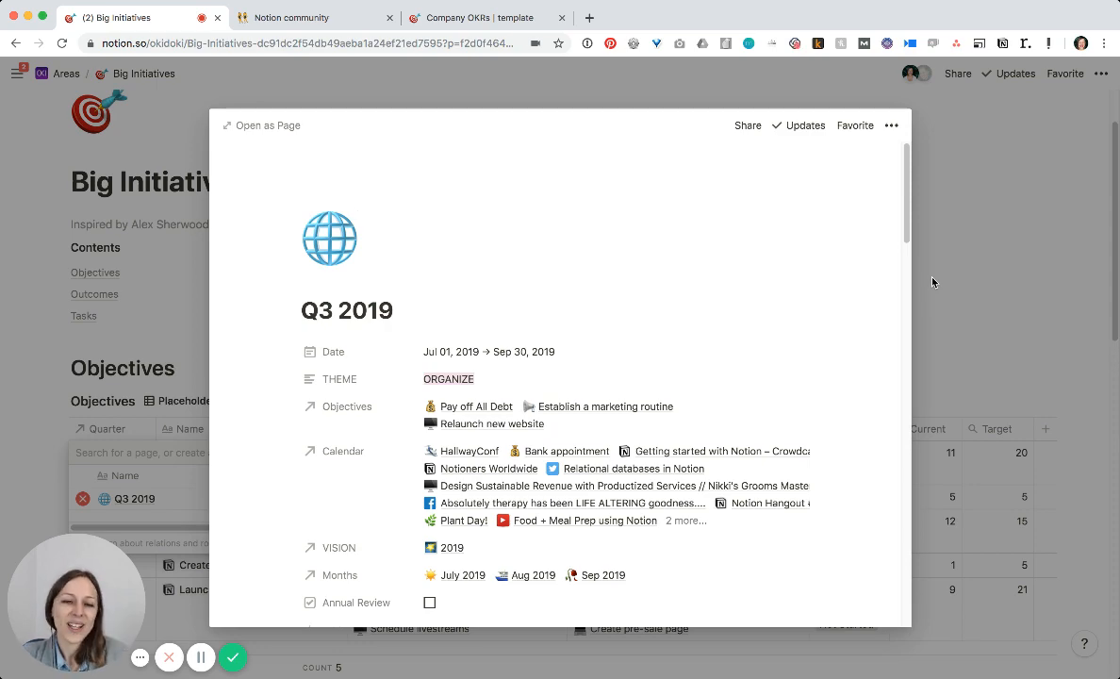
mouse_move(946, 275)
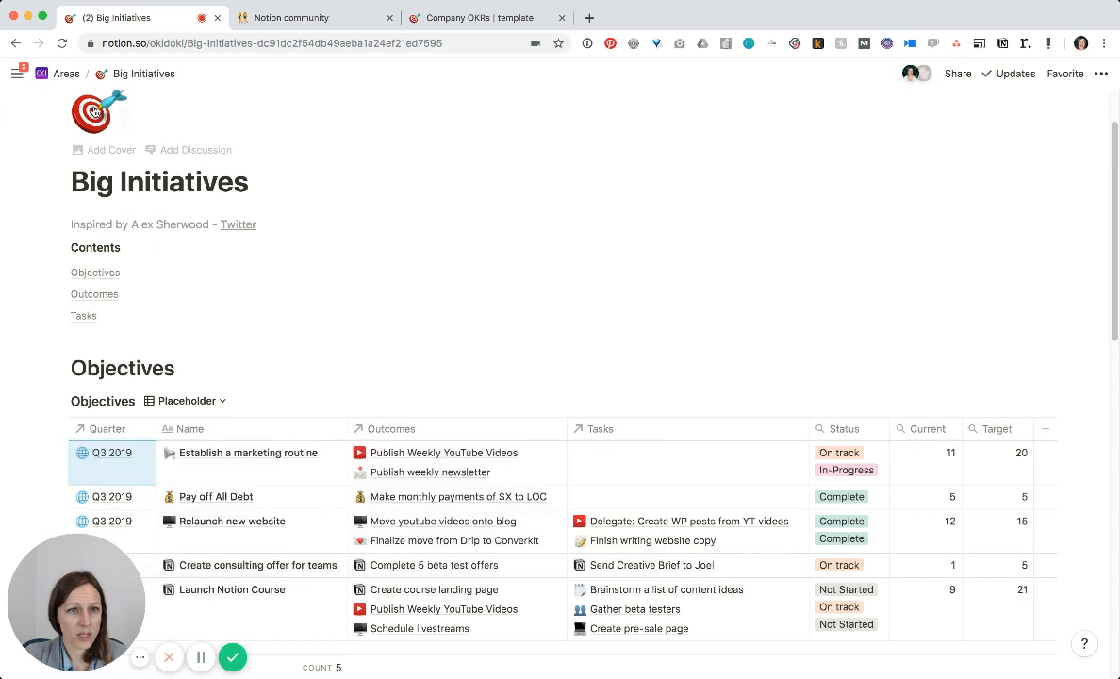
Go to the Dashboard page from the sidebar and look through its Sep 16 - 22 week entry
click(17, 73)
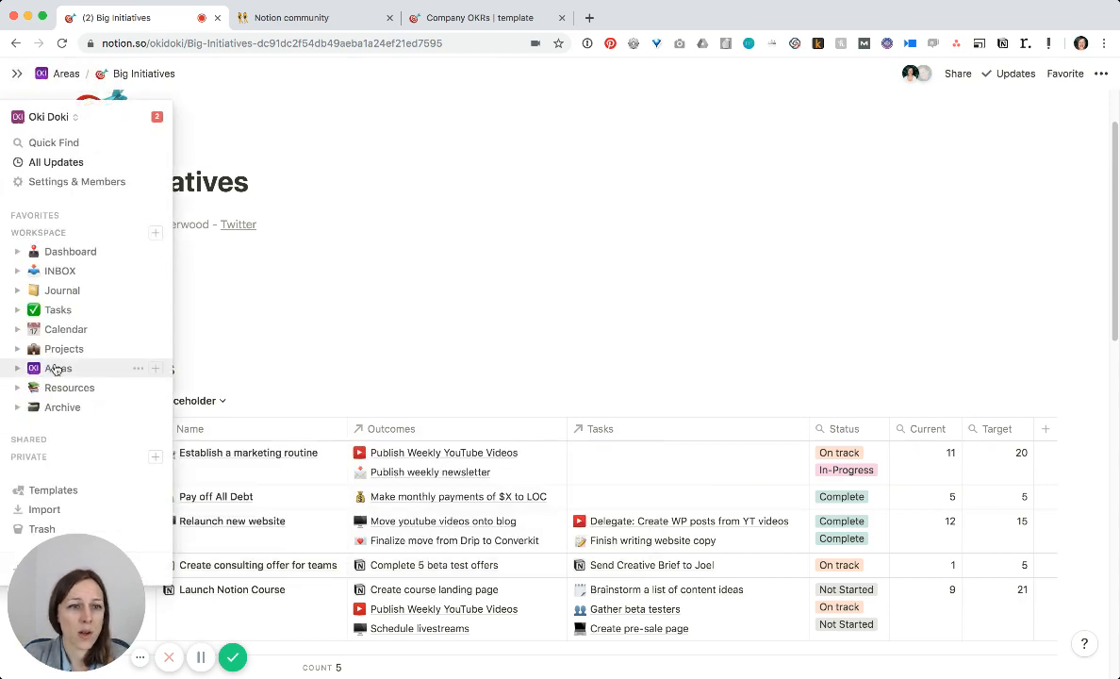
click(70, 251)
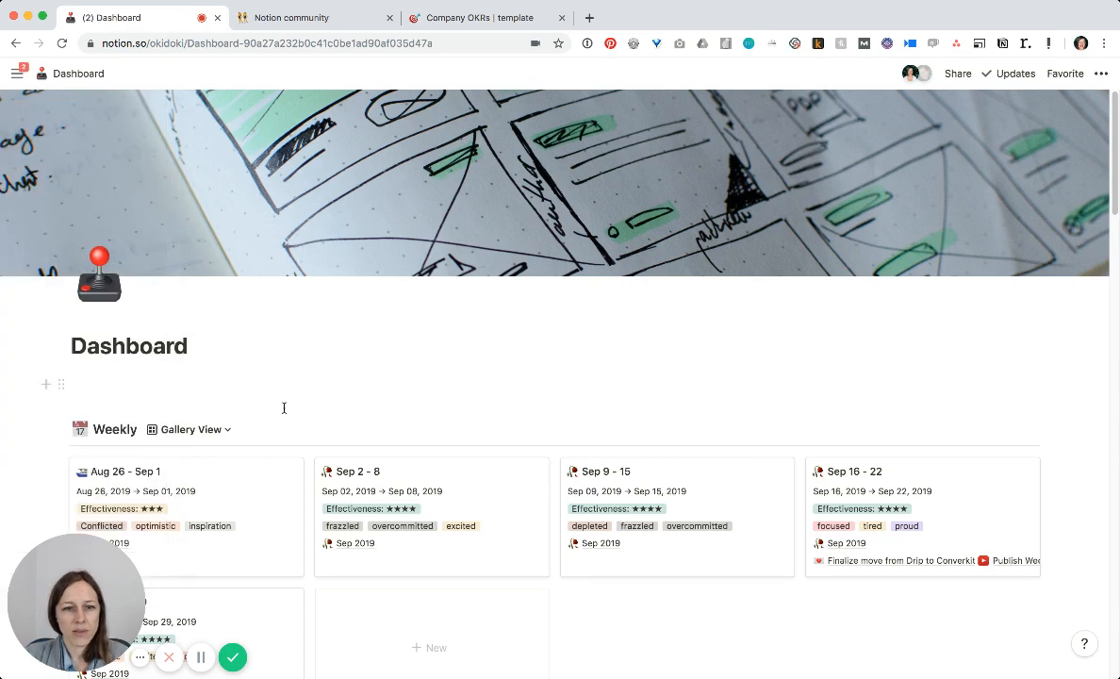
mouse_move(924, 547)
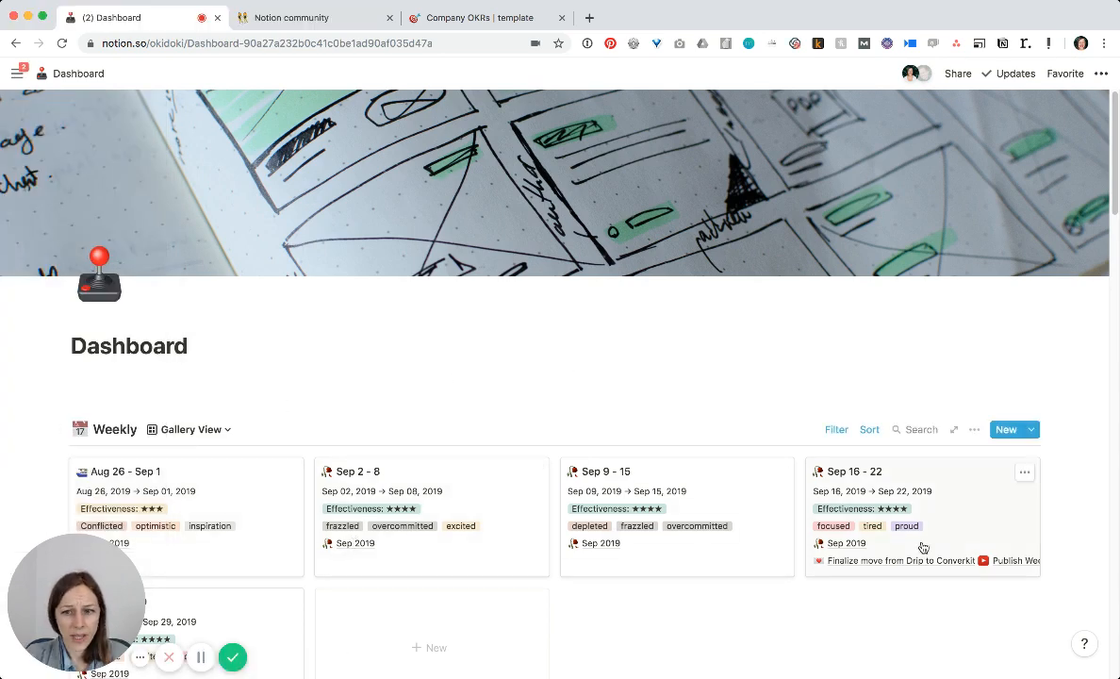
mouse_move(856, 581)
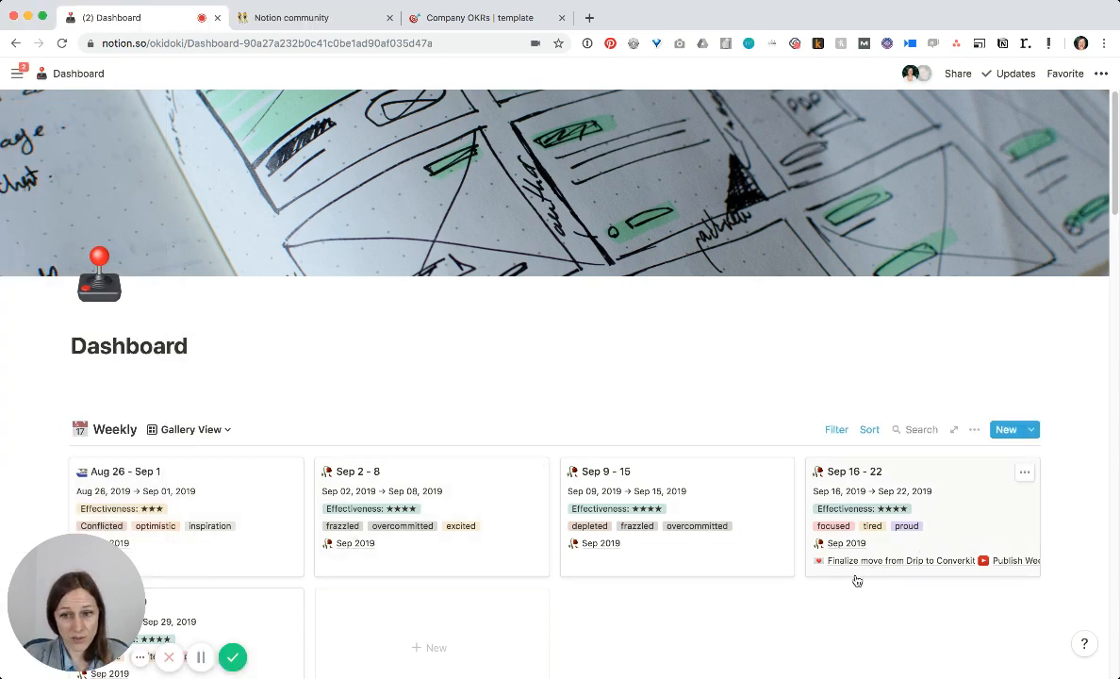
scroll(down, 3)
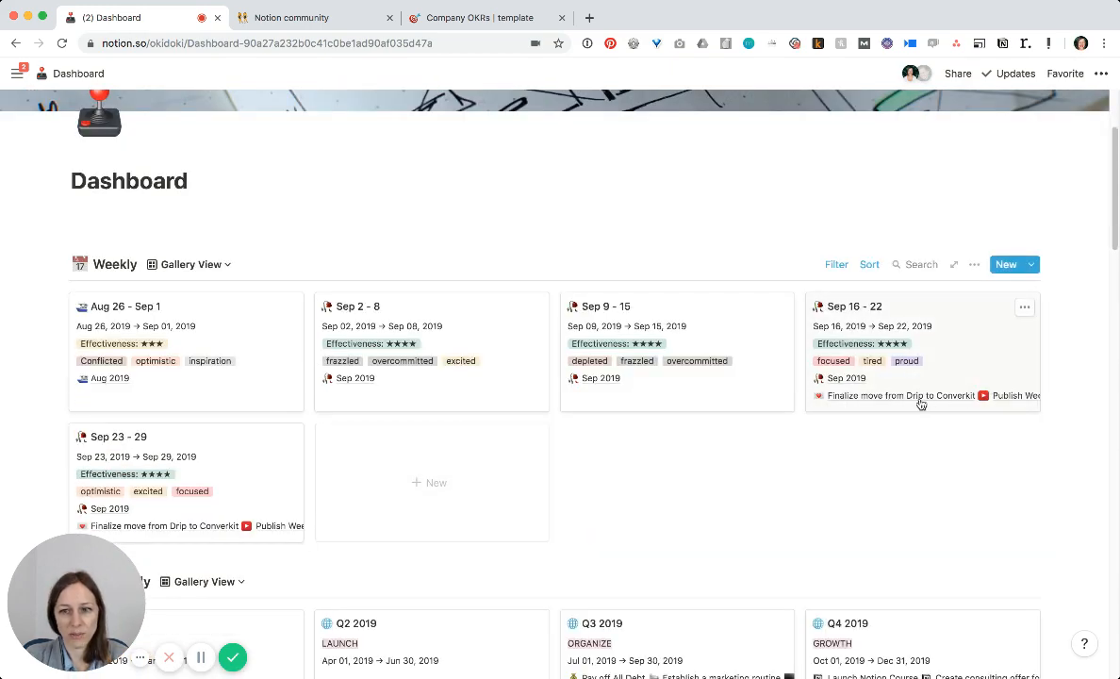
click(856, 306)
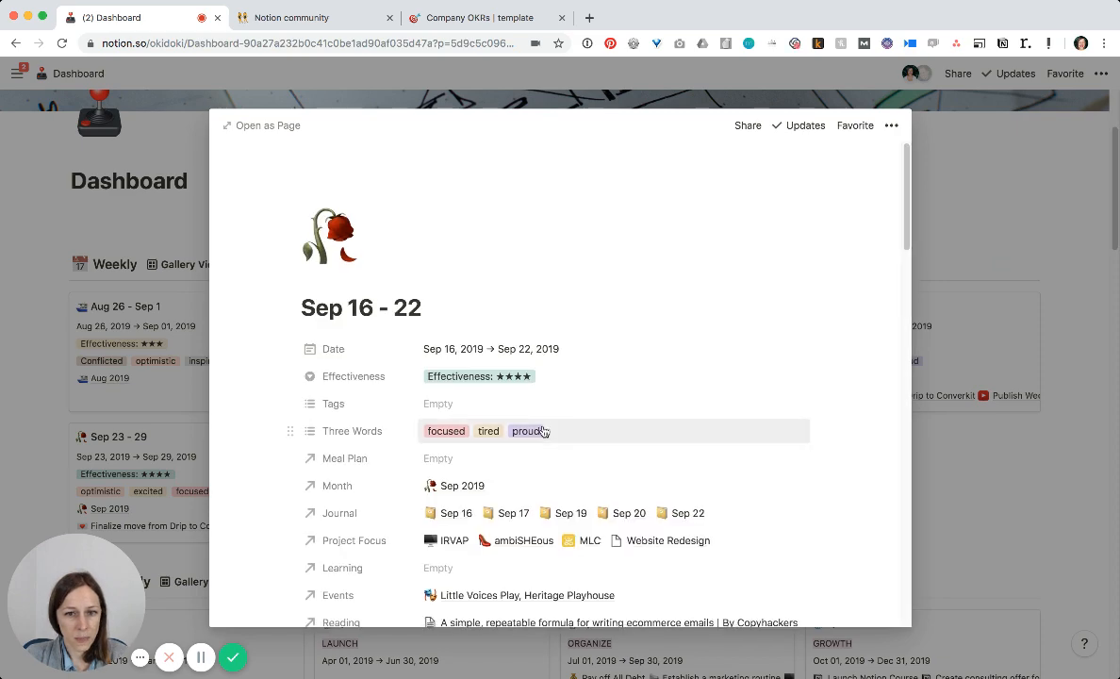
scroll(down, 3)
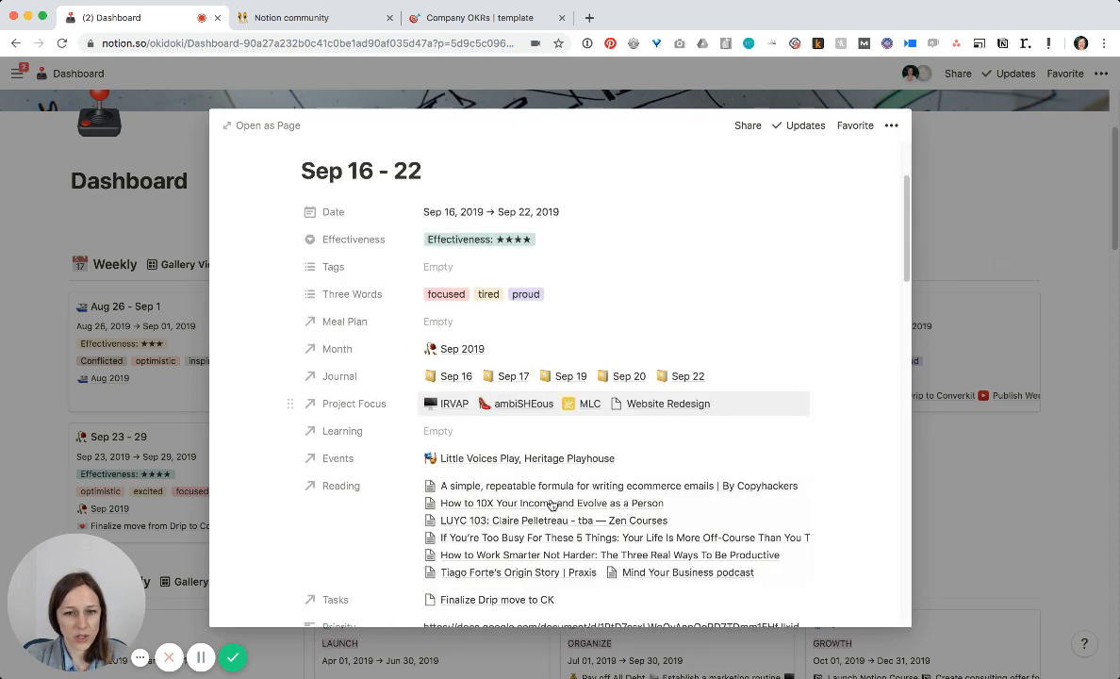
scroll(down, 3)
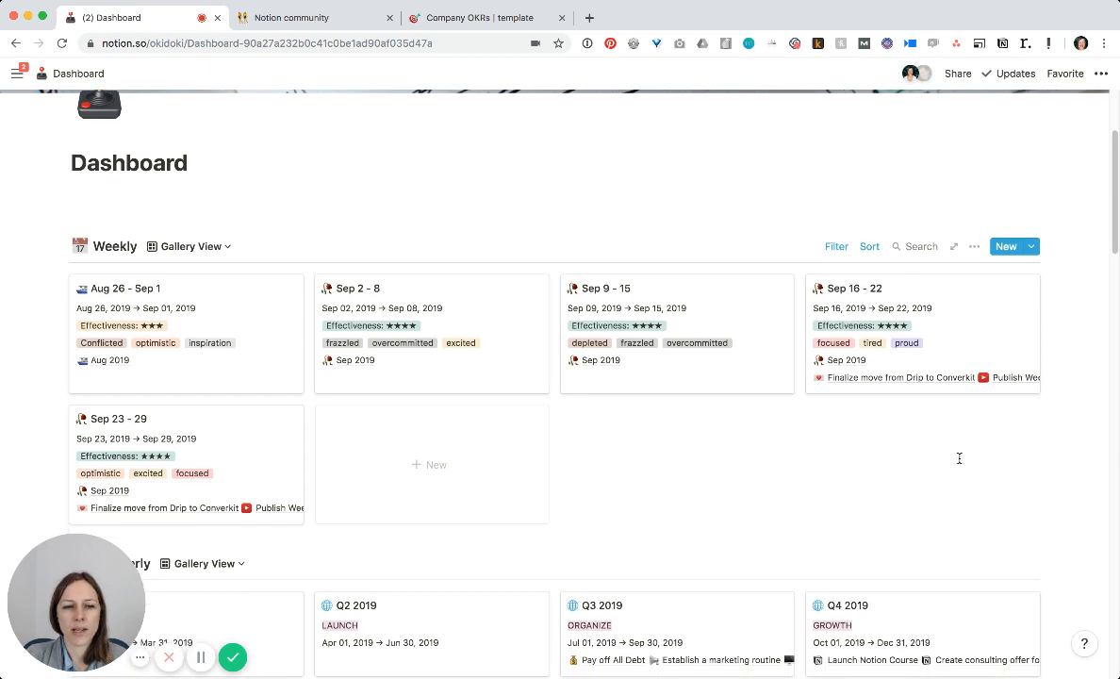
scroll(down, 3)
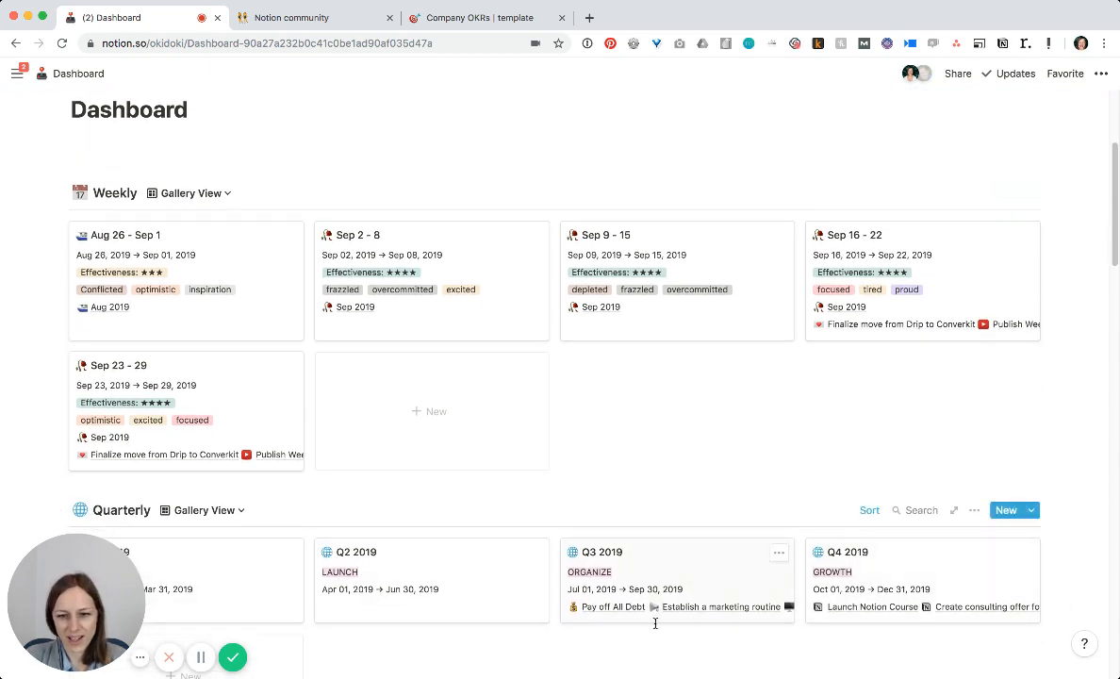
mouse_move(929, 580)
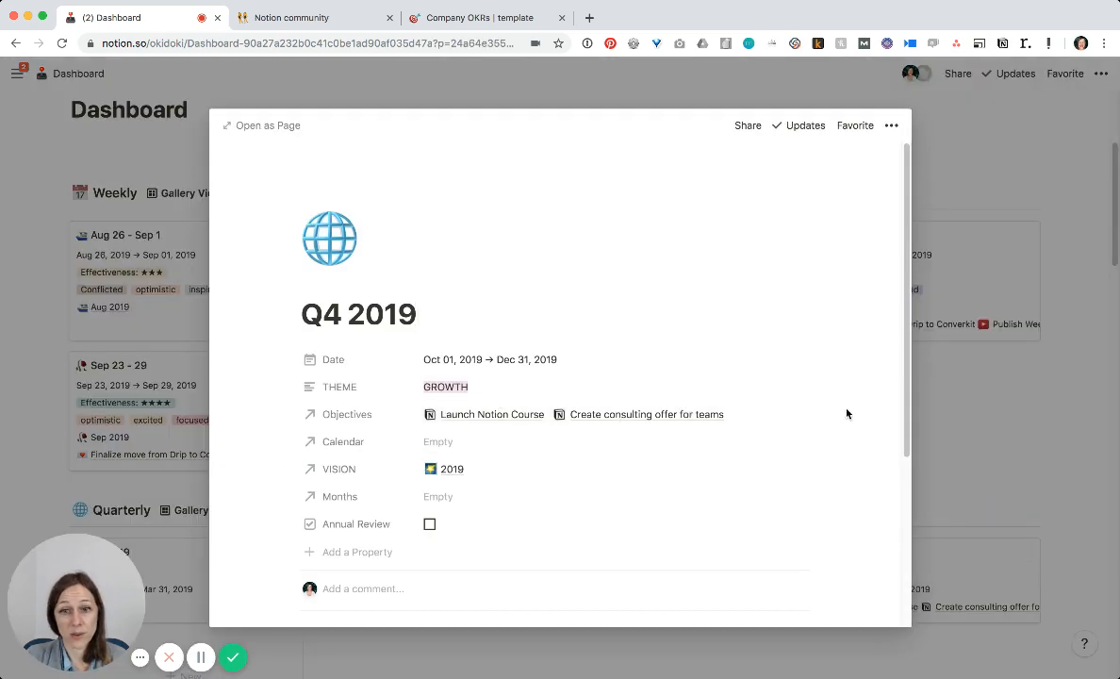
mouse_move(954, 443)
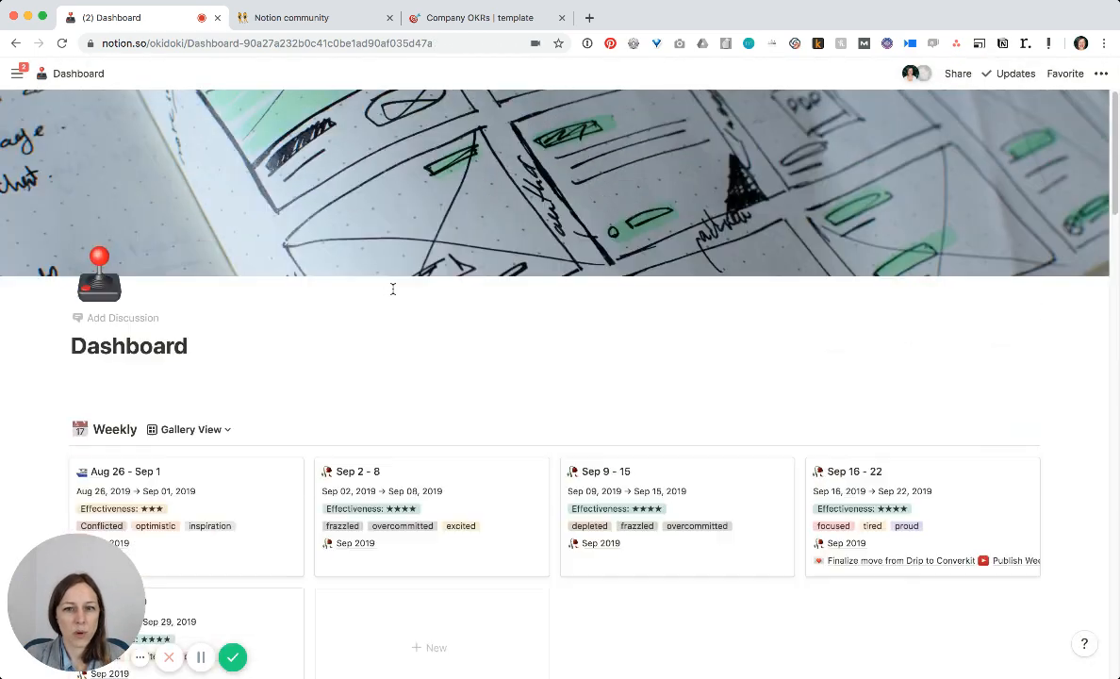
mouse_move(734, 358)
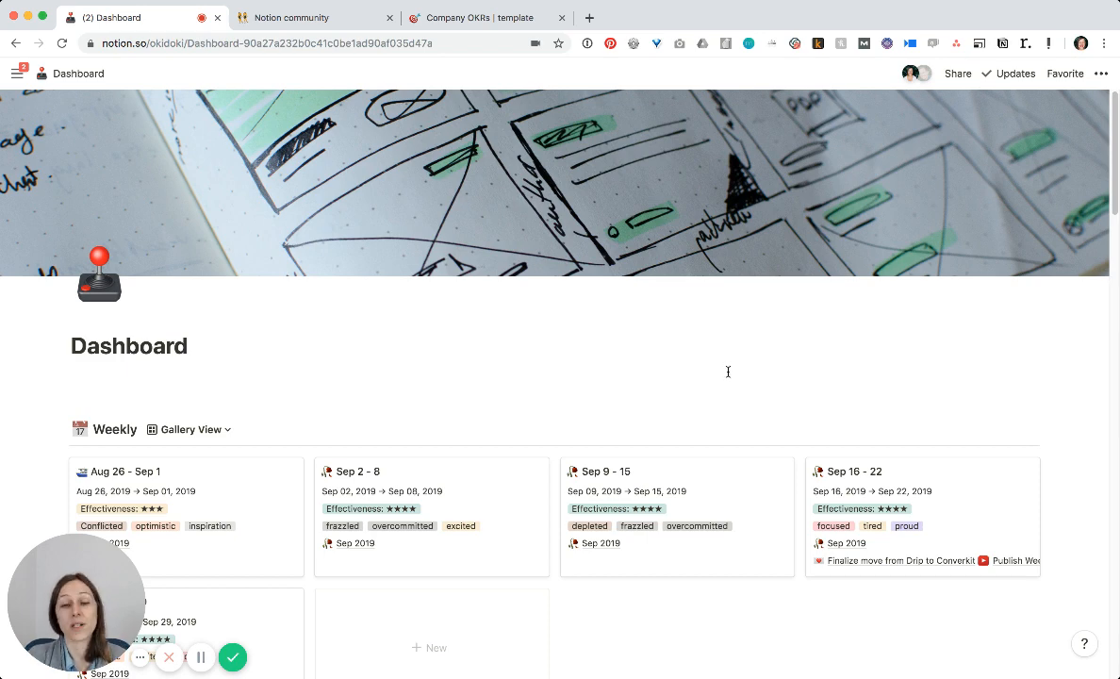
mouse_move(682, 381)
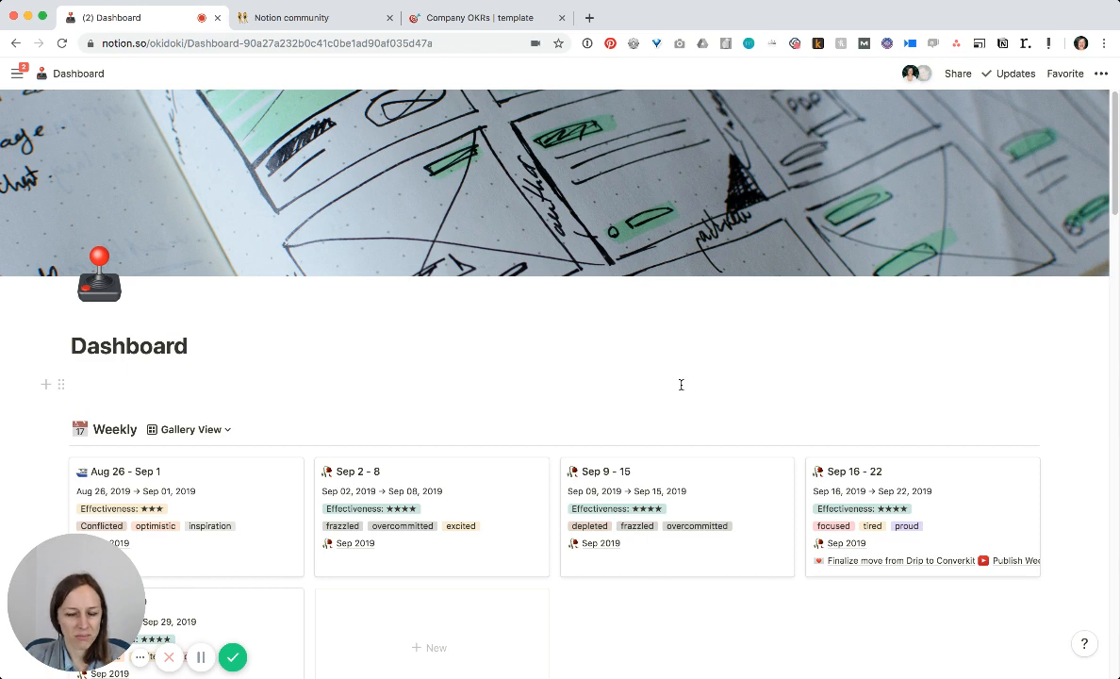
scroll(down, 3)
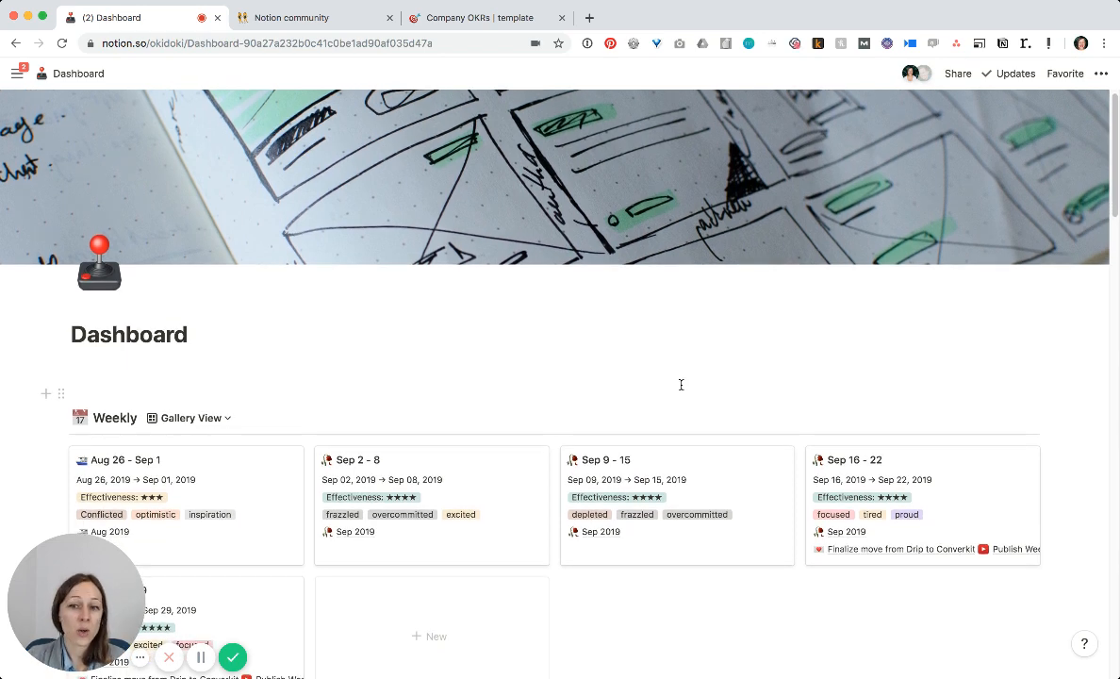
mouse_move(717, 373)
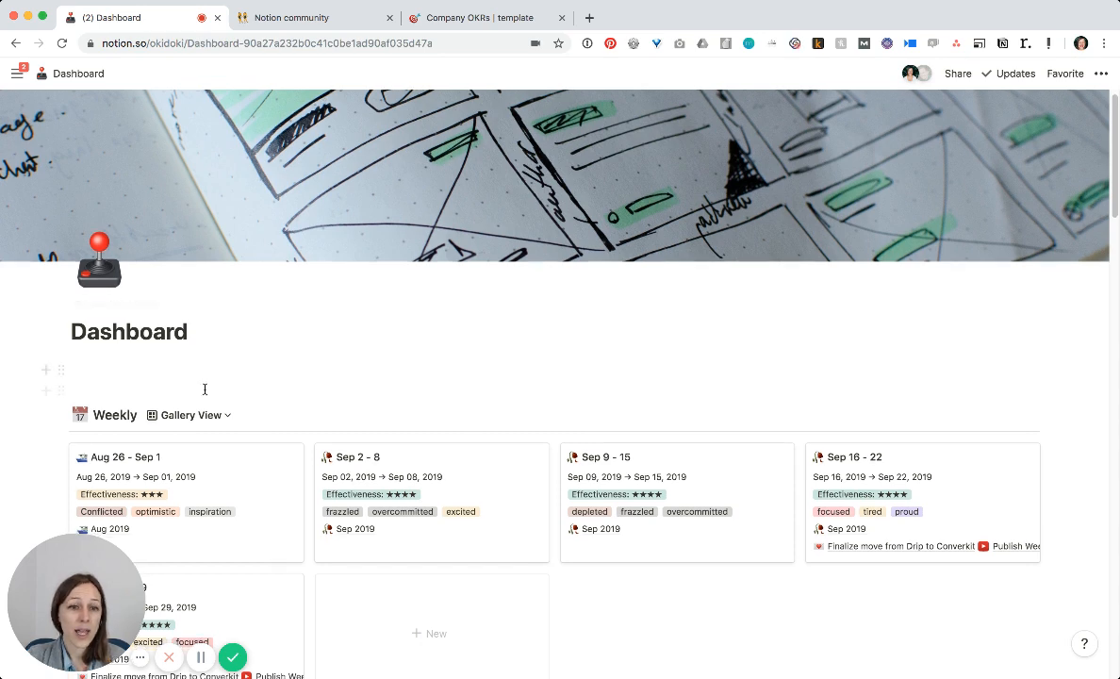
scroll(down, 3)
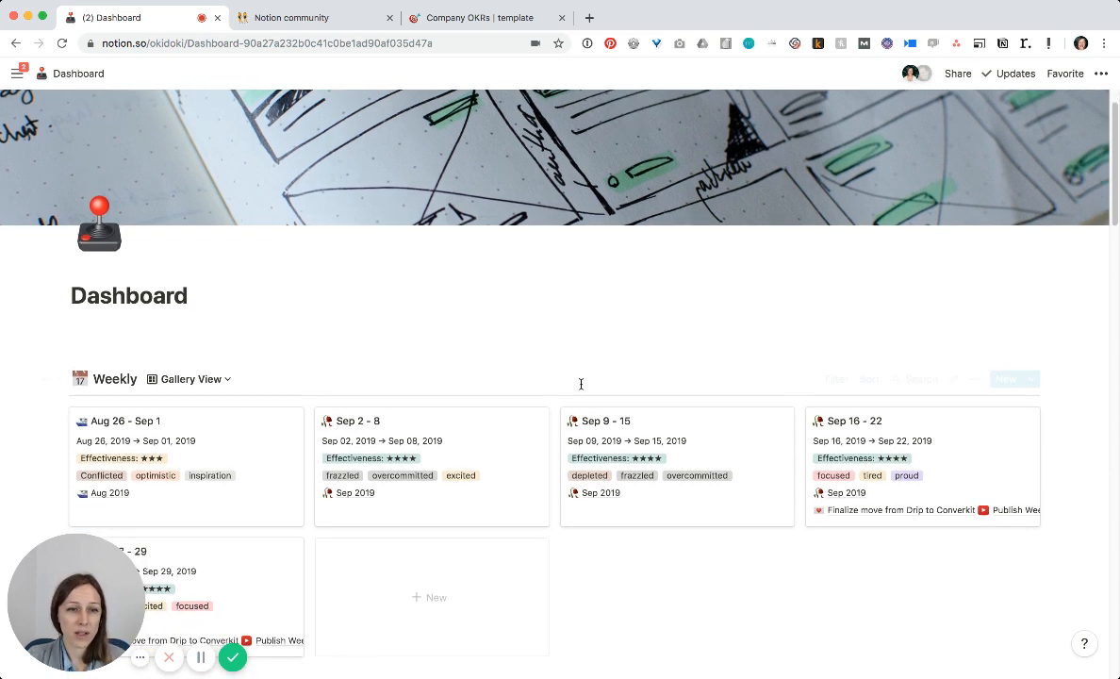
Date the new weekly entry Sep 30 with an end date, then check the Weekly gallery's filter
scroll(down, 3)
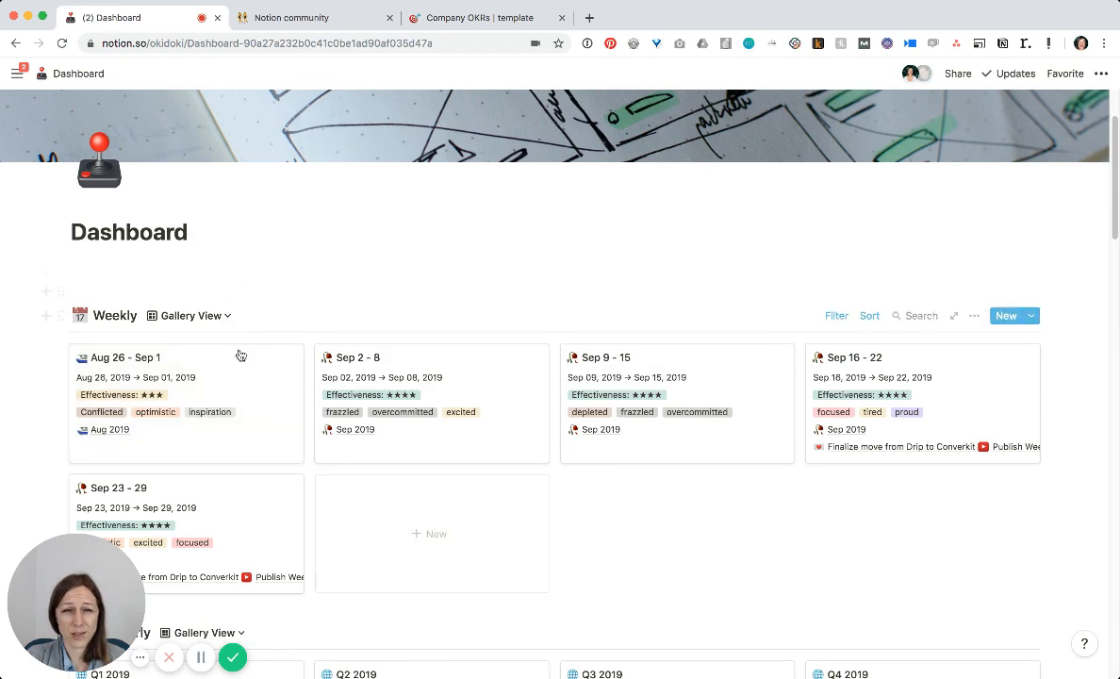
mouse_move(377, 509)
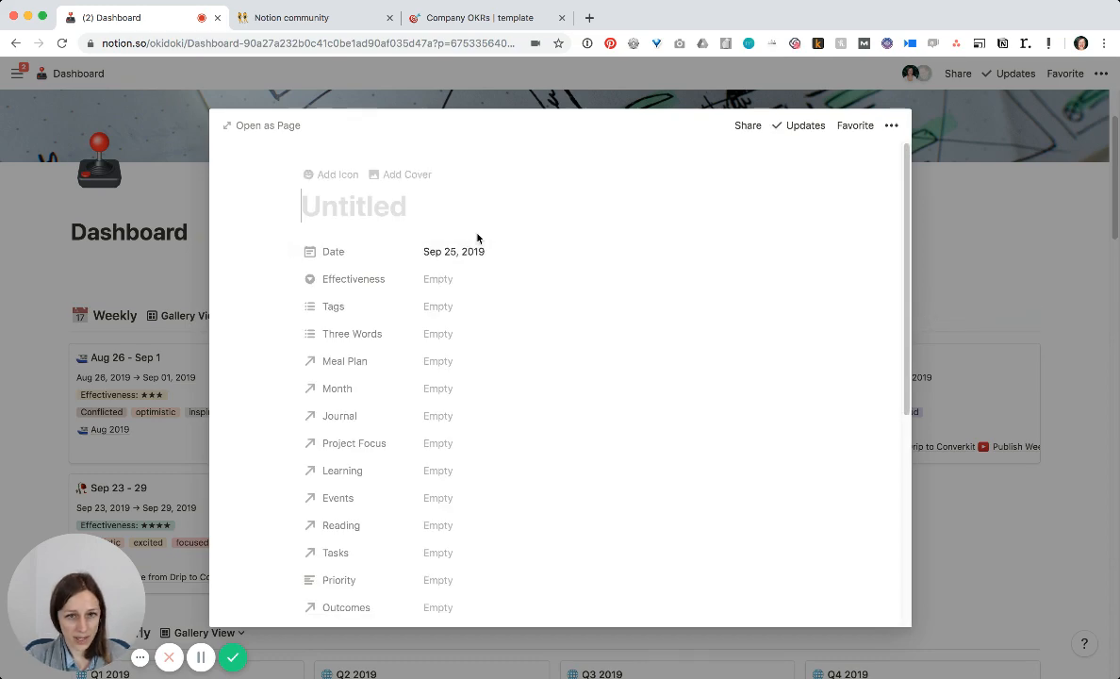
click(453, 250)
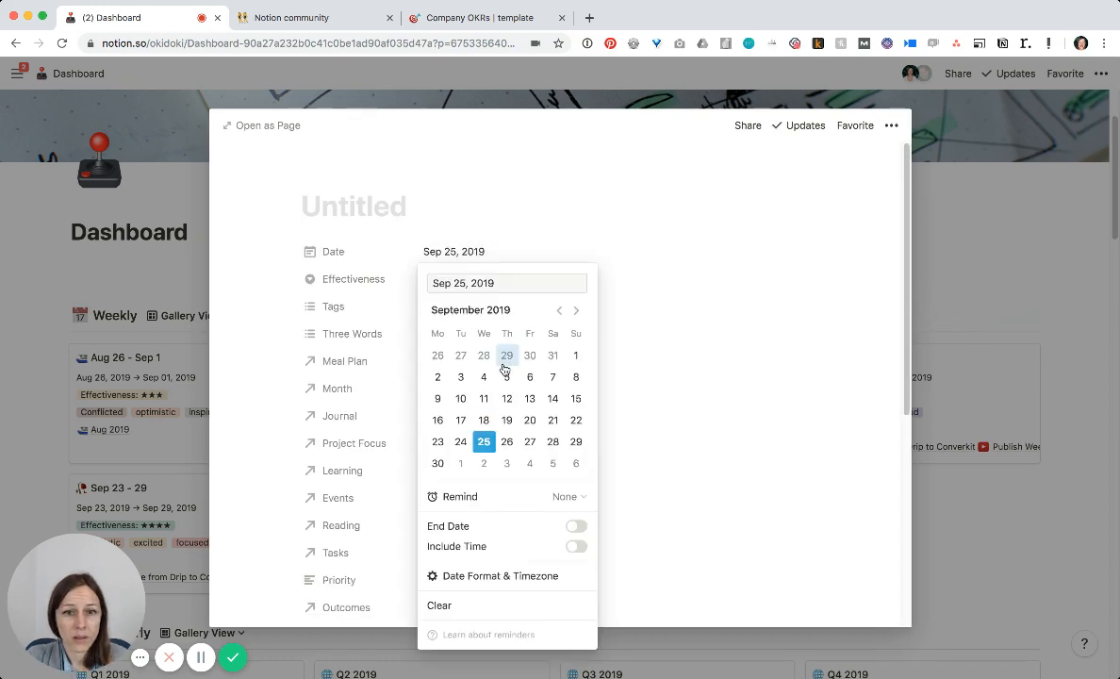
click(437, 464)
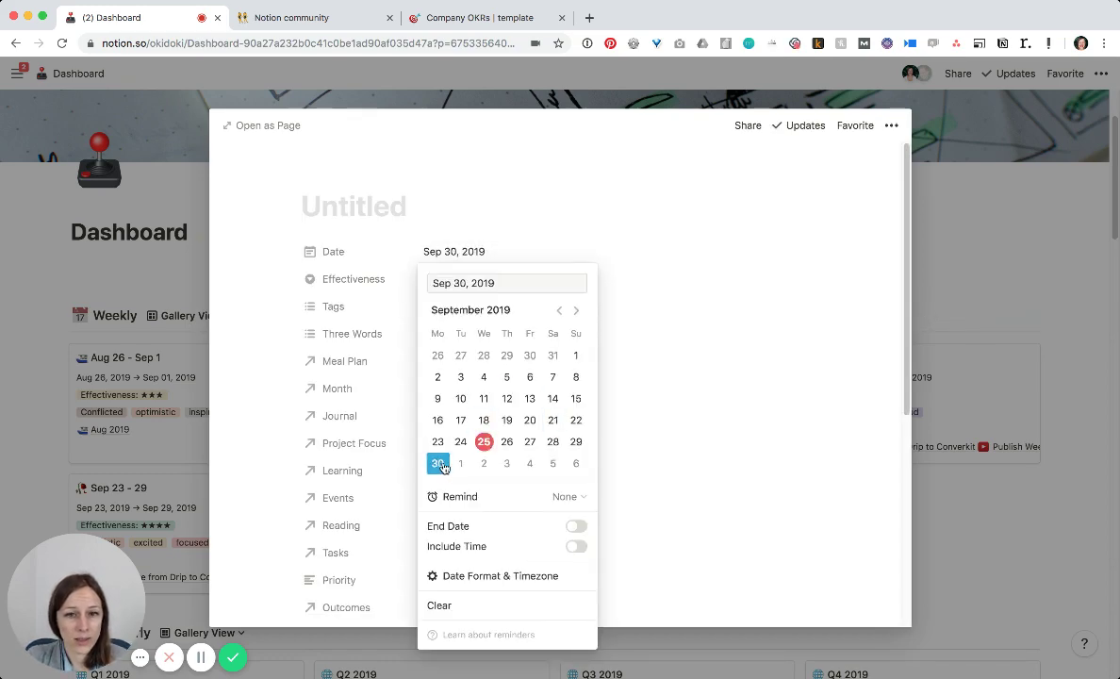
click(575, 525)
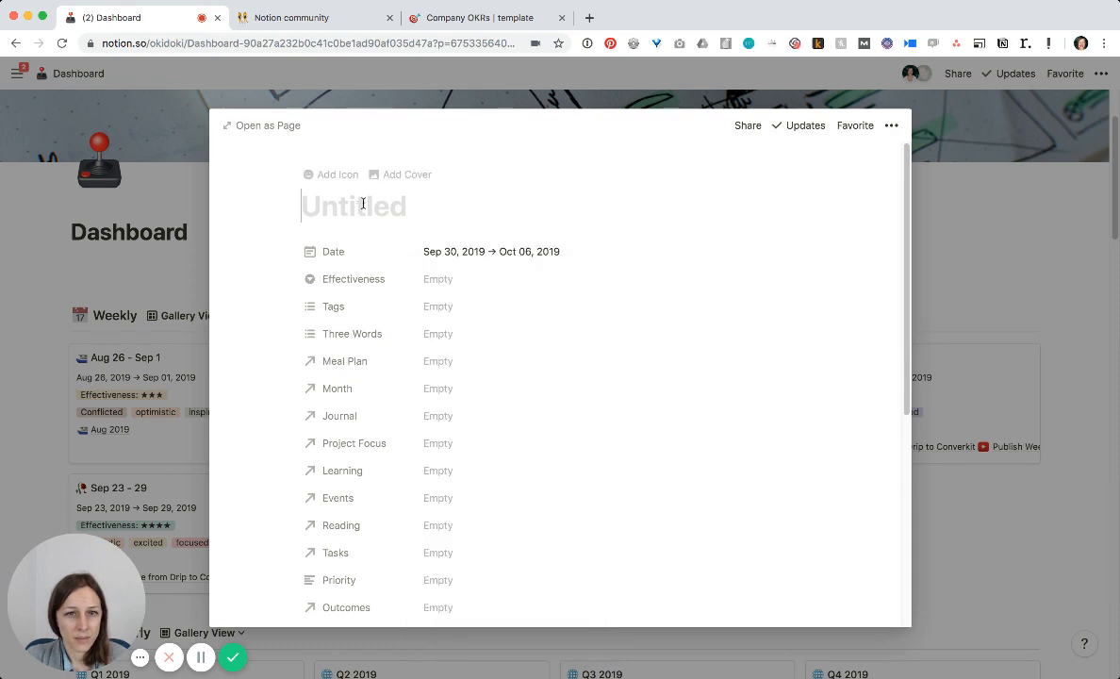
text(Sep 30 - Oct 6)
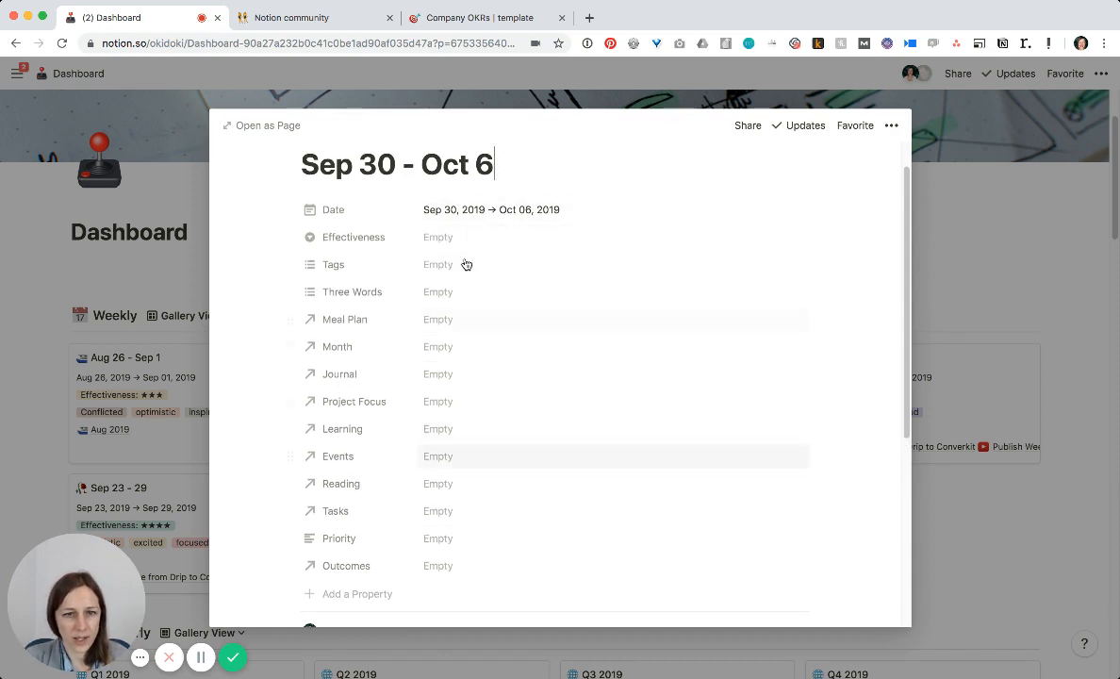
mouse_move(507, 512)
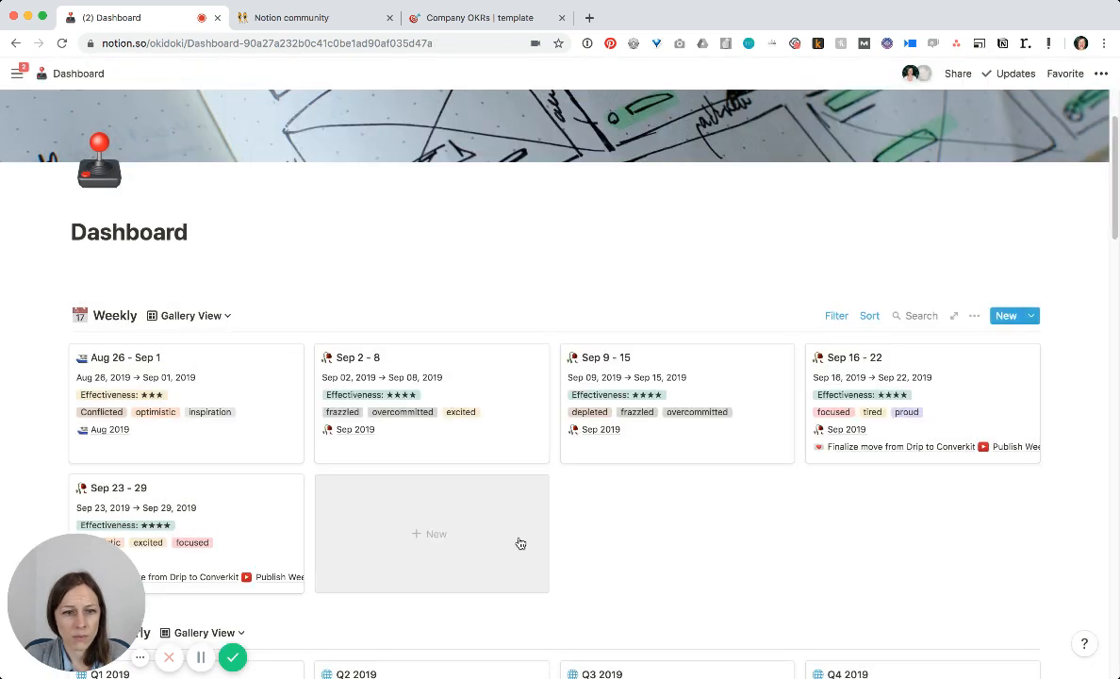
mouse_move(396, 502)
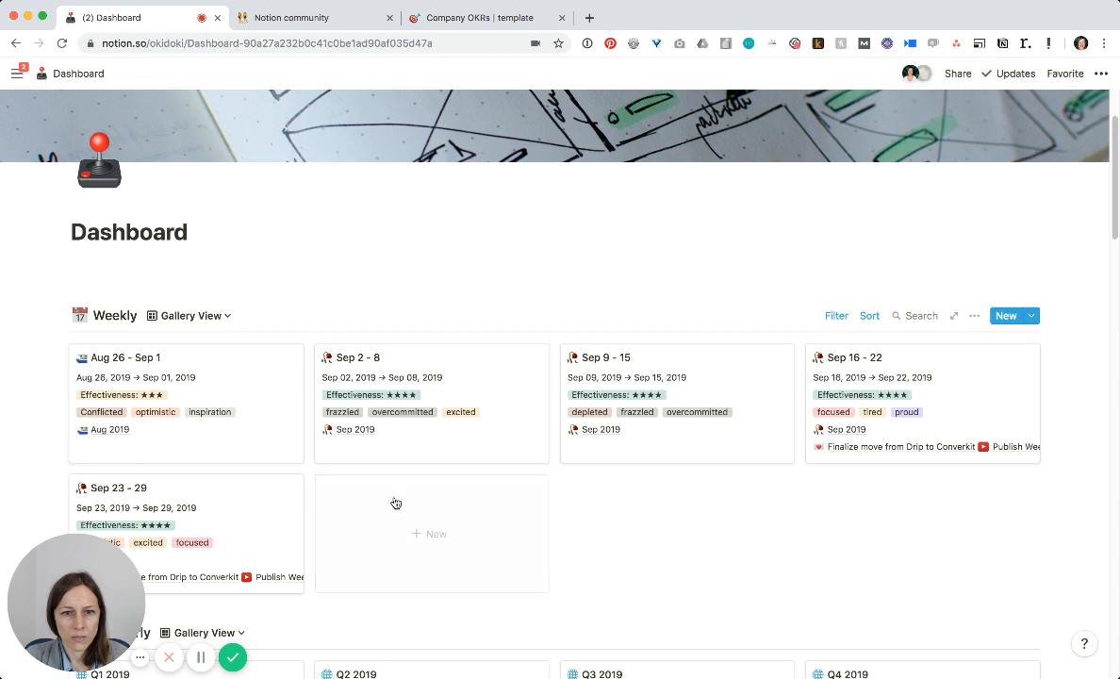
mouse_move(869, 324)
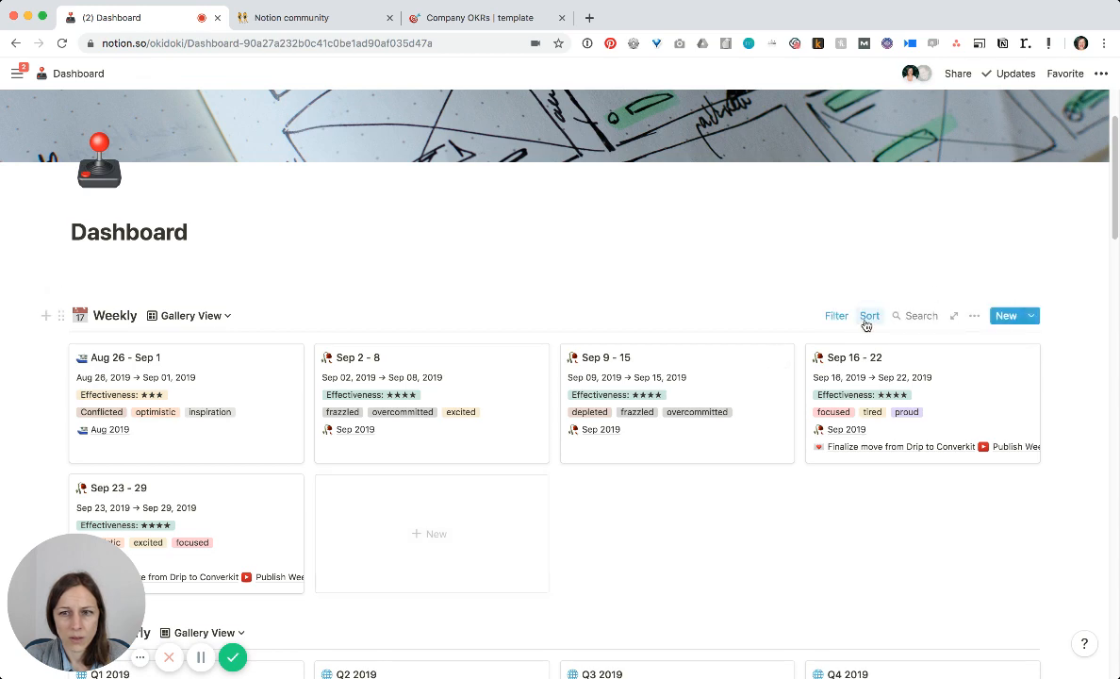
mouse_move(901, 329)
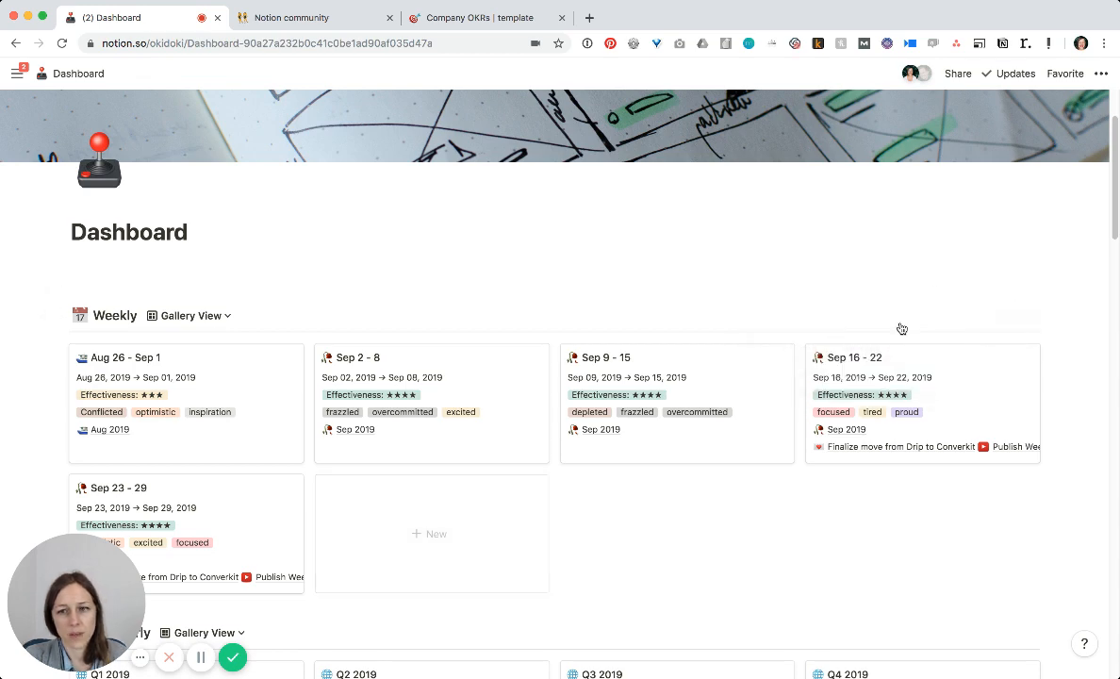
click(838, 315)
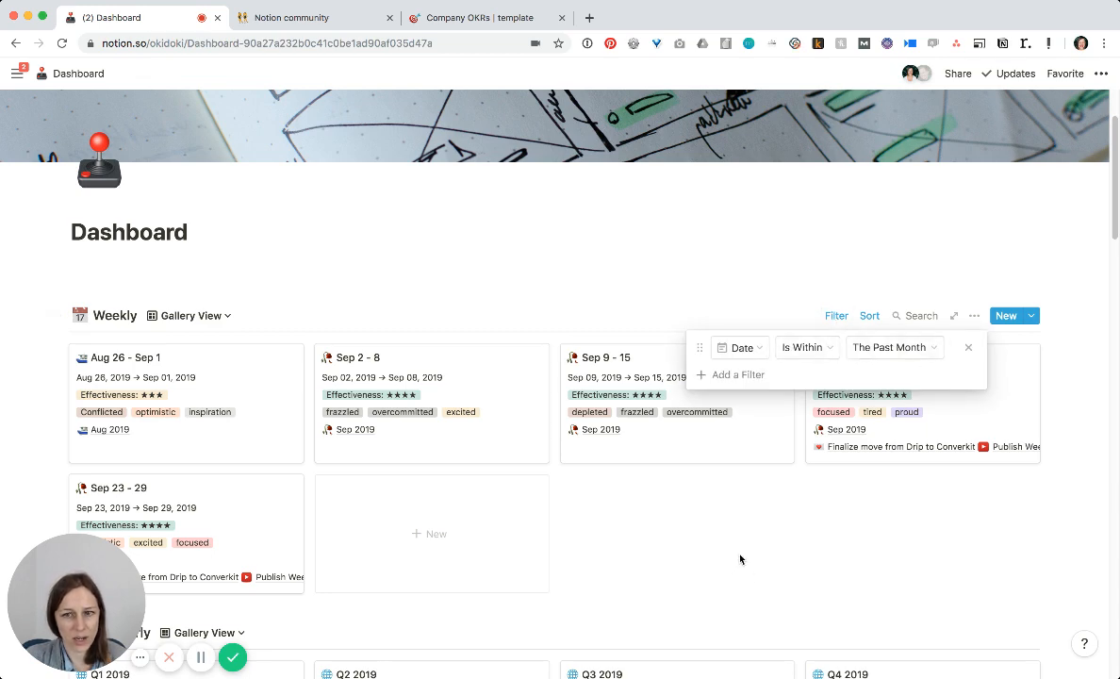
click(970, 347)
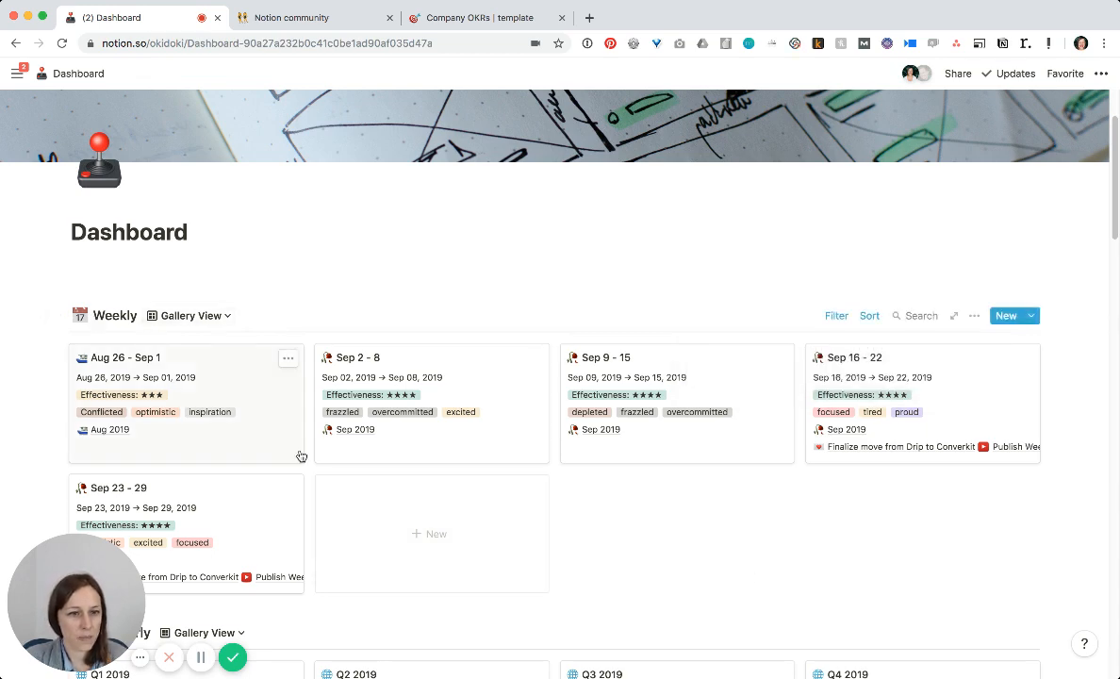
Open Sep 2019 from the Sep 23 - 29 week's Month relation and scroll through its properties
click(122, 359)
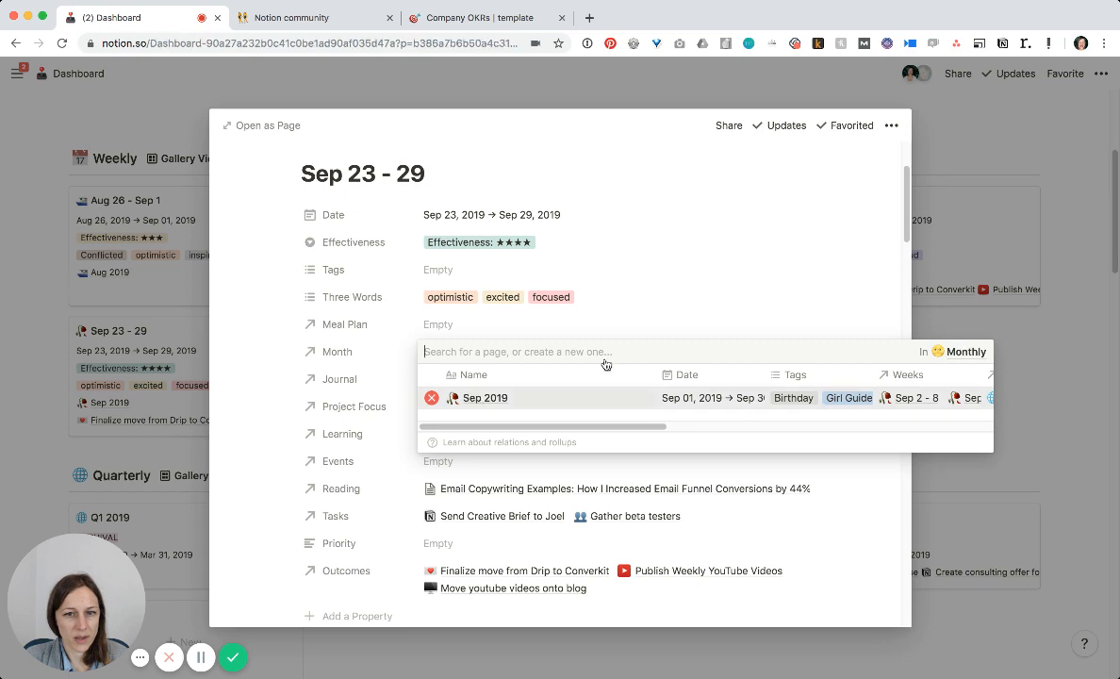
click(487, 398)
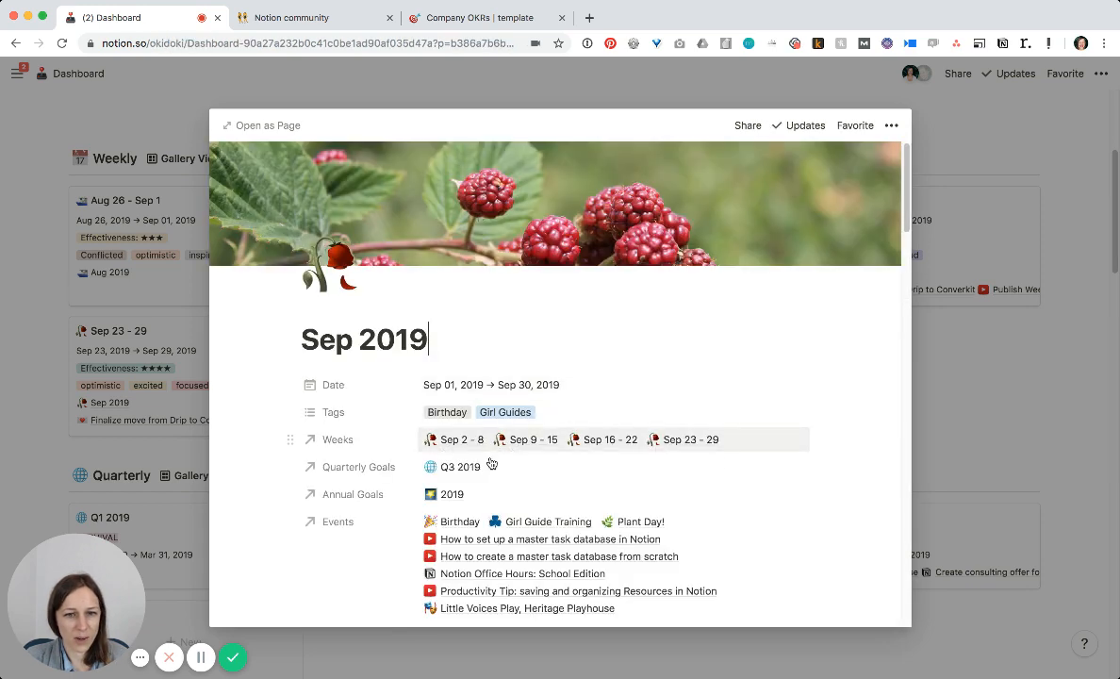
scroll(down, 3)
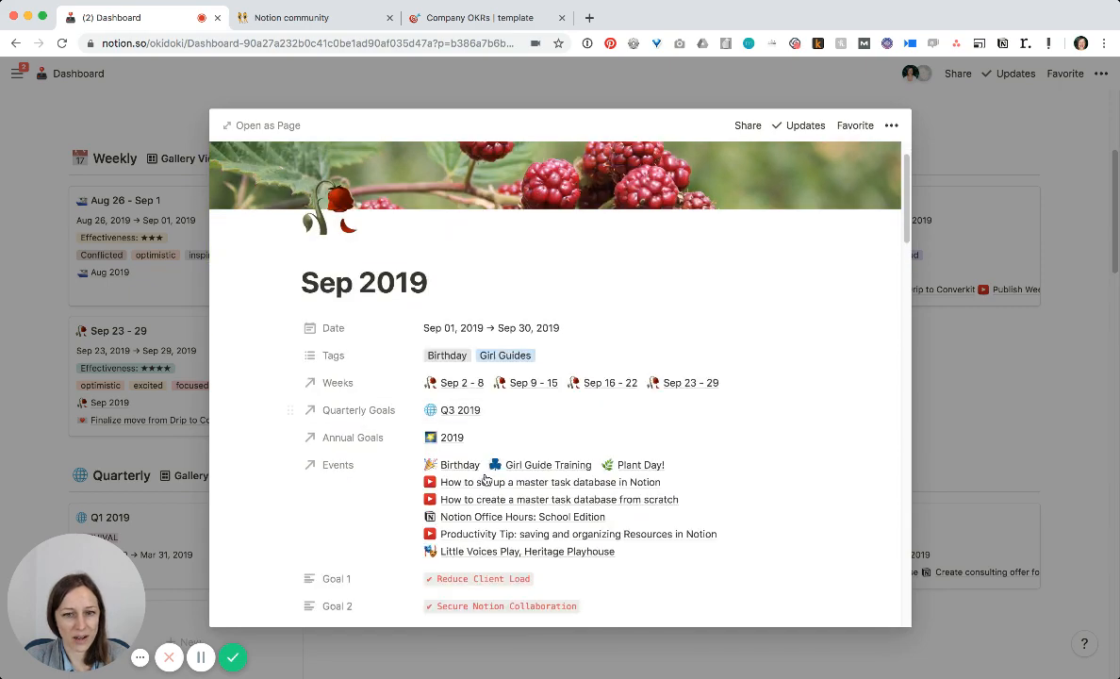
scroll(down, 3)
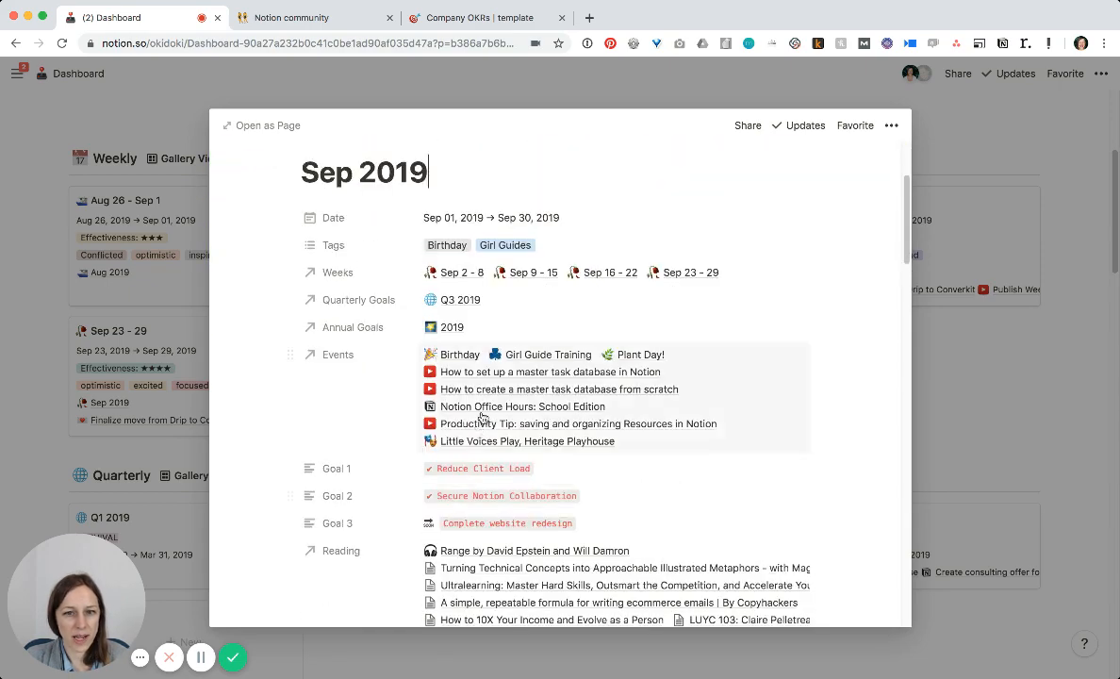
scroll(down, 3)
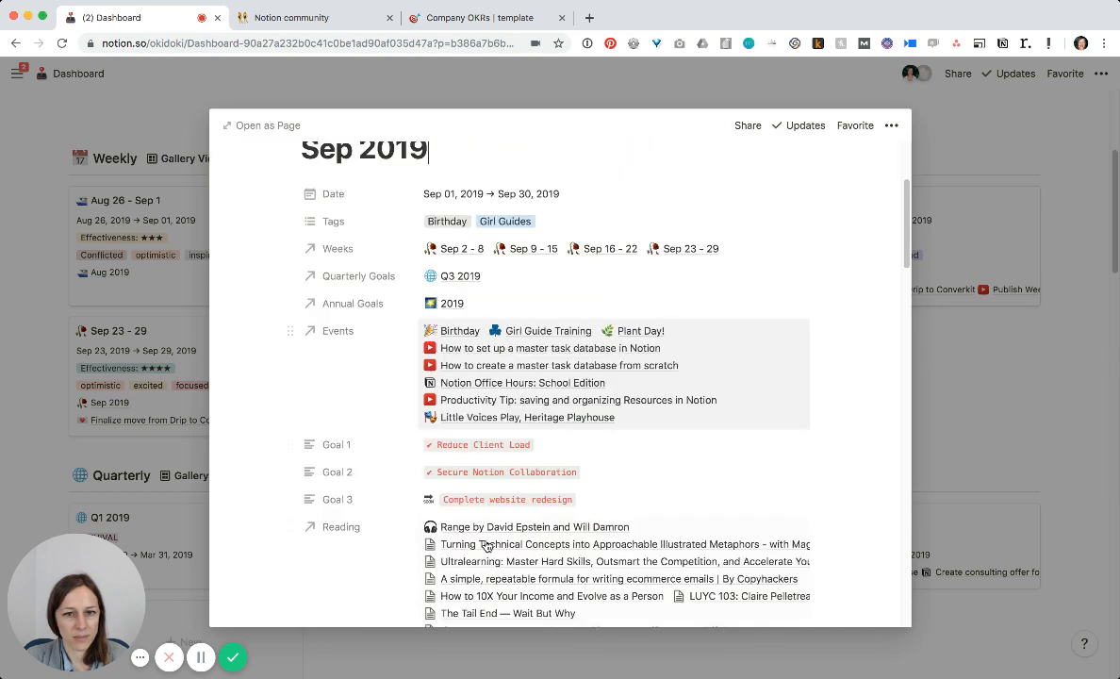
scroll(down, 3)
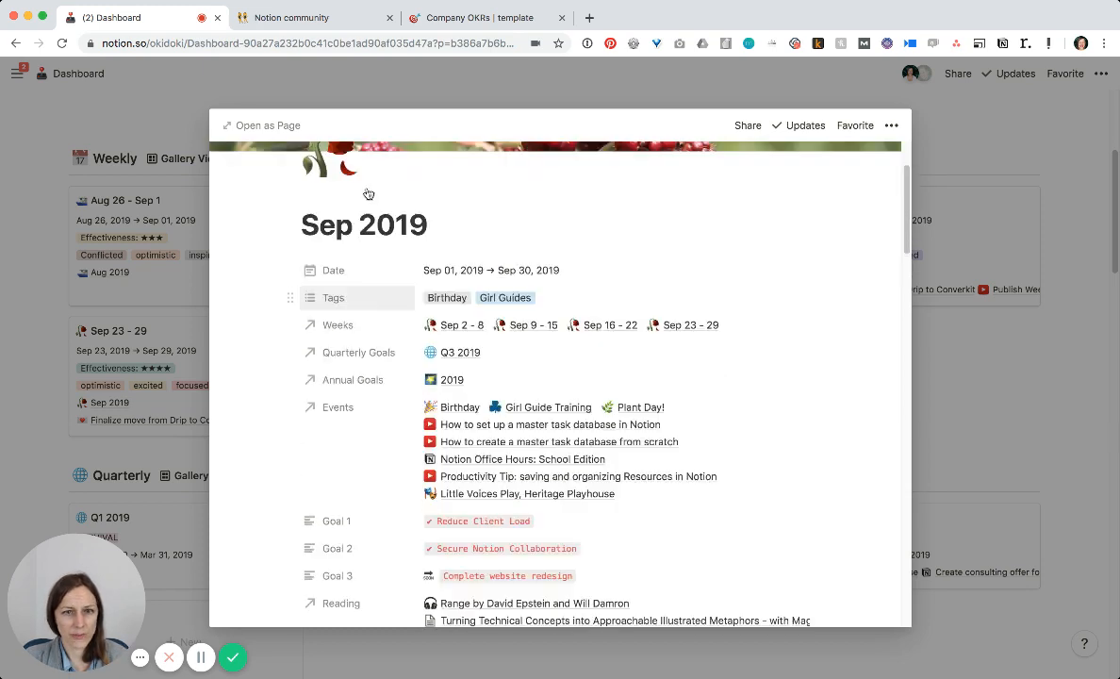
scroll(down, 3)
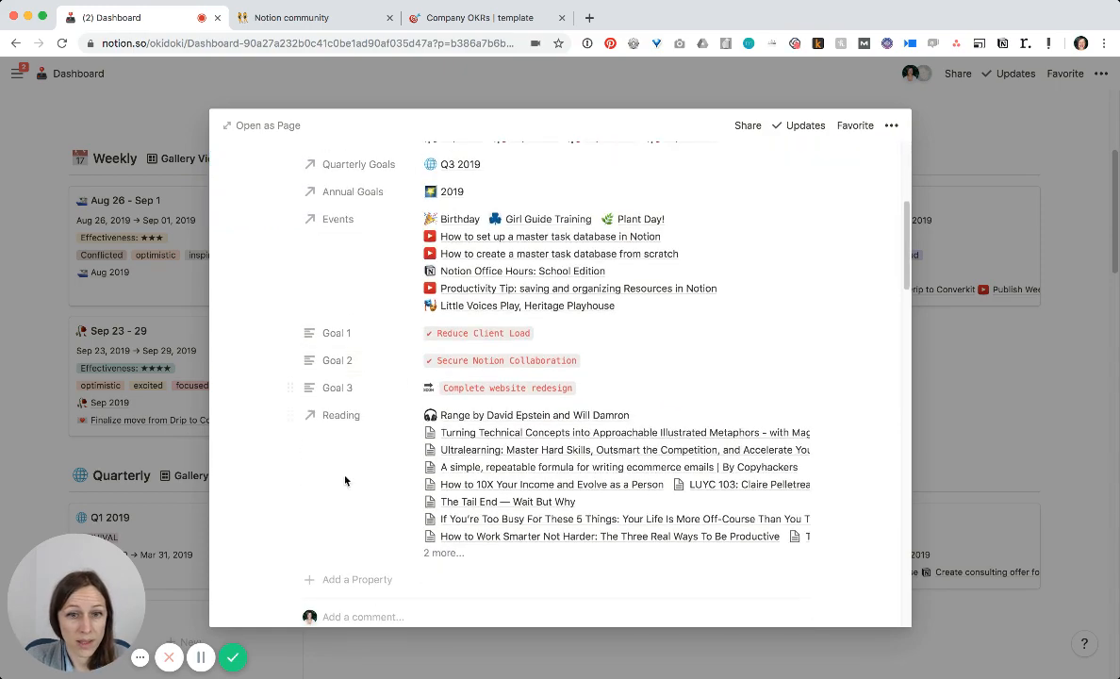
Add a relation property on the Sep 2019 month page linked to the Objectives database
click(359, 579)
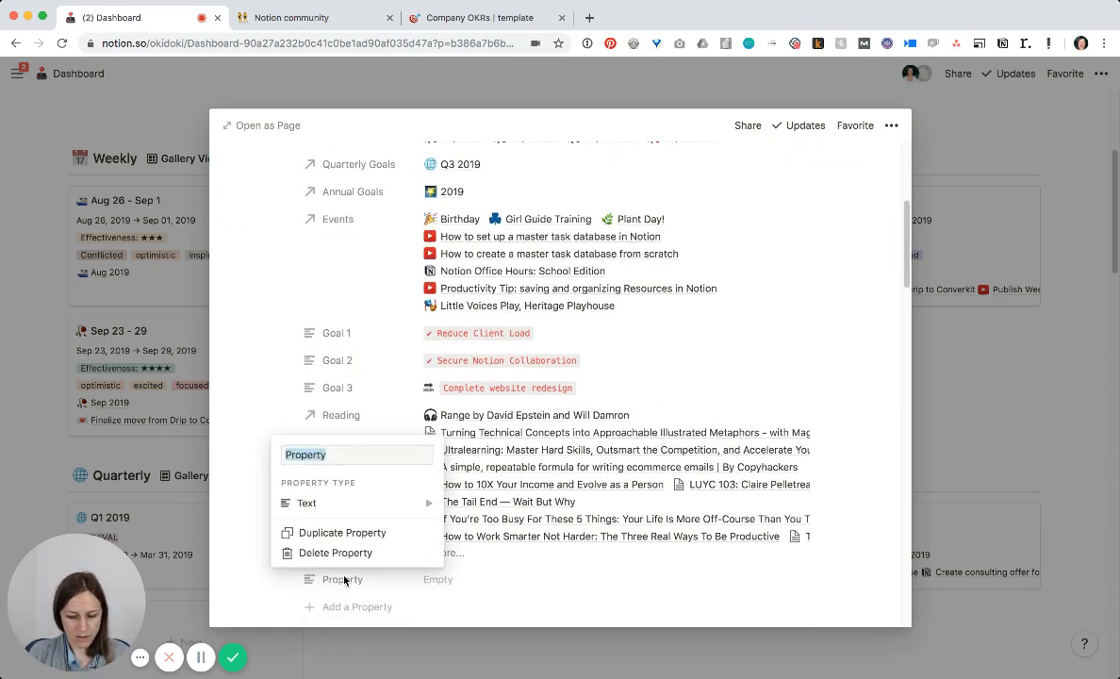
click(306, 502)
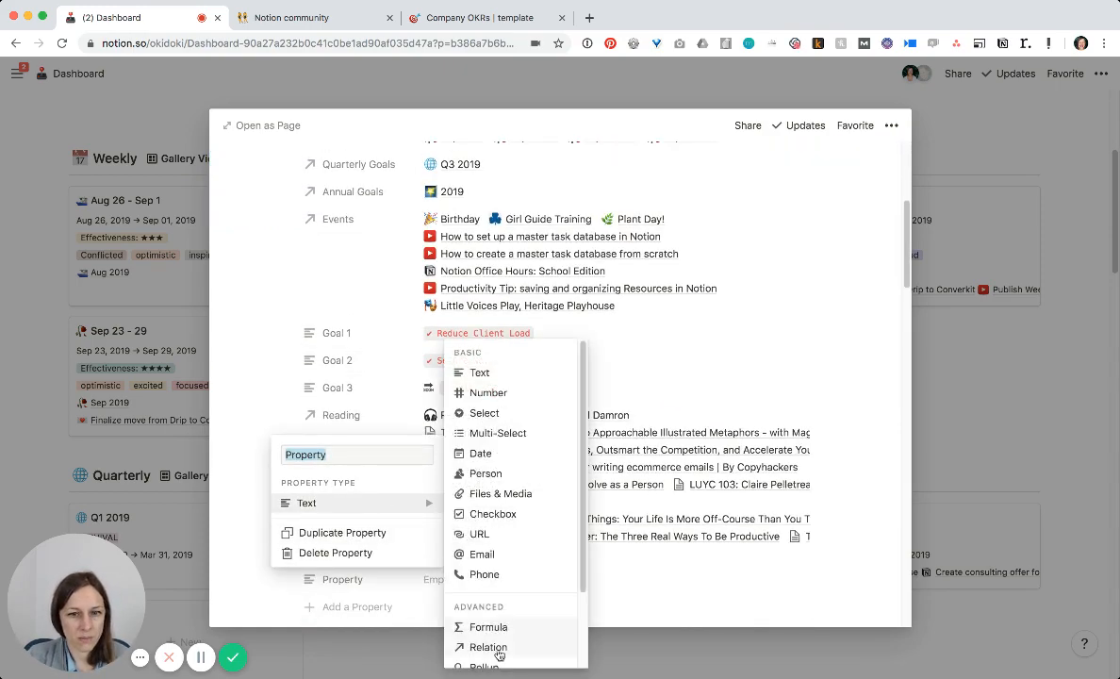
click(488, 647)
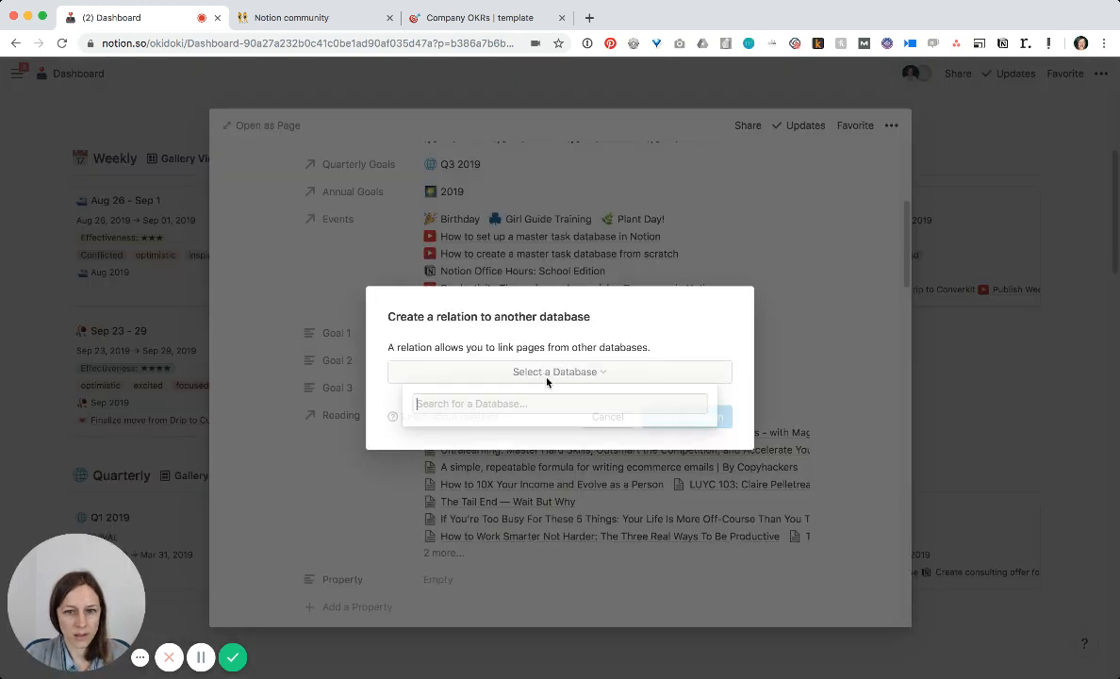
text(object)
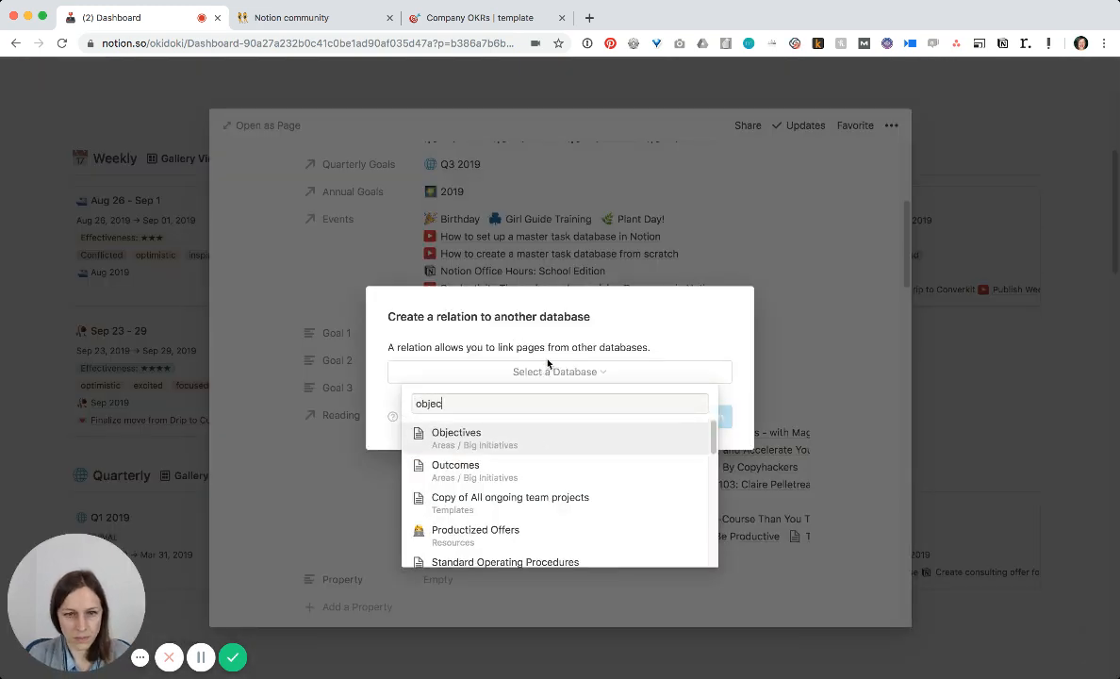
click(457, 432)
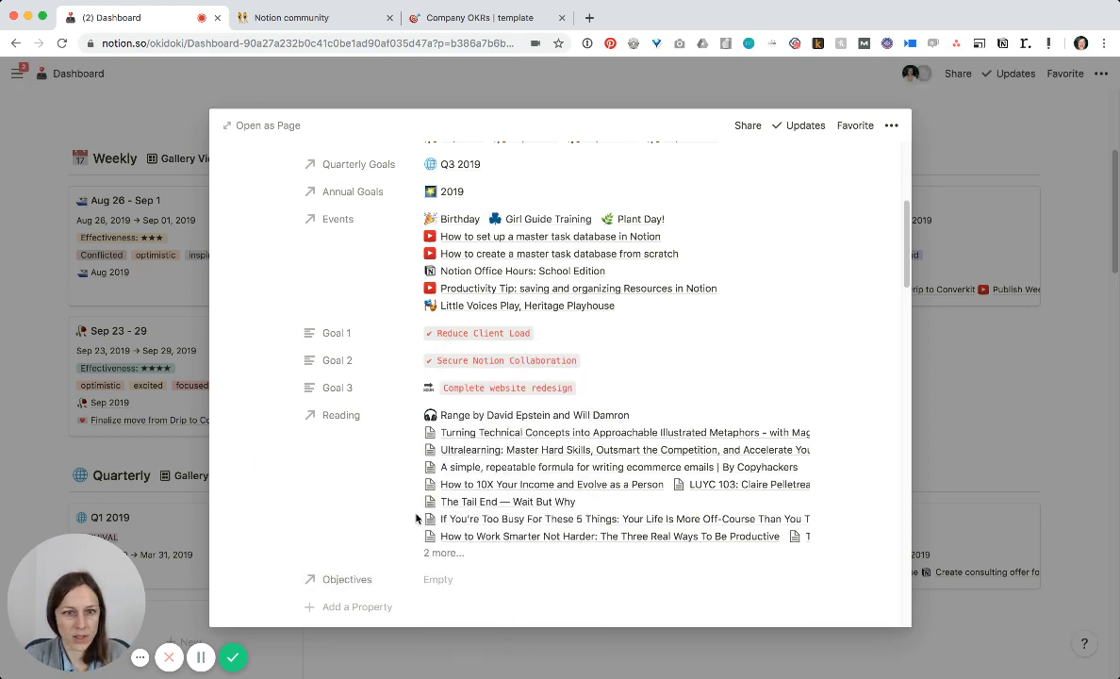
click(438, 579)
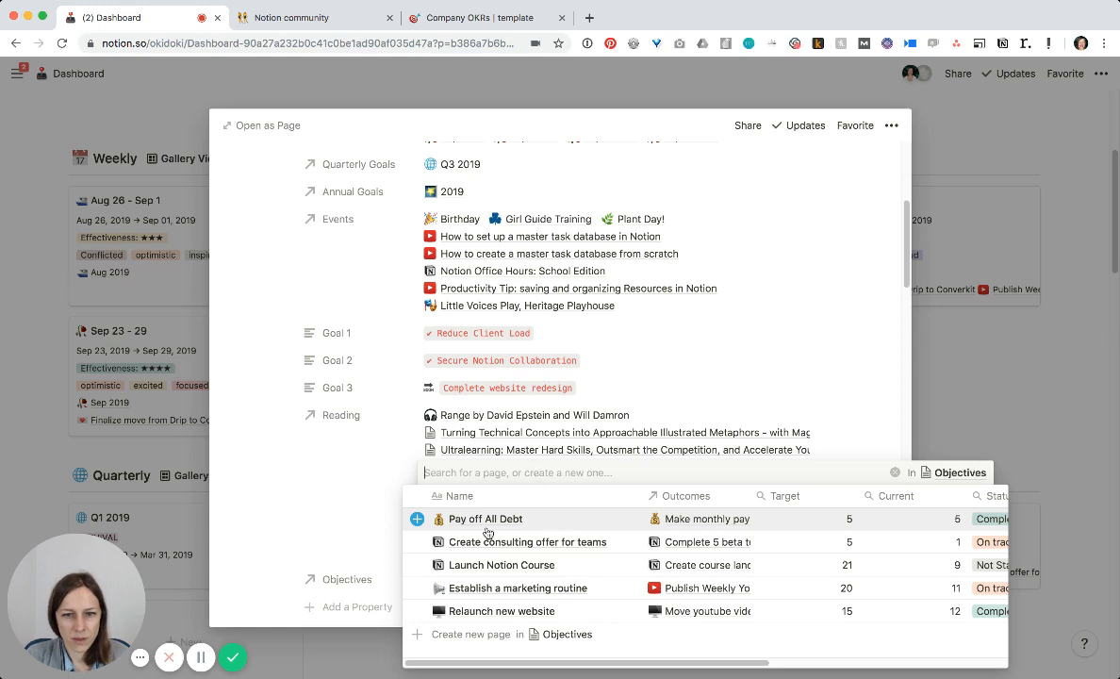
mouse_move(419, 566)
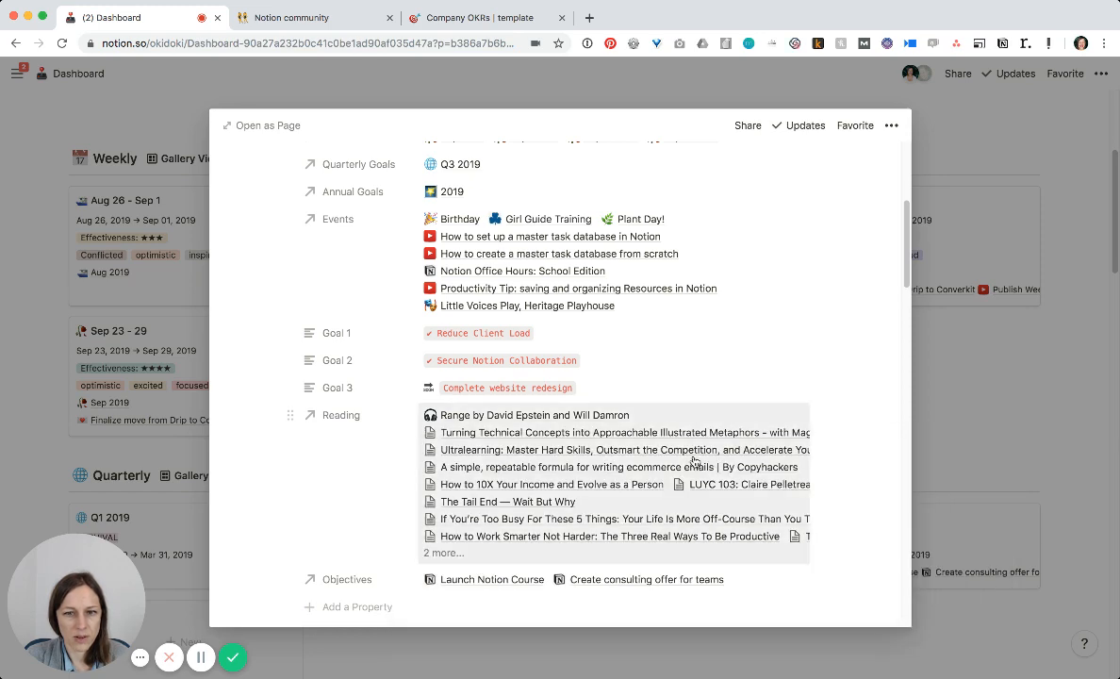
scroll(down, 3)
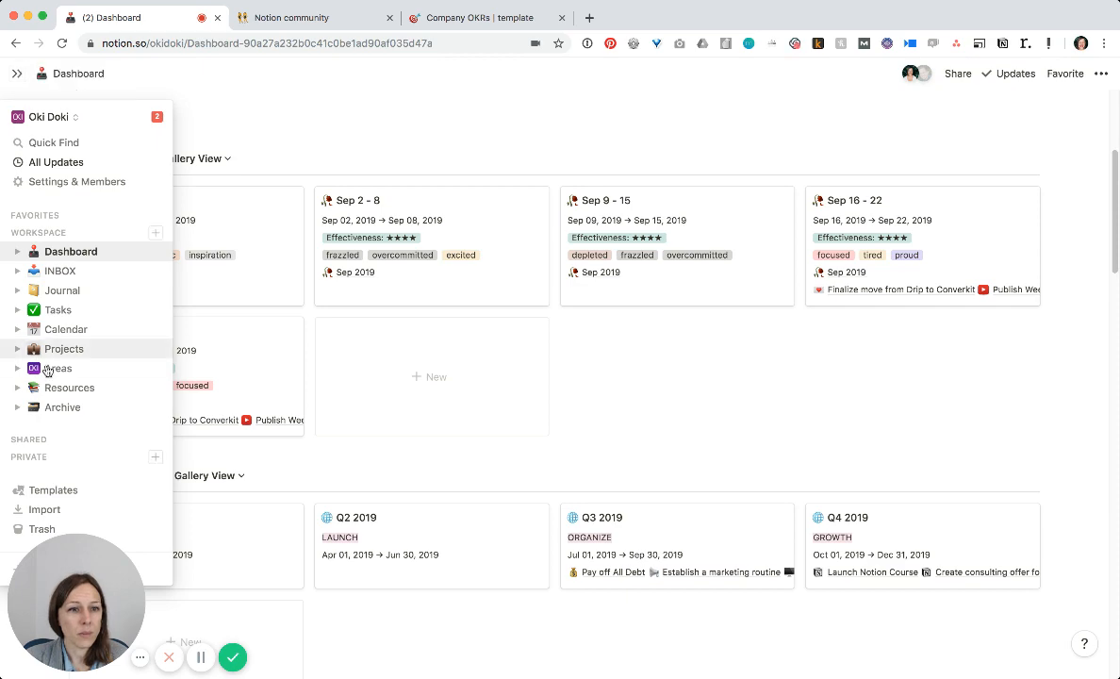
Open Establish a marketing routine on Big Initiatives and start linking it to a month
click(58, 368)
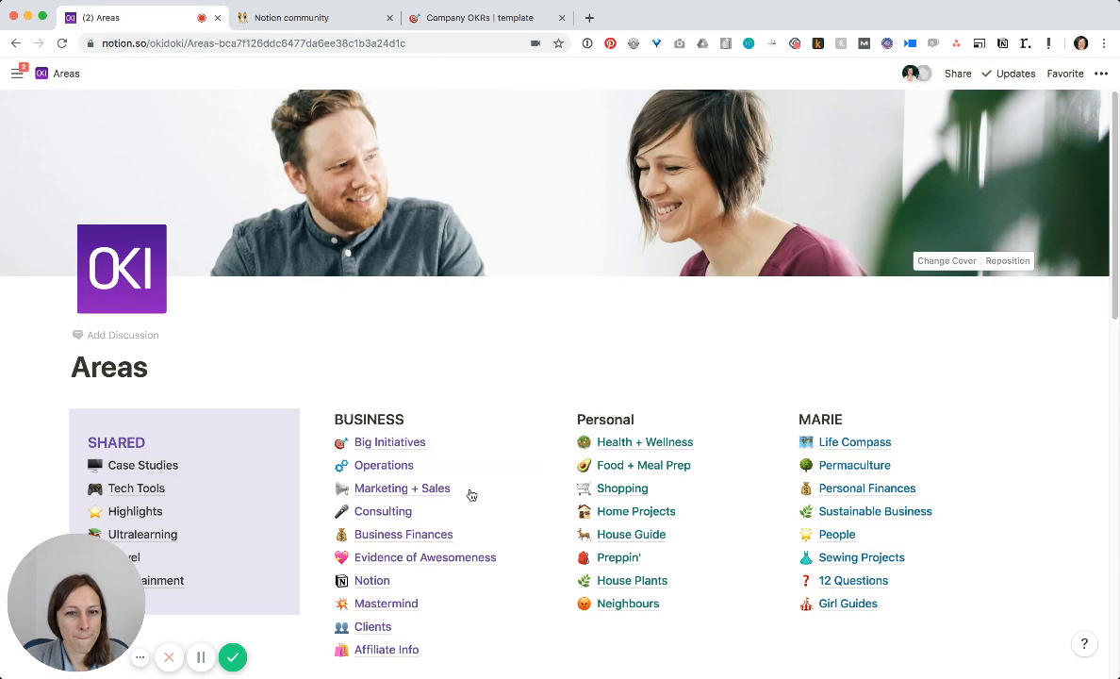
click(388, 441)
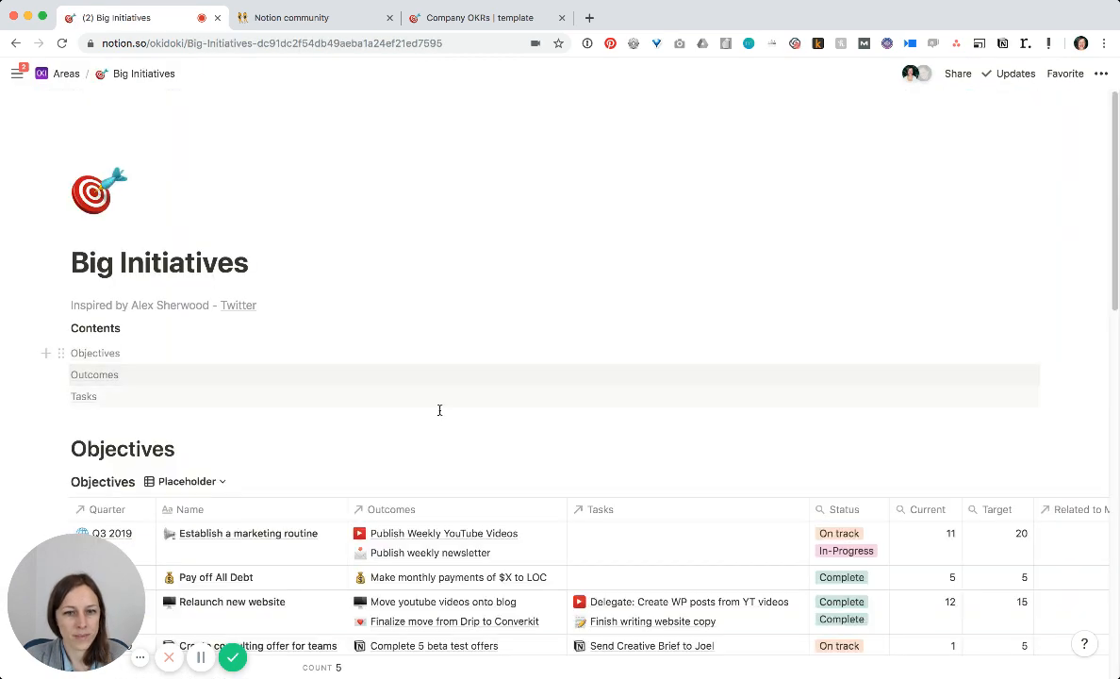
scroll(down, 3)
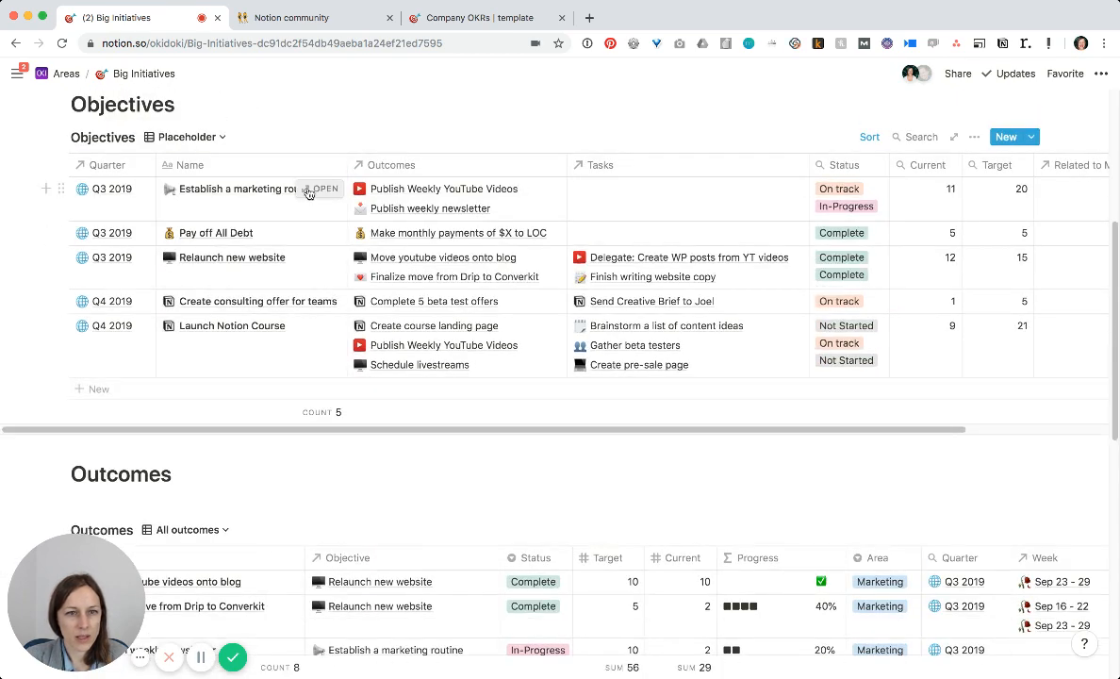
click(321, 189)
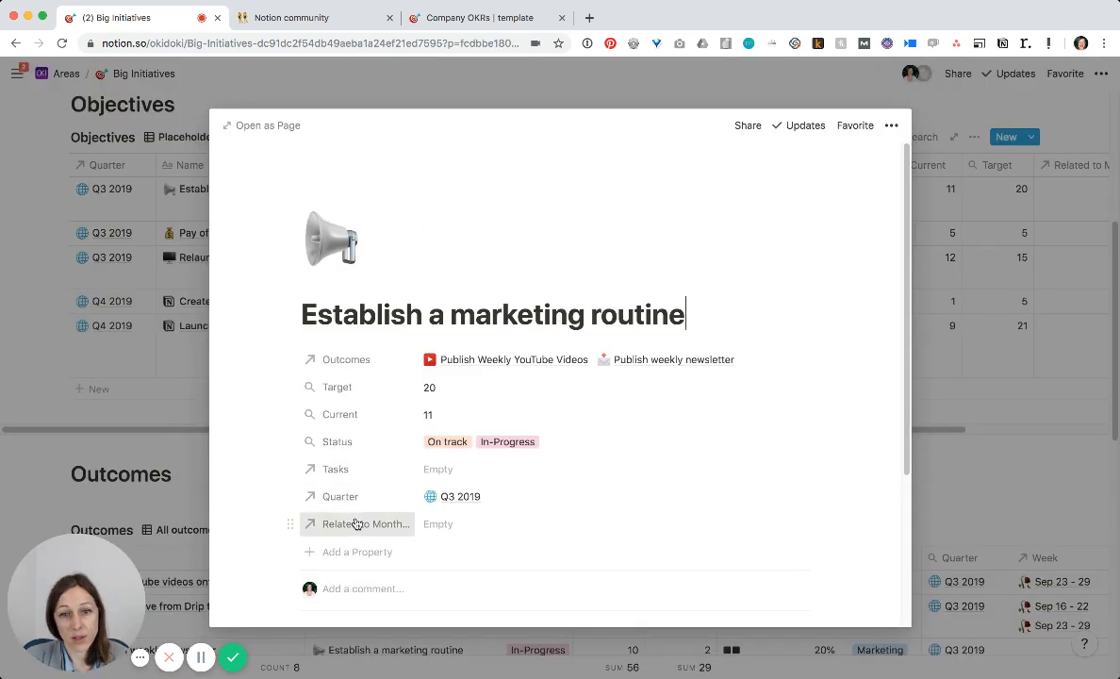
click(362, 524)
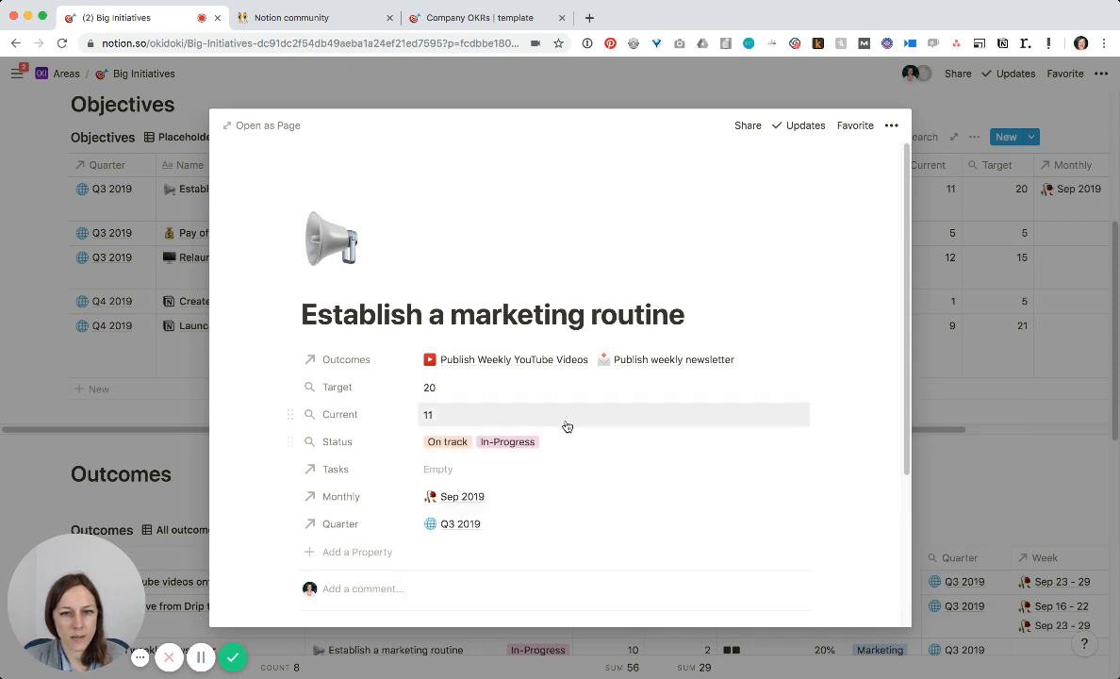
mouse_move(498, 558)
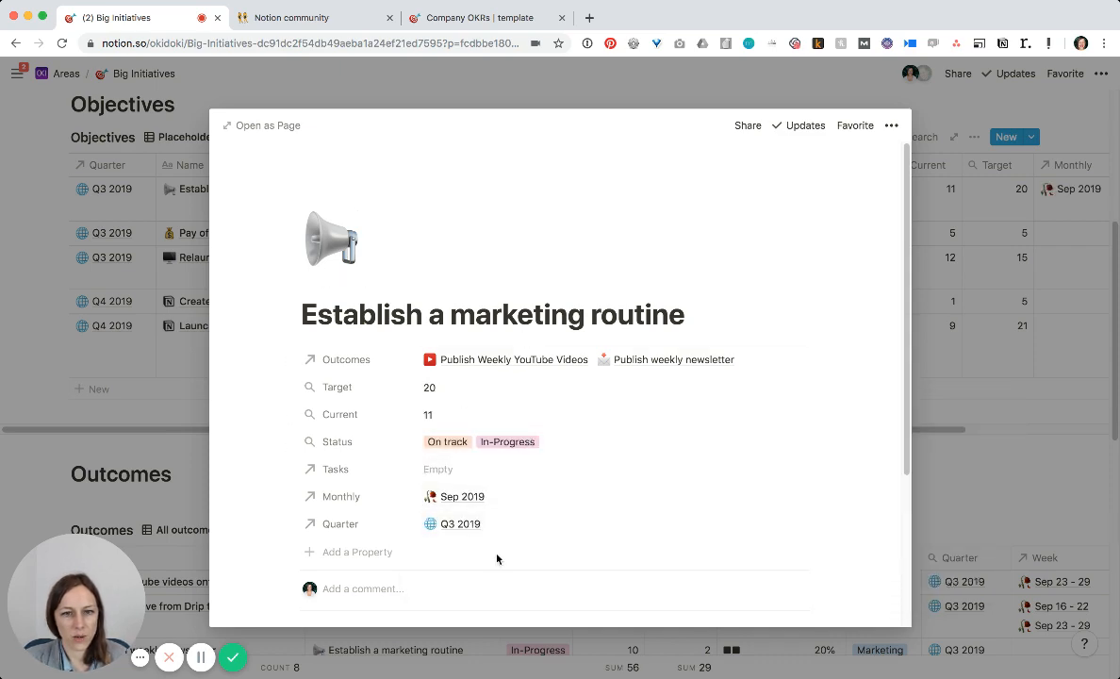
mouse_move(475, 501)
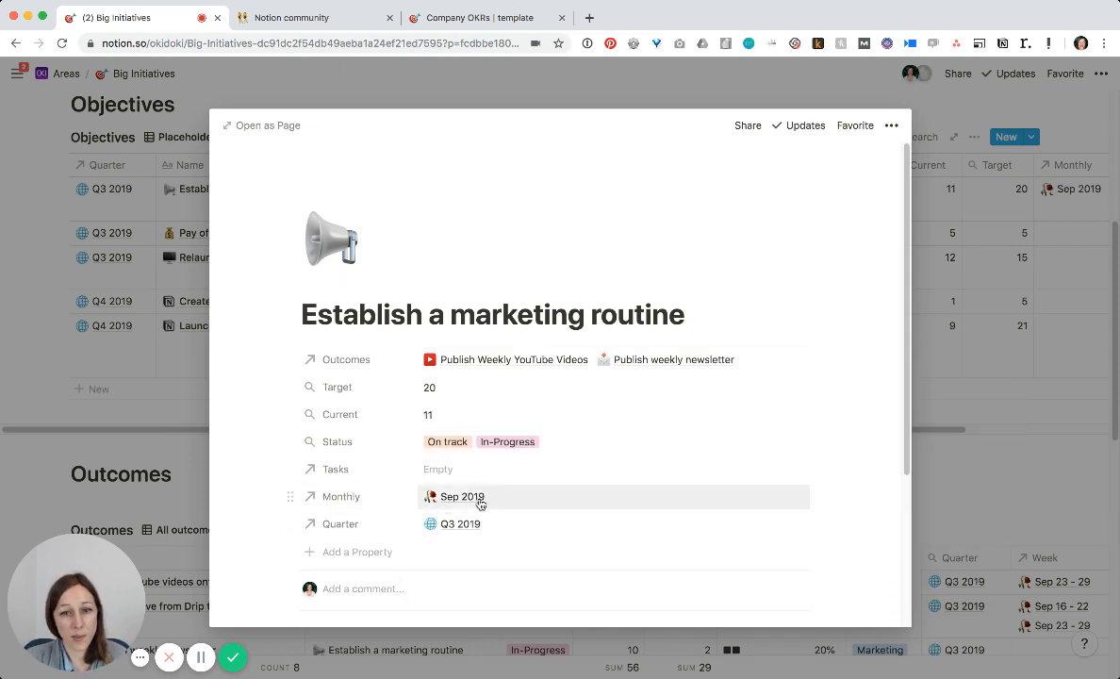
mouse_move(536, 374)
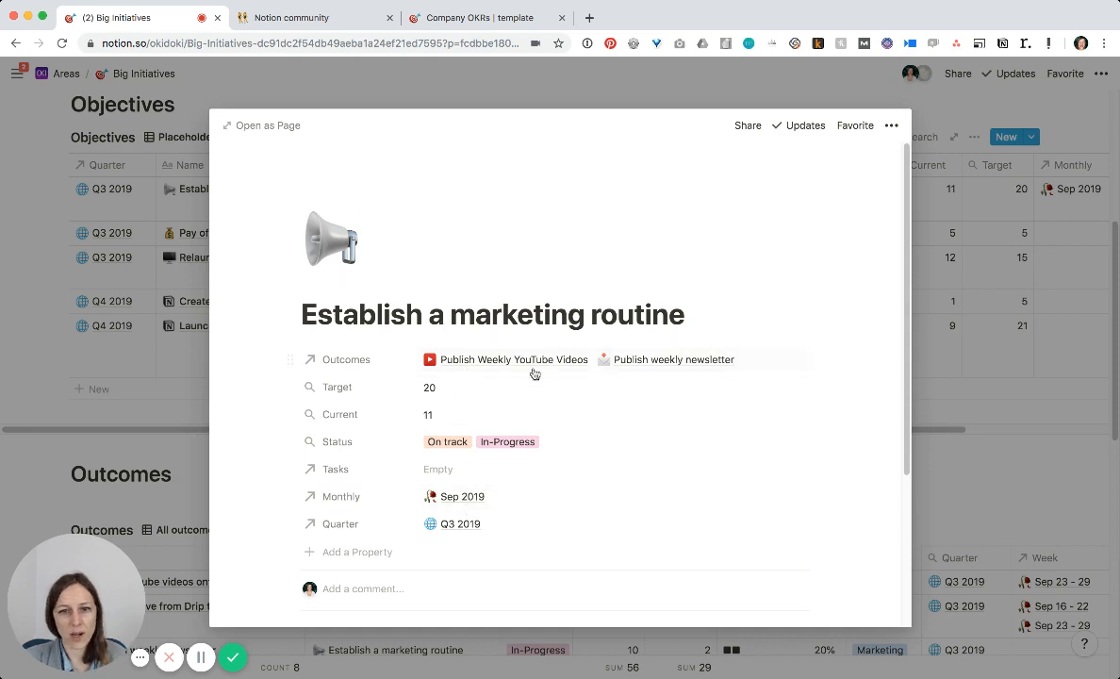
mouse_move(641, 453)
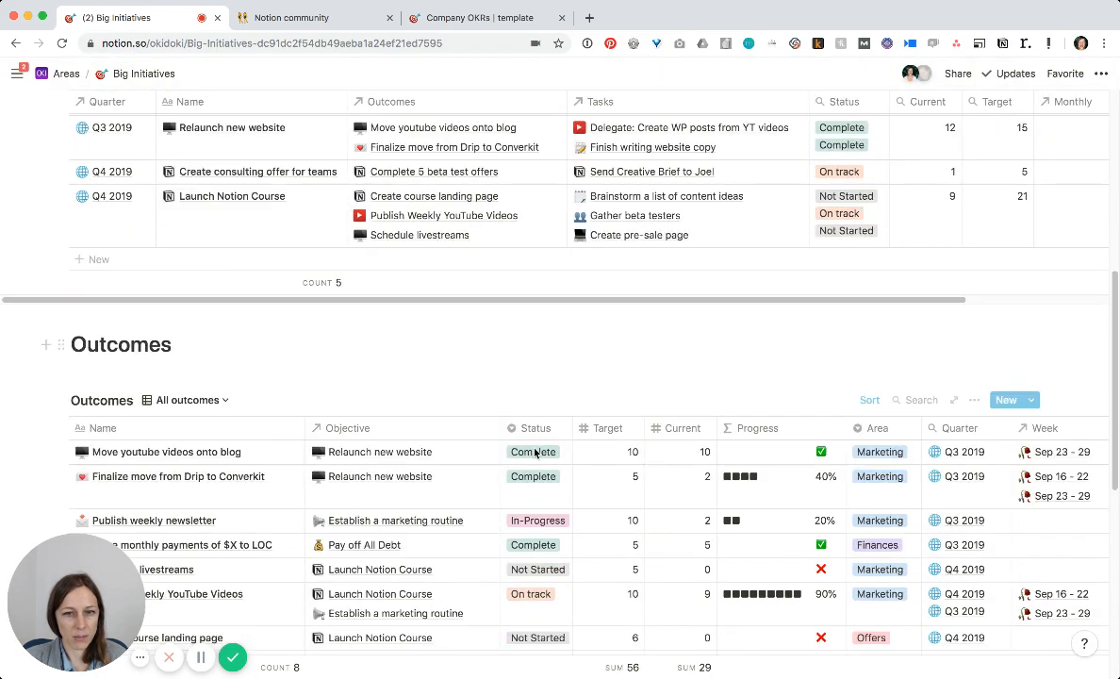
scroll(down, 3)
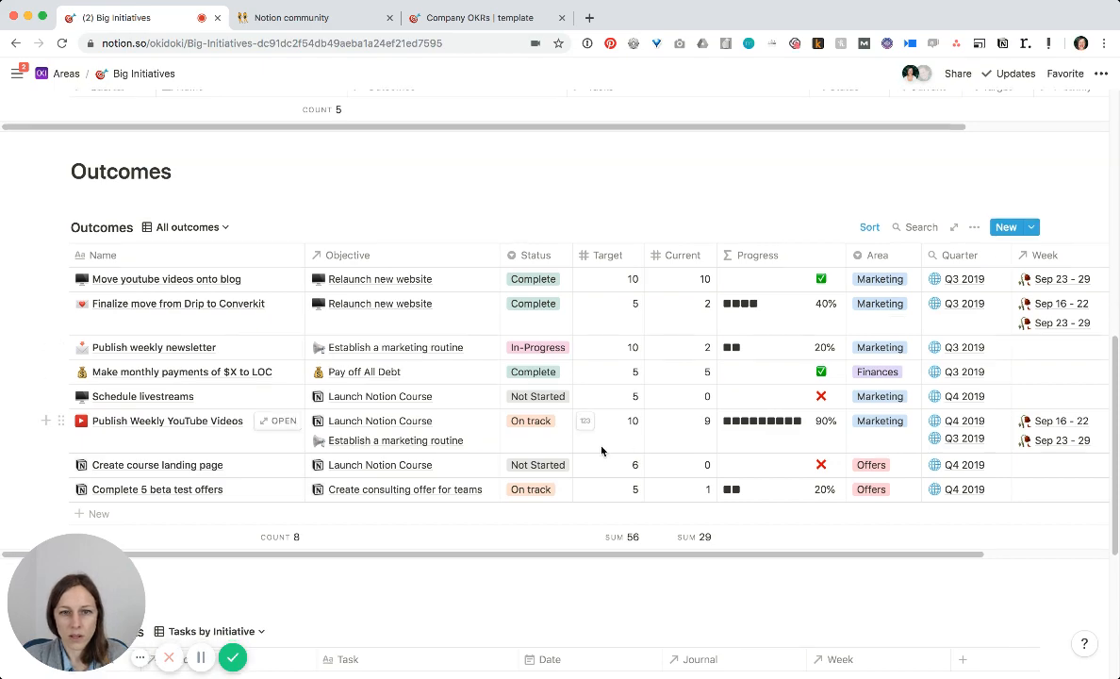
scroll(down, 3)
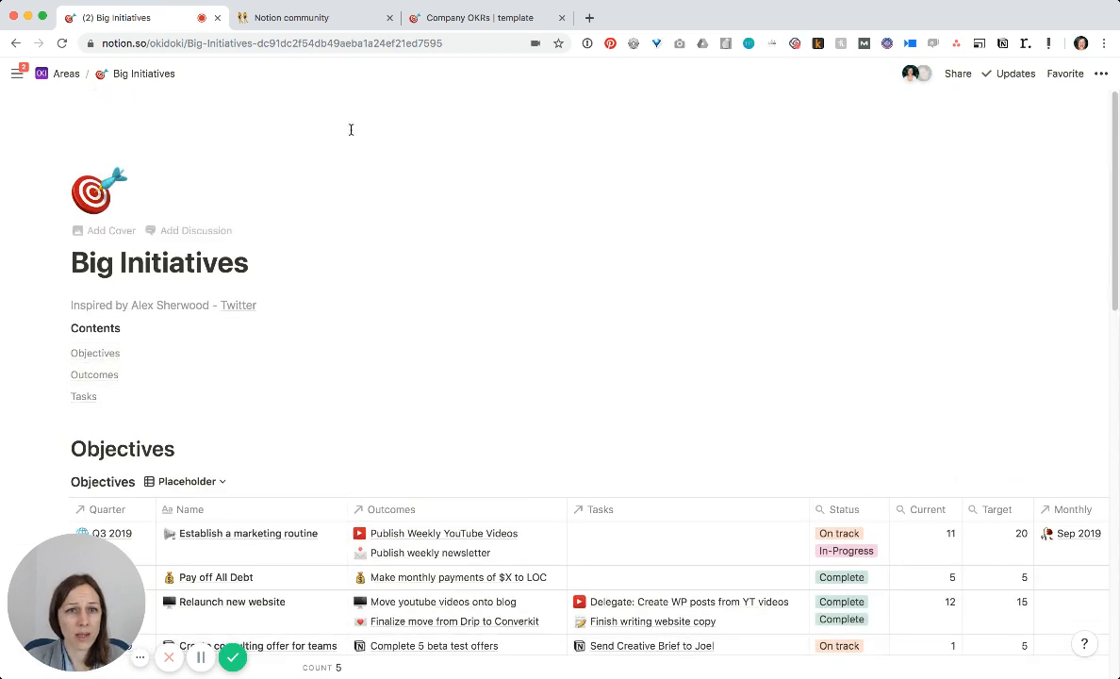
click(487, 19)
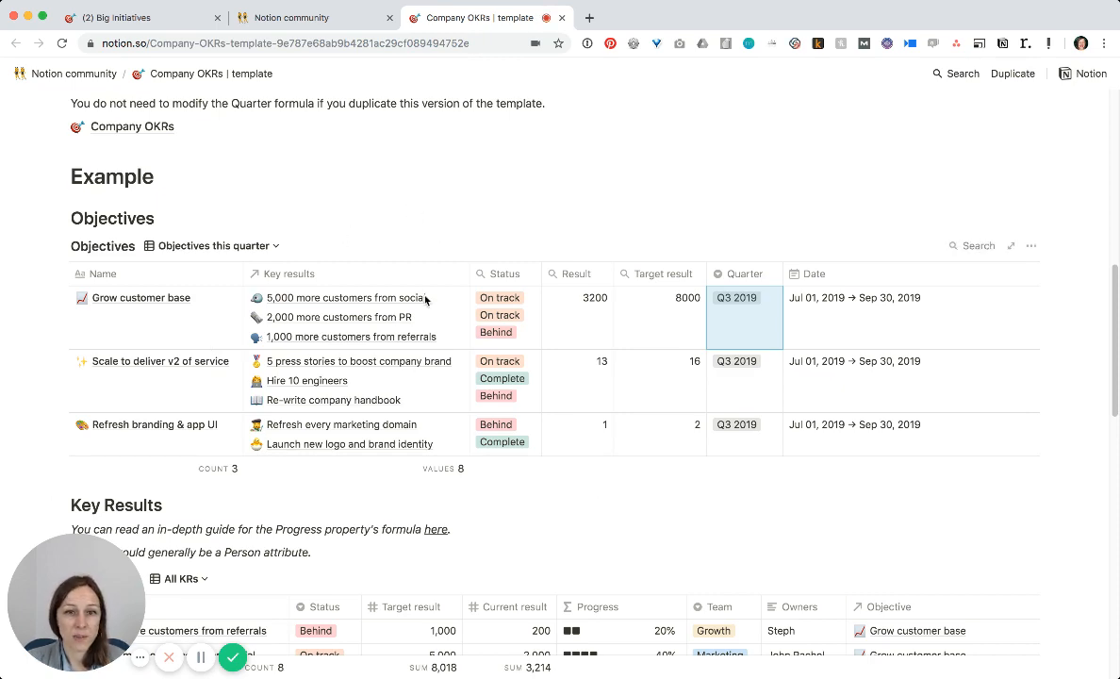
scroll(down, 3)
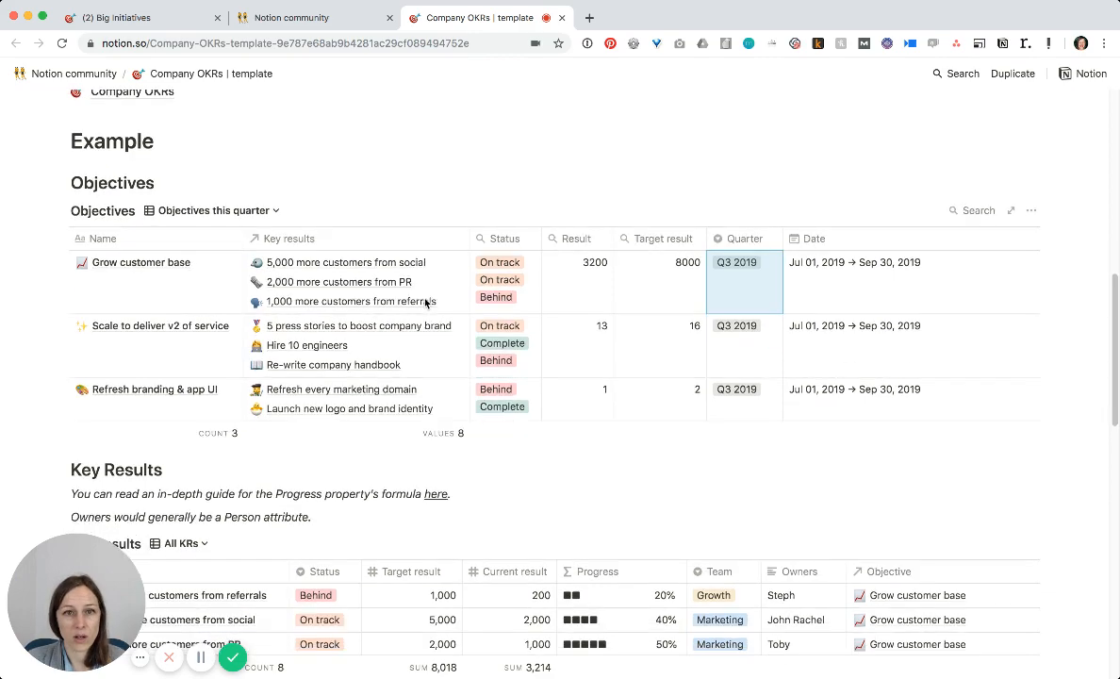
scroll(down, 3)
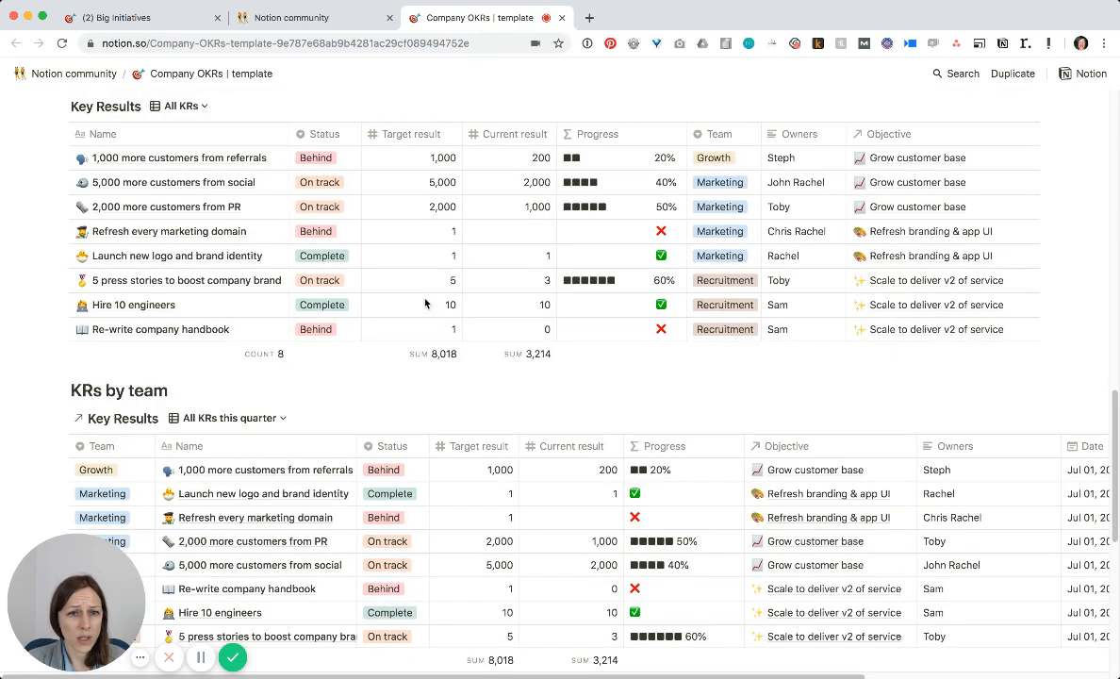
scroll(down, 3)
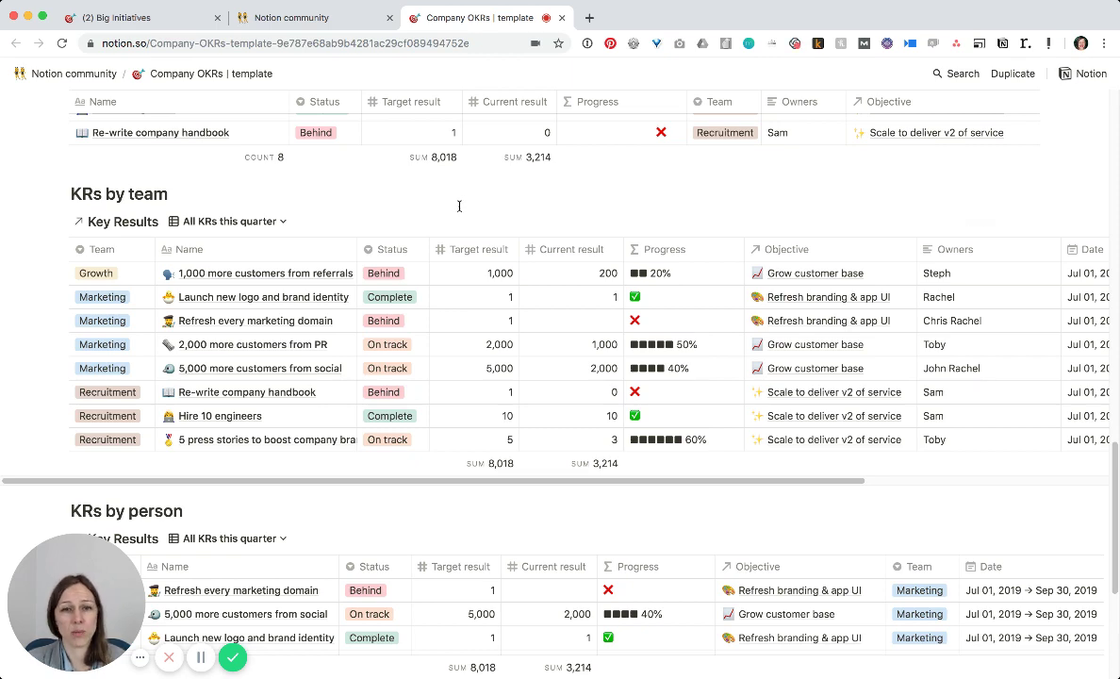
click(132, 17)
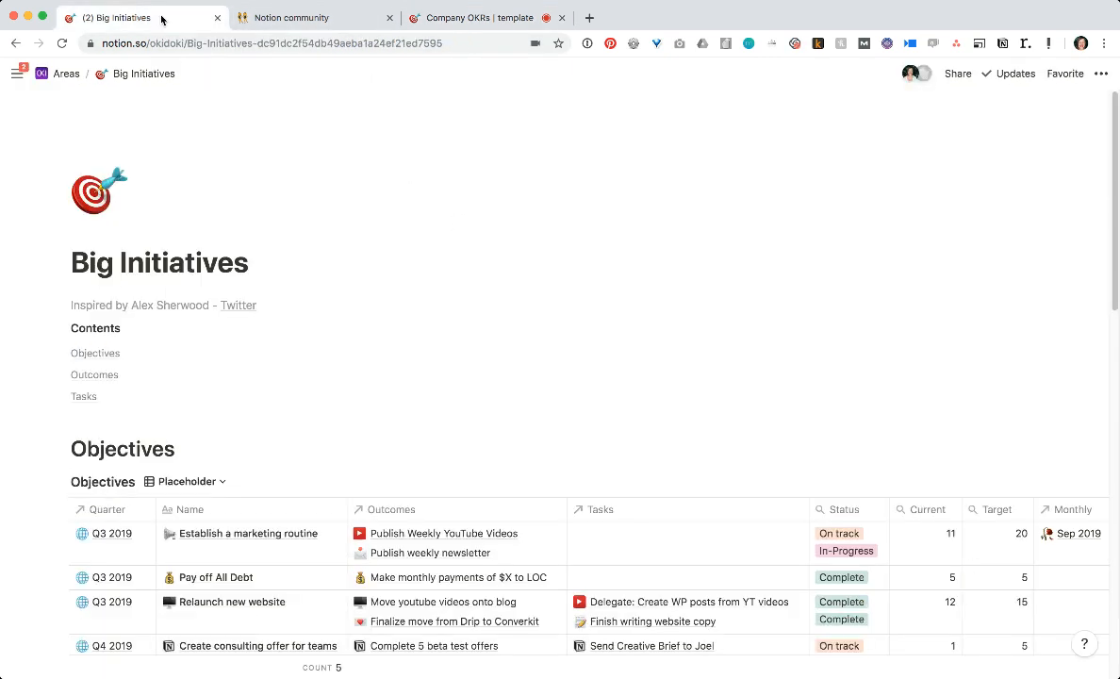
scroll(down, 3)
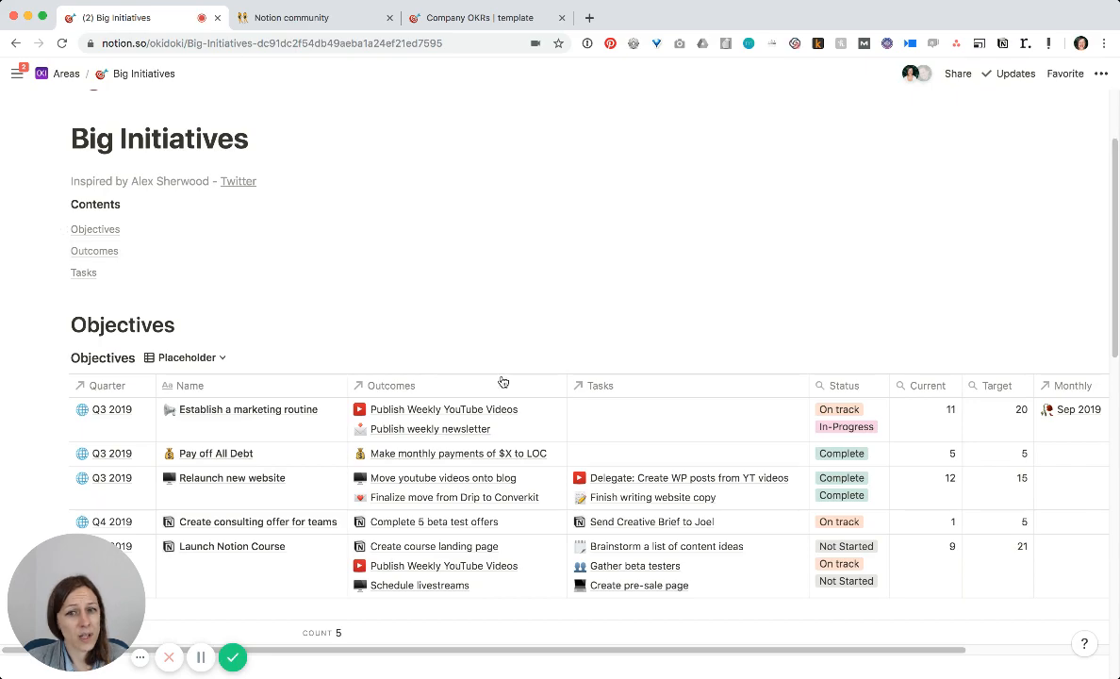
scroll(down, 3)
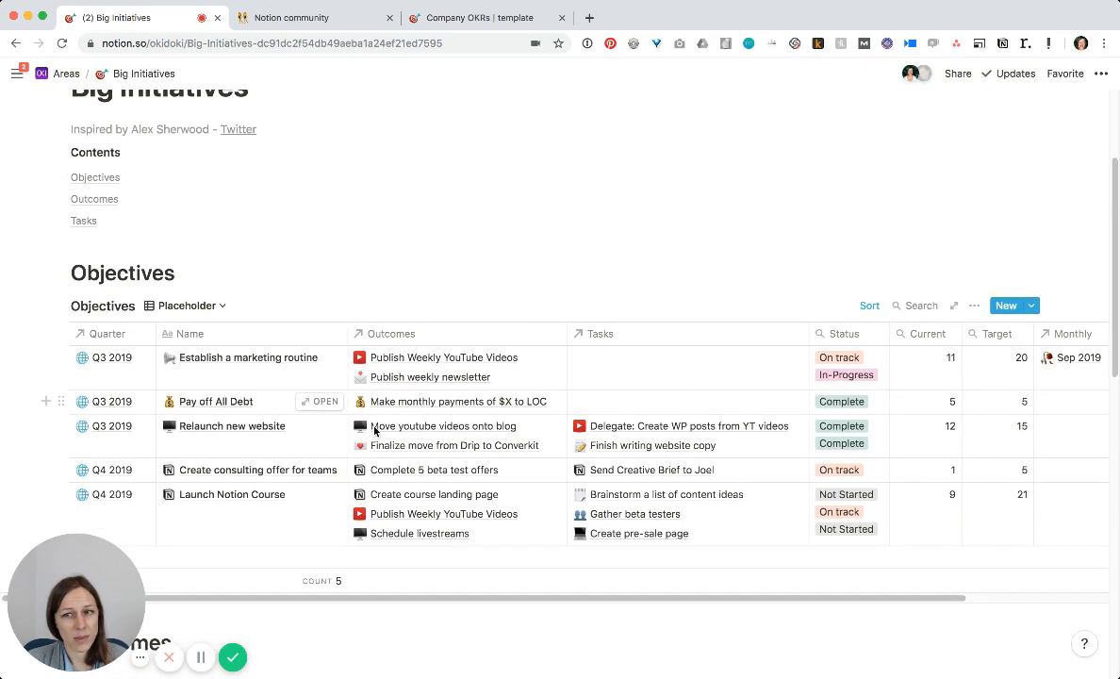
scroll(down, 3)
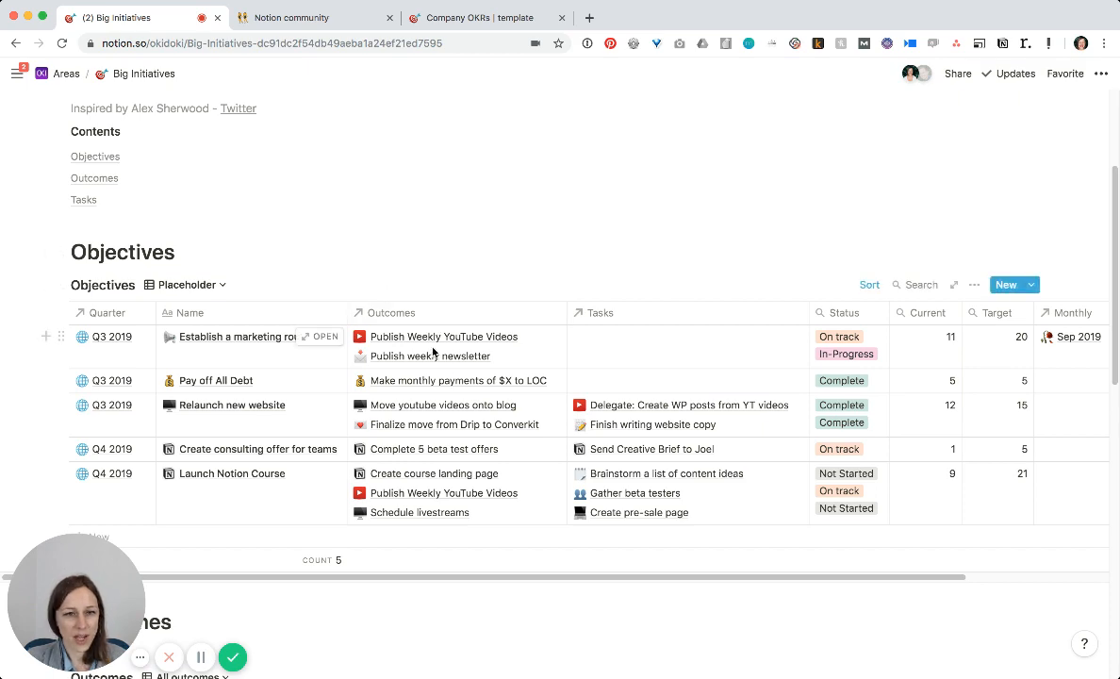
mouse_move(438, 269)
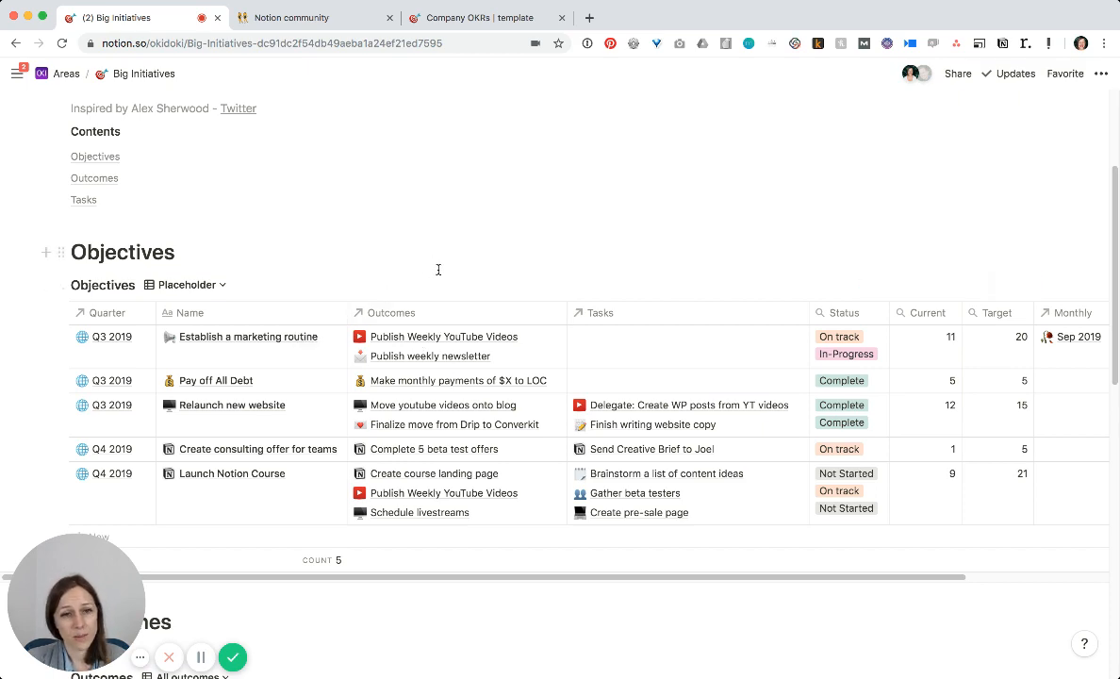
mouse_move(288, 347)
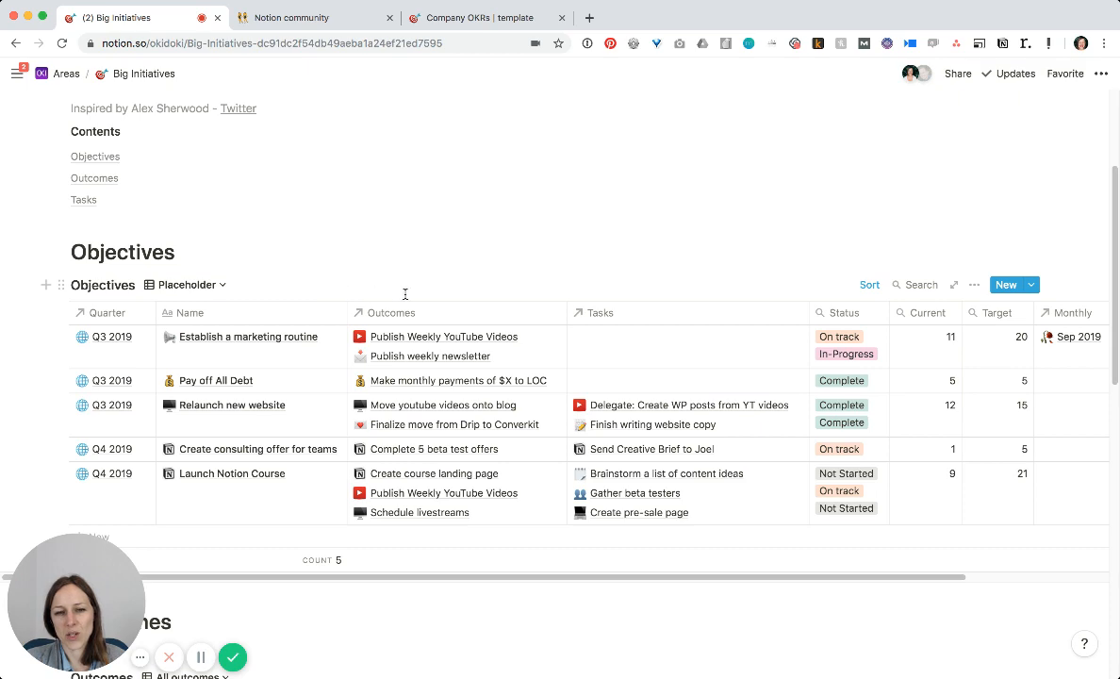
mouse_move(409, 283)
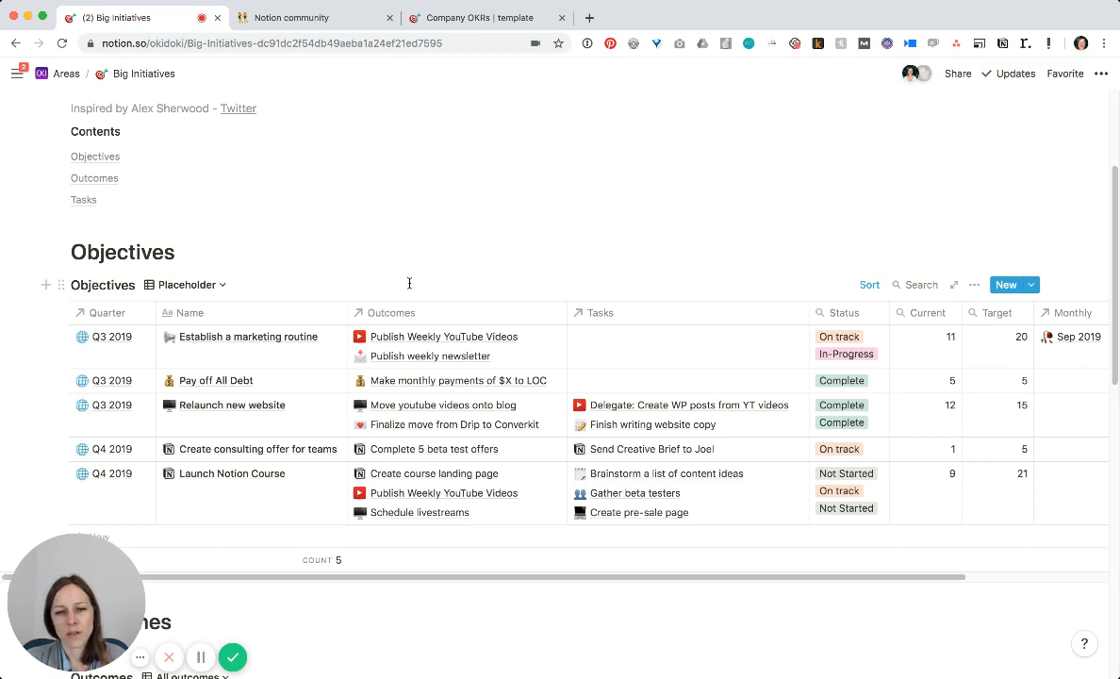
mouse_move(417, 279)
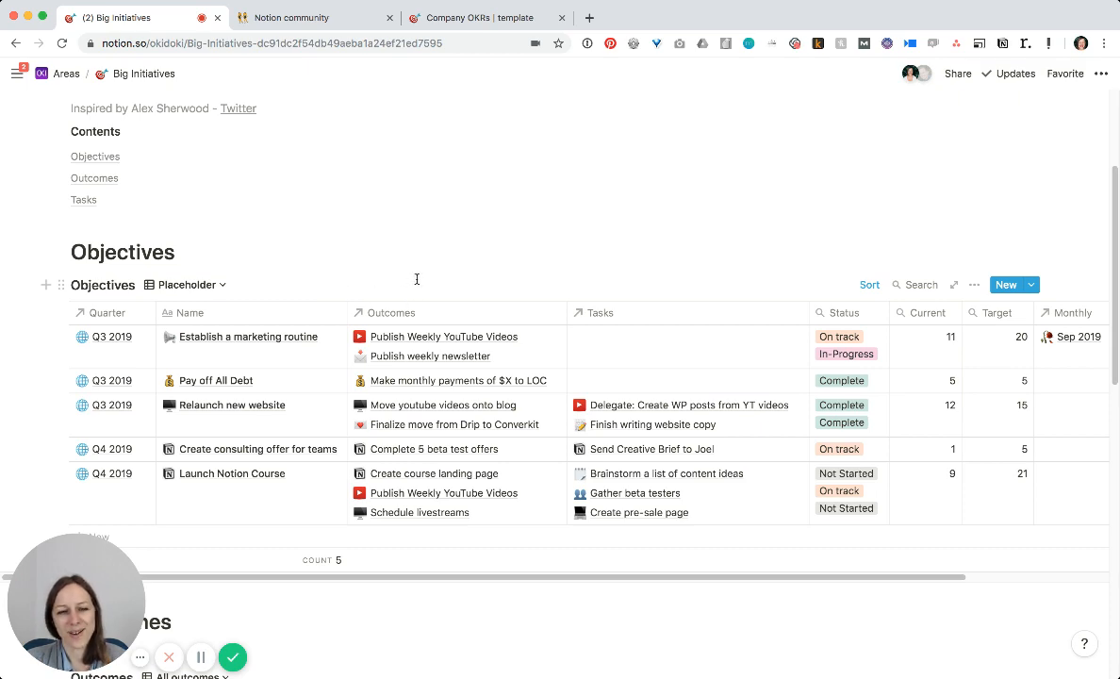
mouse_move(437, 268)
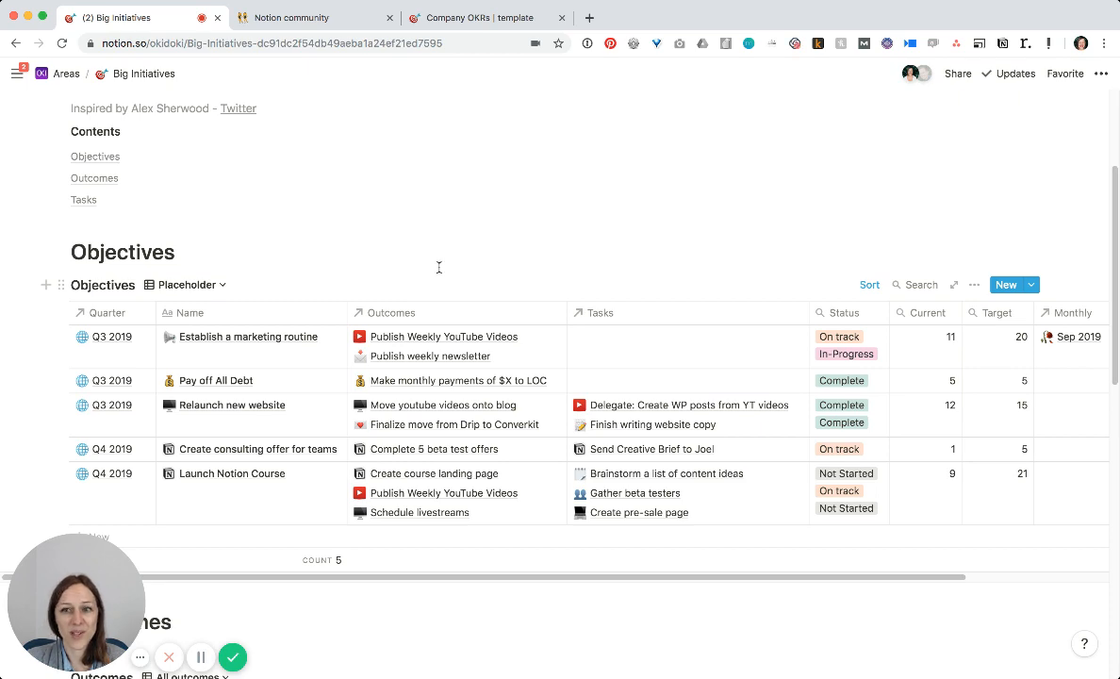
scroll(down, 3)
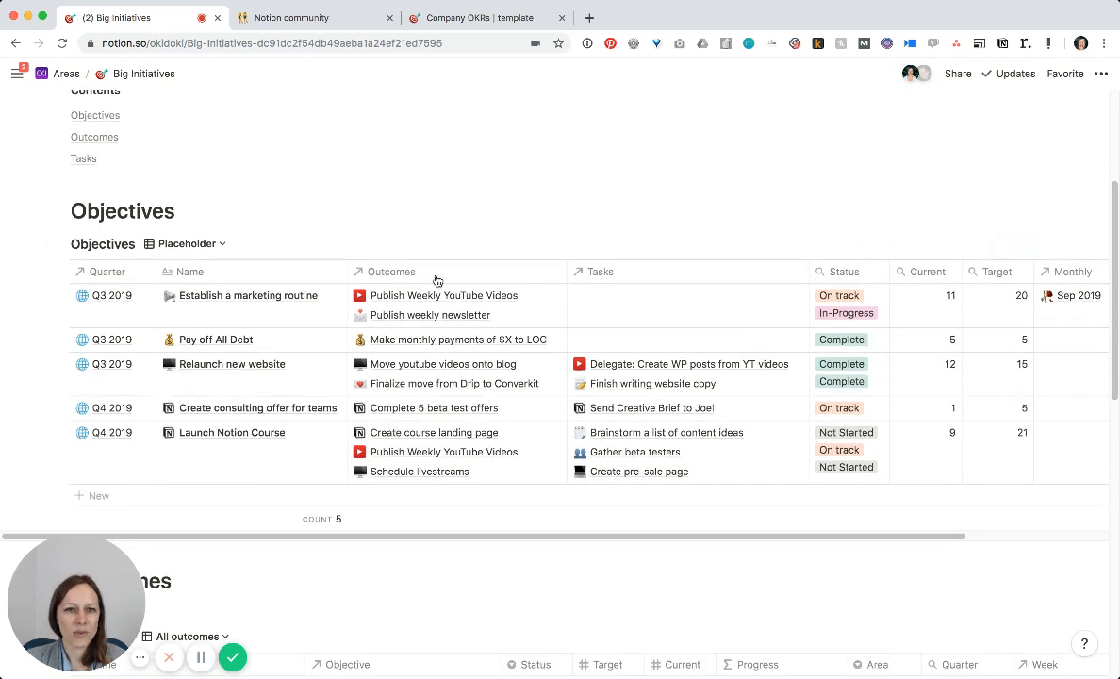